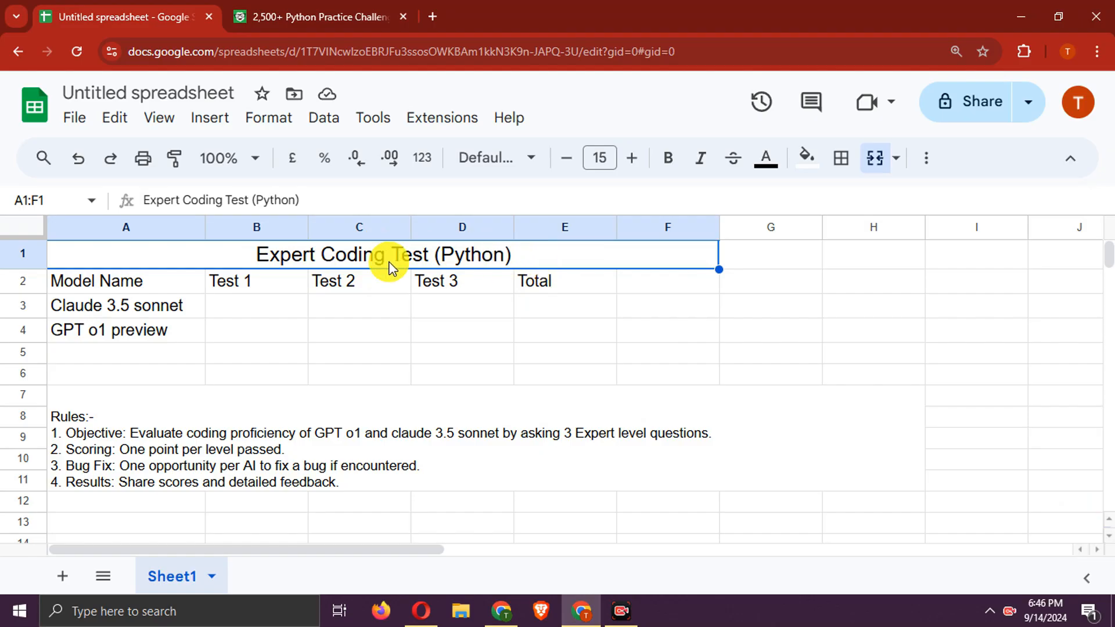
- Select the Claude 3.5 sonnet and GPT o1 preview entries, then switch browser tabs
{"action": "left_click", "coordinate": [127, 305]}
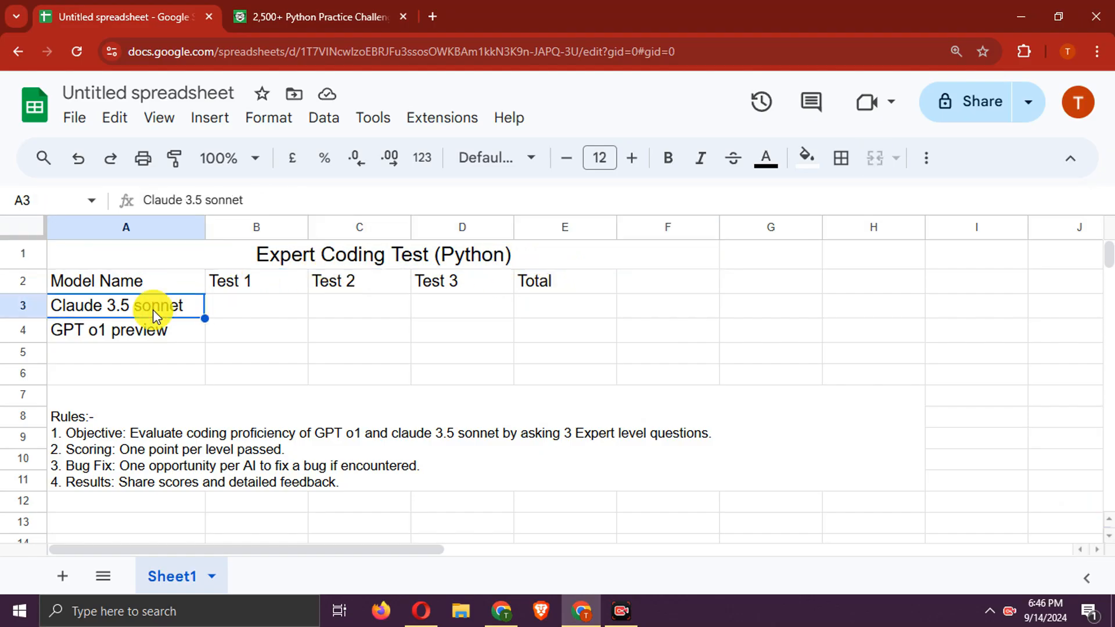
{"action": "left_click", "coordinate": [126, 329]}
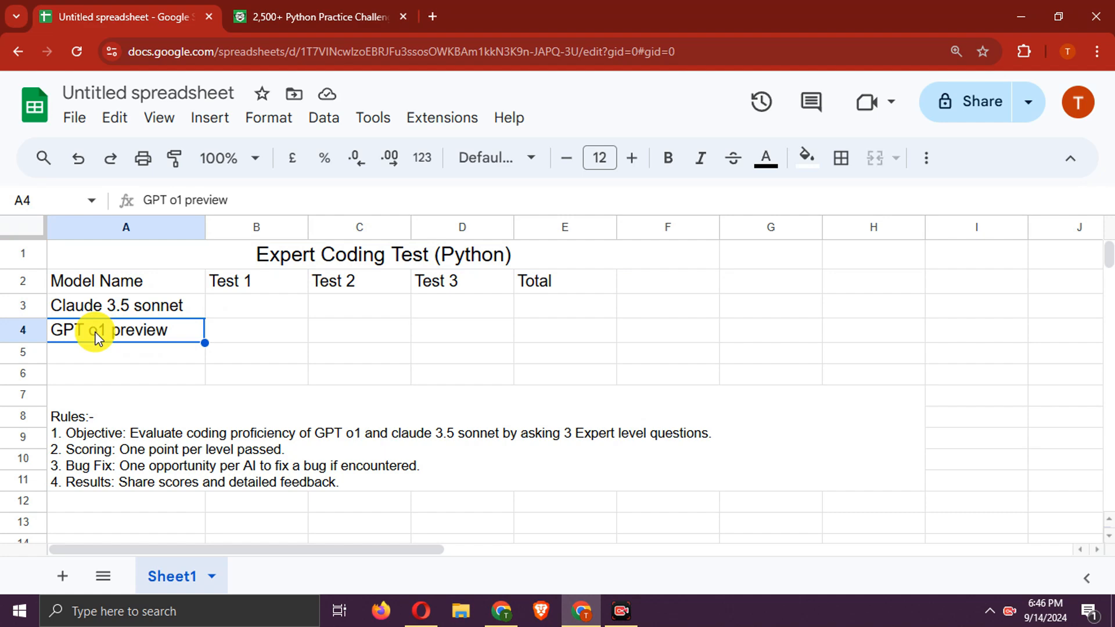
{"action": "mouse_move", "coordinate": [151, 336]}
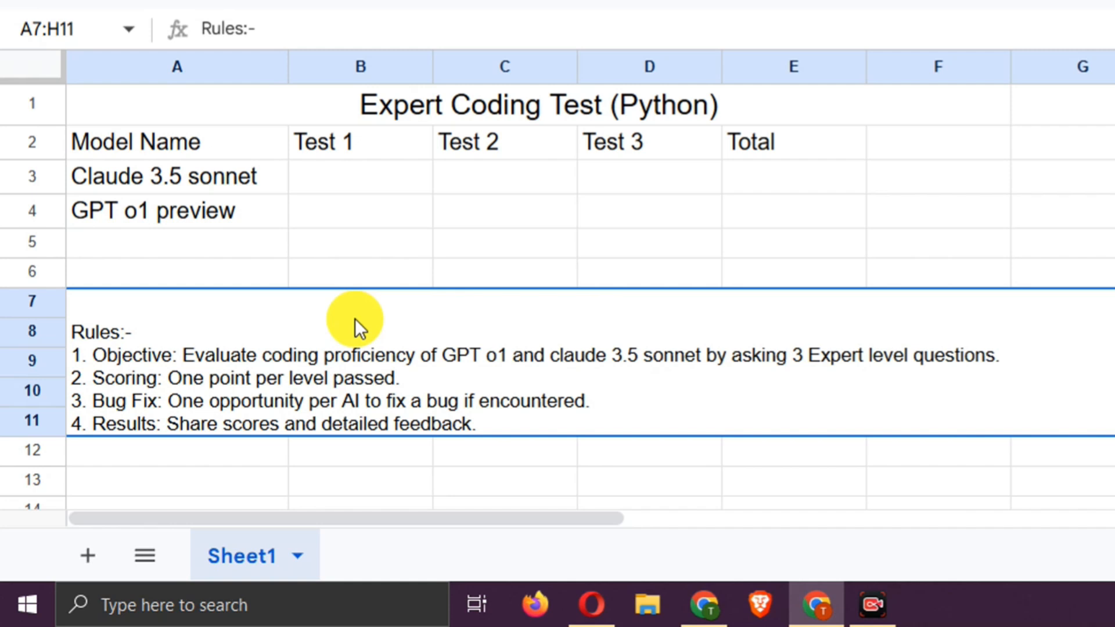
{"action": "left_click", "coordinate": [317, 16]}
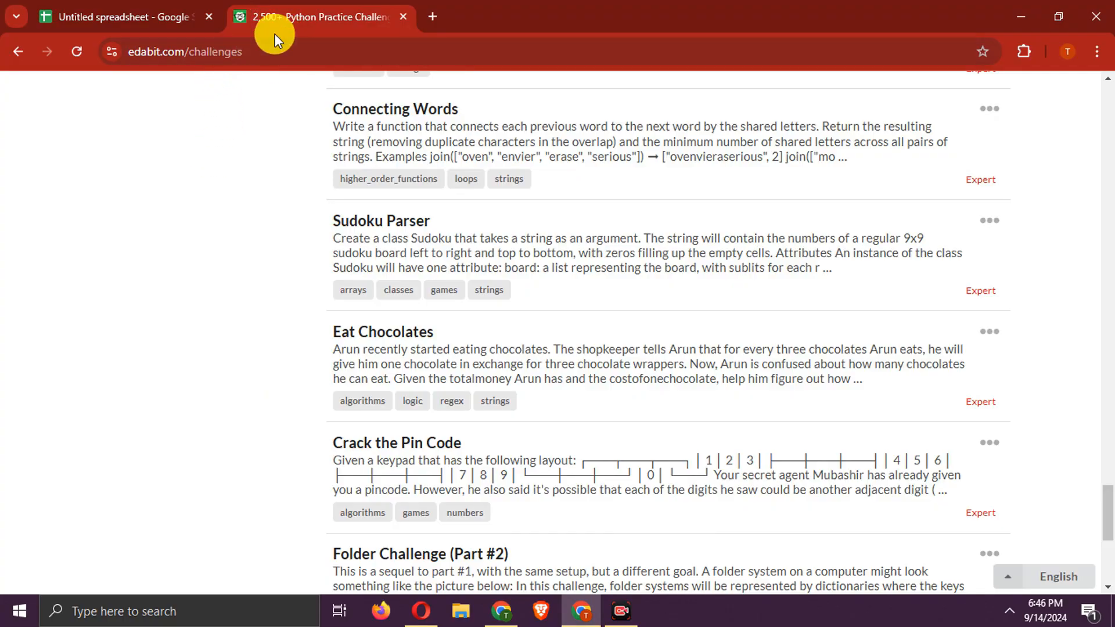
{"action": "mouse_move", "coordinate": [219, 177]}
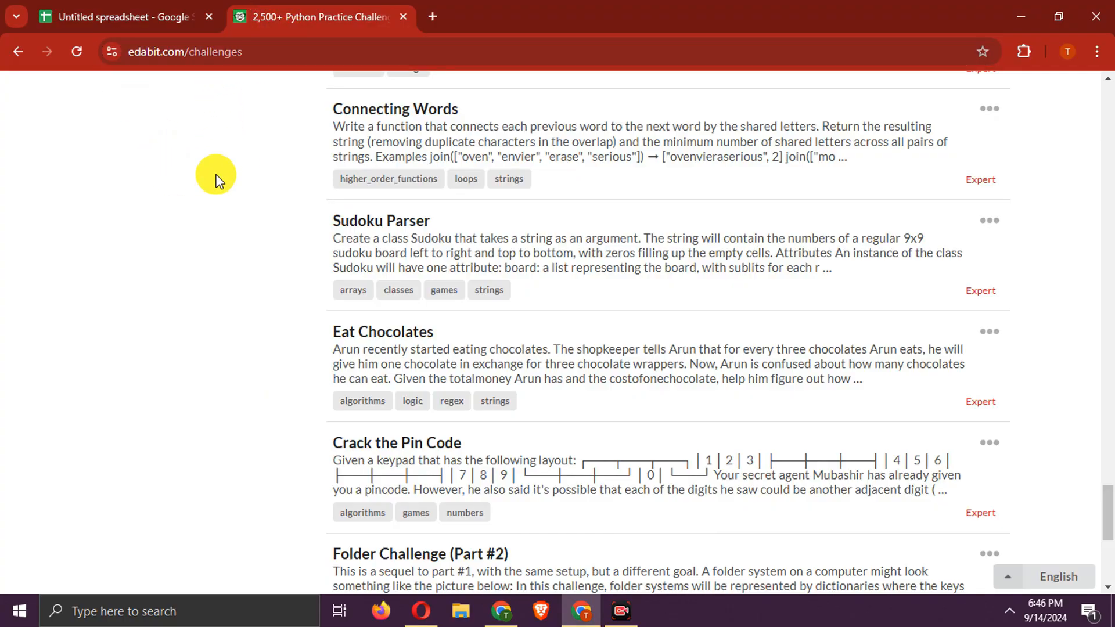
- Open Sudoku Parser from the Expert Python list and scroll through its instructions
{"action": "scroll", "scroll_direction": "down", "scroll_amount": 3}
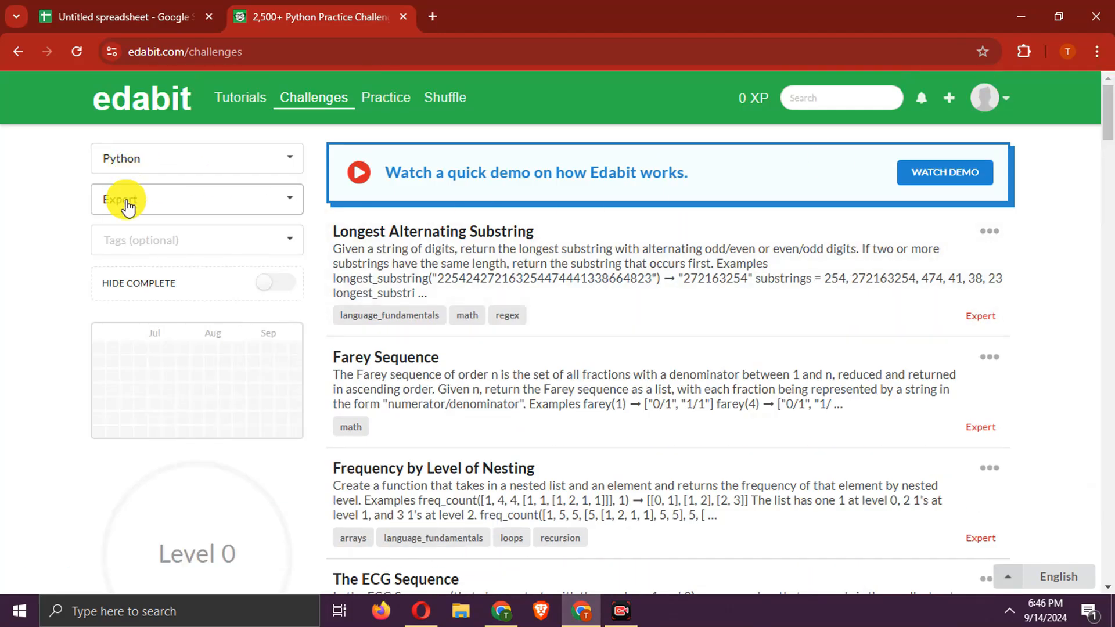
{"action": "scroll", "scroll_direction": "down", "scroll_amount": 3}
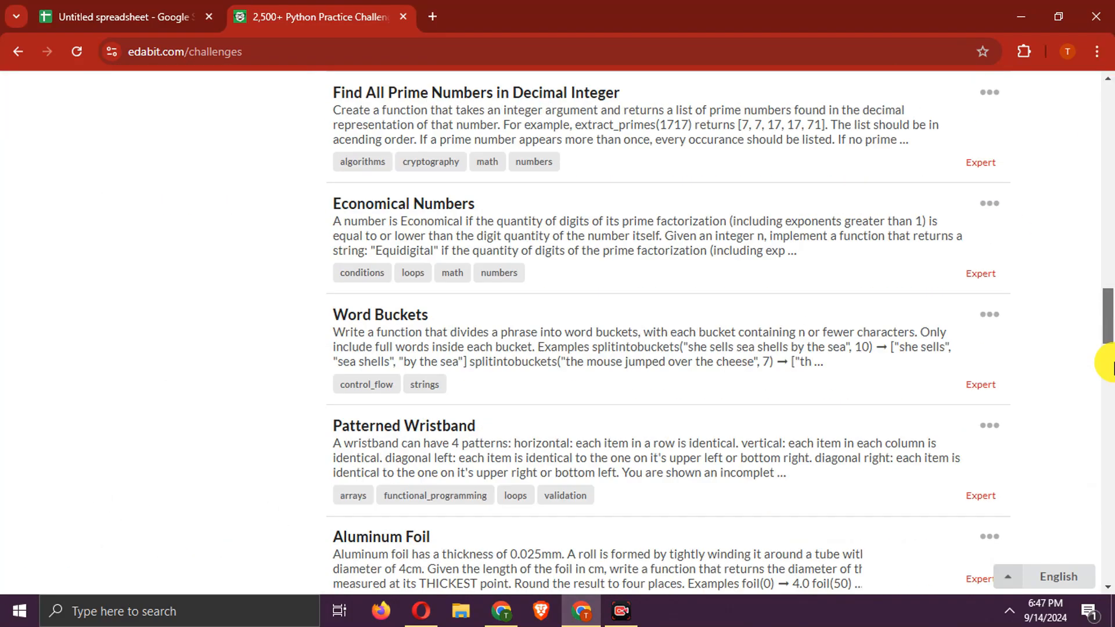
{"action": "scroll", "scroll_direction": "down", "scroll_amount": 3}
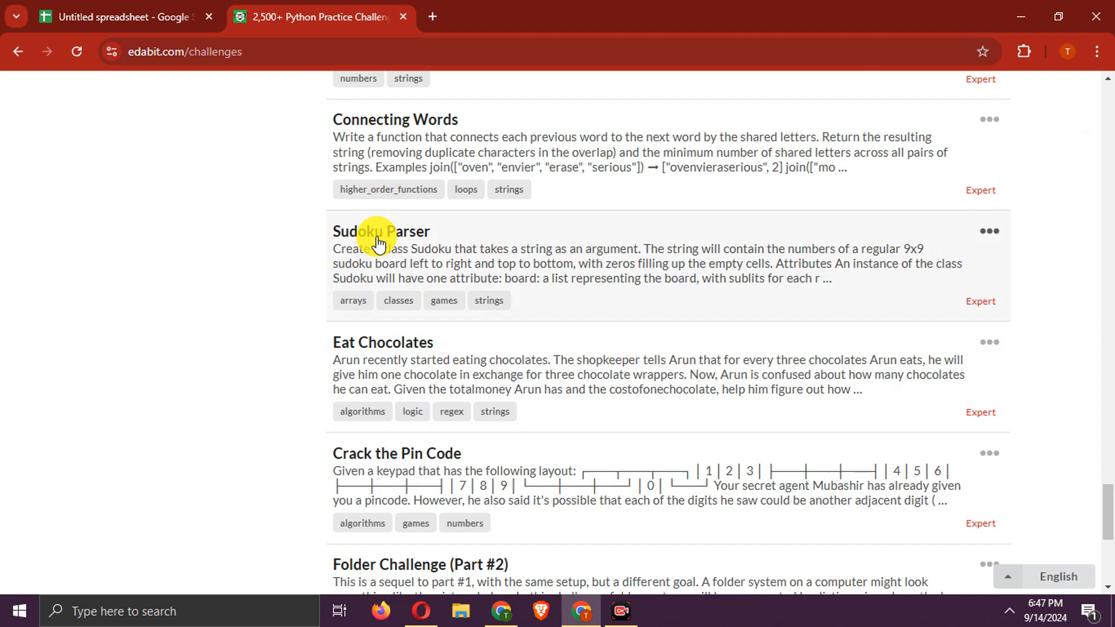
{"action": "left_click", "coordinate": [381, 231]}
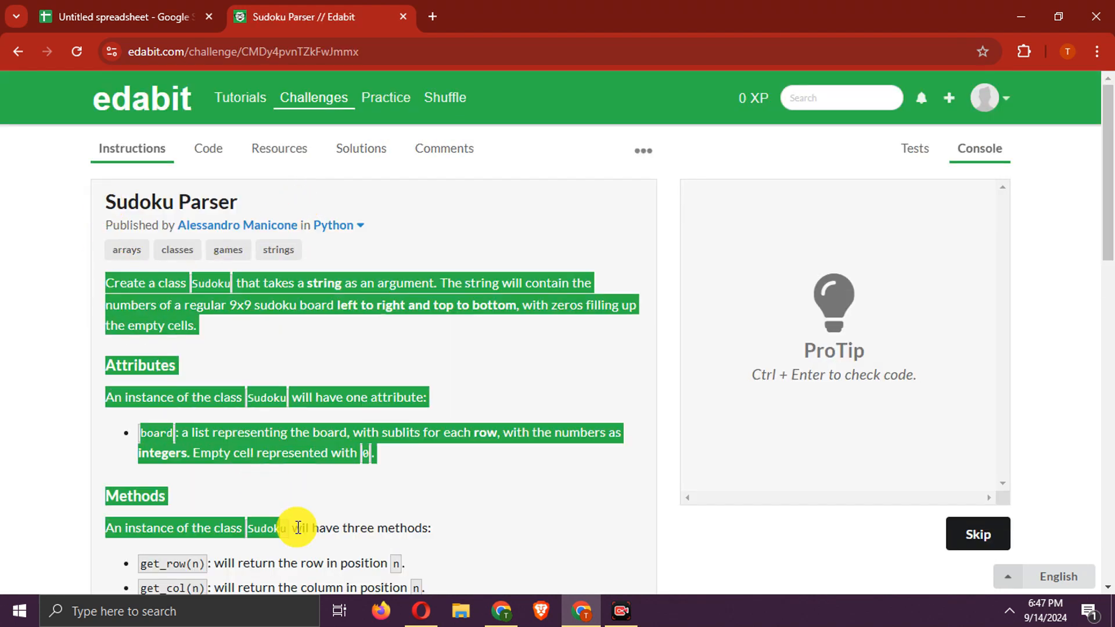
{"action": "scroll", "scroll_direction": "down", "scroll_amount": 3}
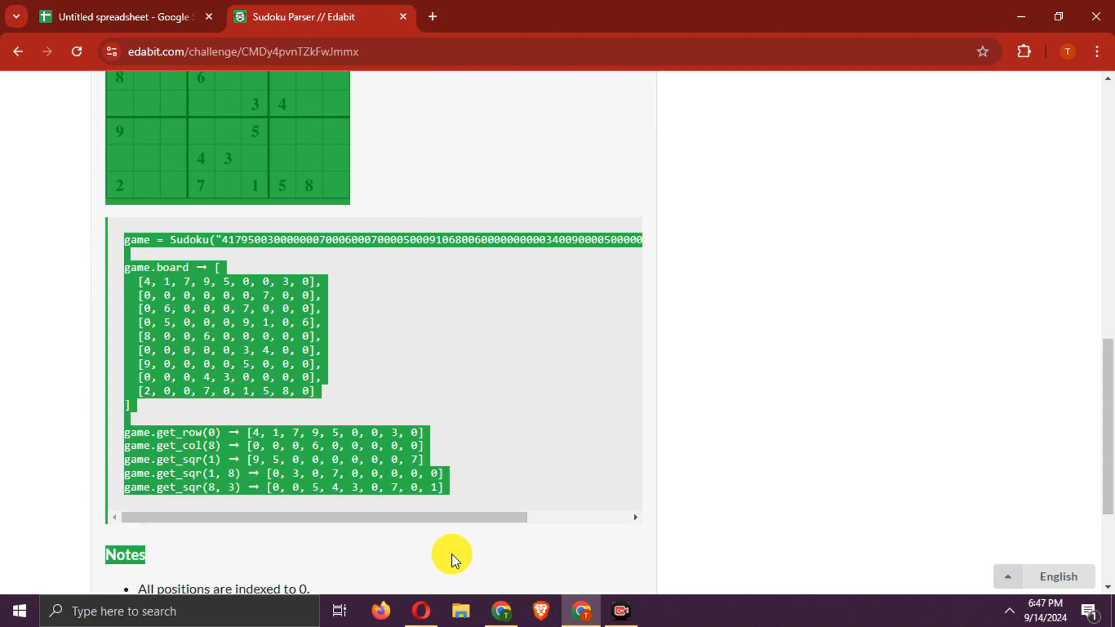
{"action": "scroll", "scroll_direction": "down", "scroll_amount": 3}
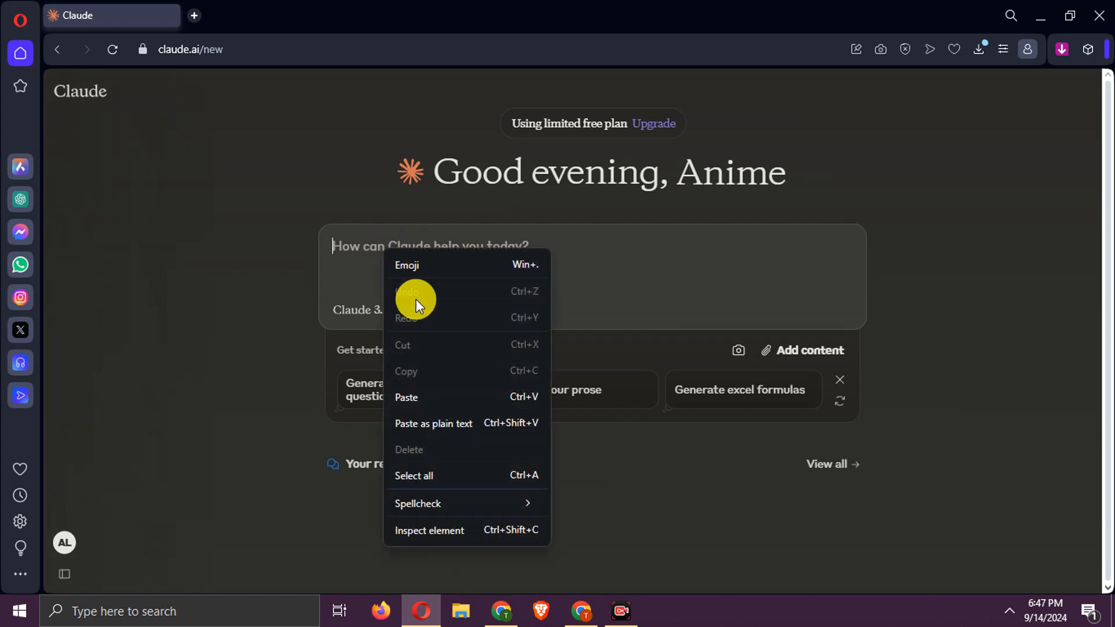
- Paste the Sudoku Parser instructions into Claude and review the generated Sudoku class artifact
{"action": "left_click", "coordinate": [406, 397]}
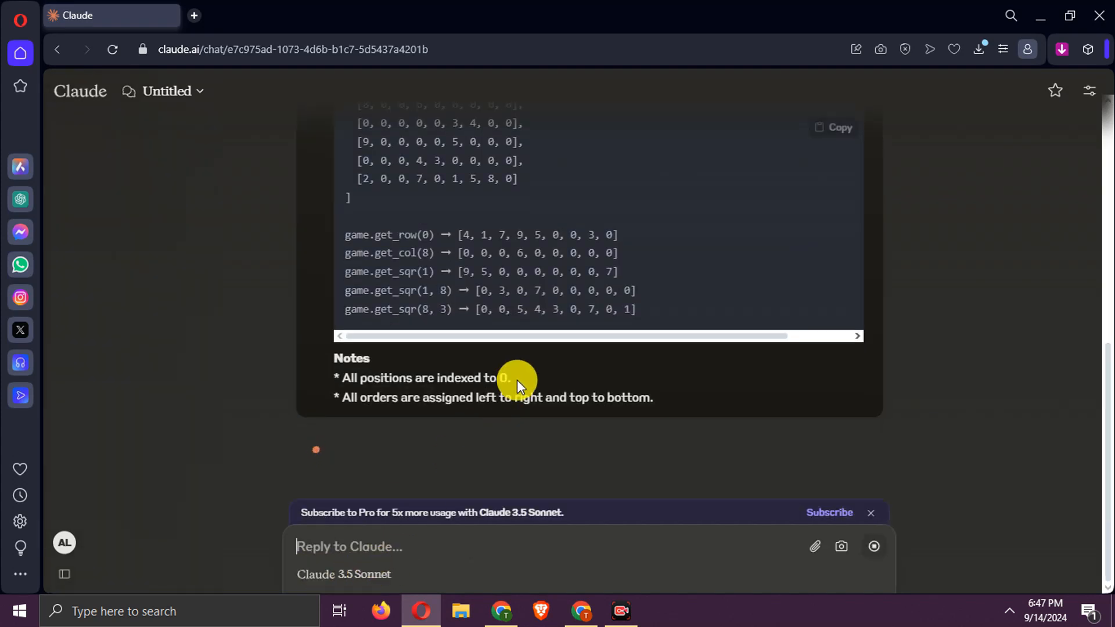
{"action": "mouse_move", "coordinate": [853, 414]}
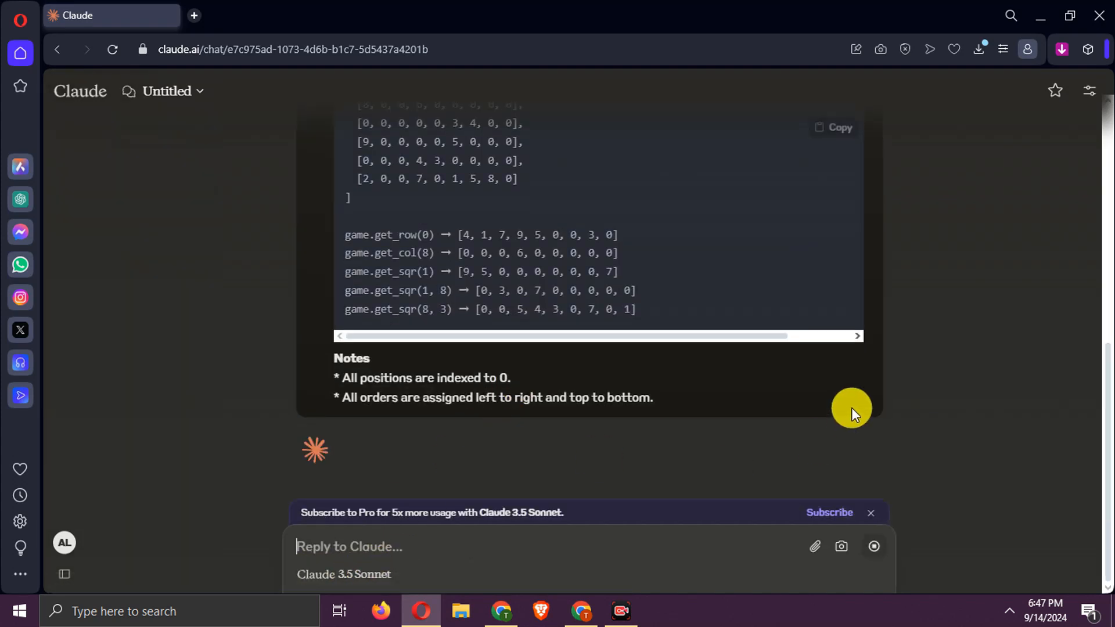
{"action": "left_click", "coordinate": [253, 390]}
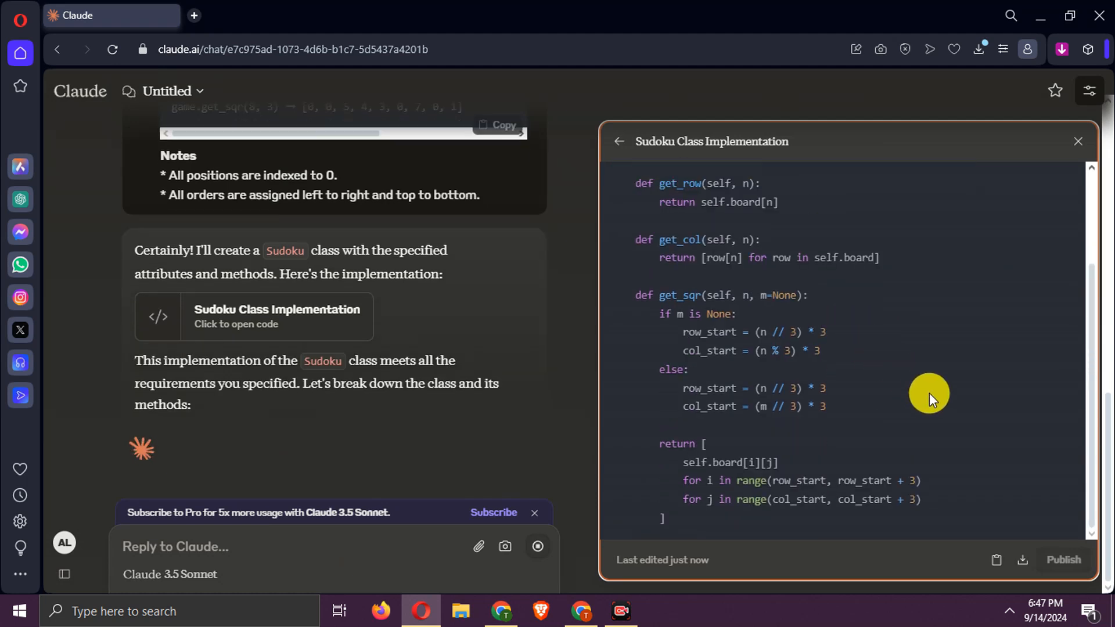
{"action": "scroll", "scroll_direction": "down", "scroll_amount": 3}
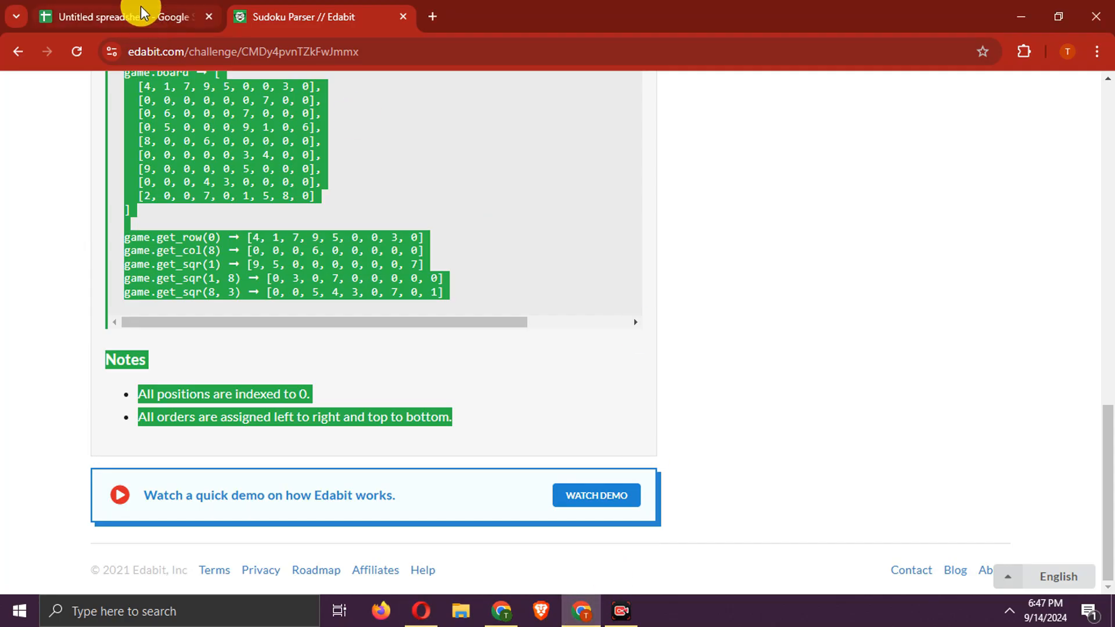
- Paste Claude's Sudoku class into Edabit's code editor and run the tests
{"action": "scroll", "scroll_direction": "up", "scroll_amount": 3}
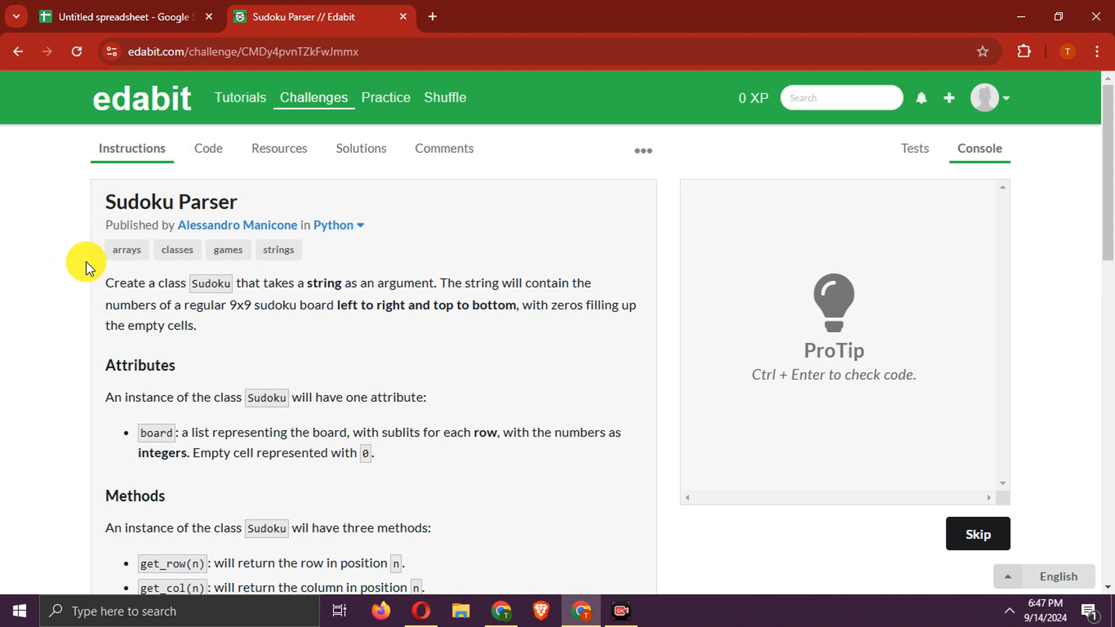
{"action": "left_click", "coordinate": [206, 148]}
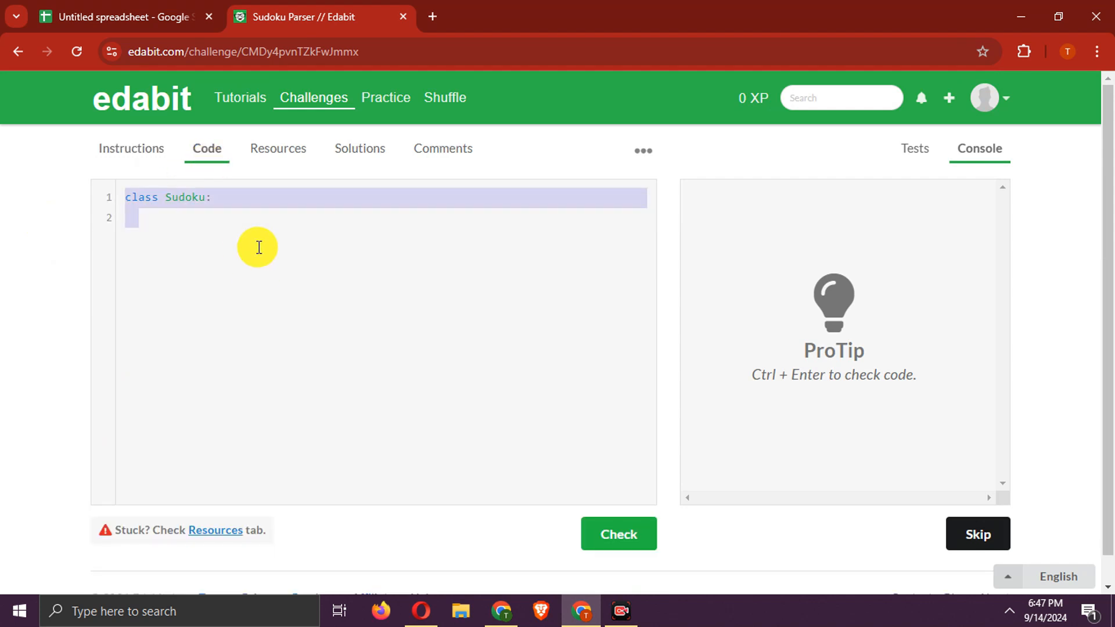
{"action": "left_click", "coordinate": [617, 534]}
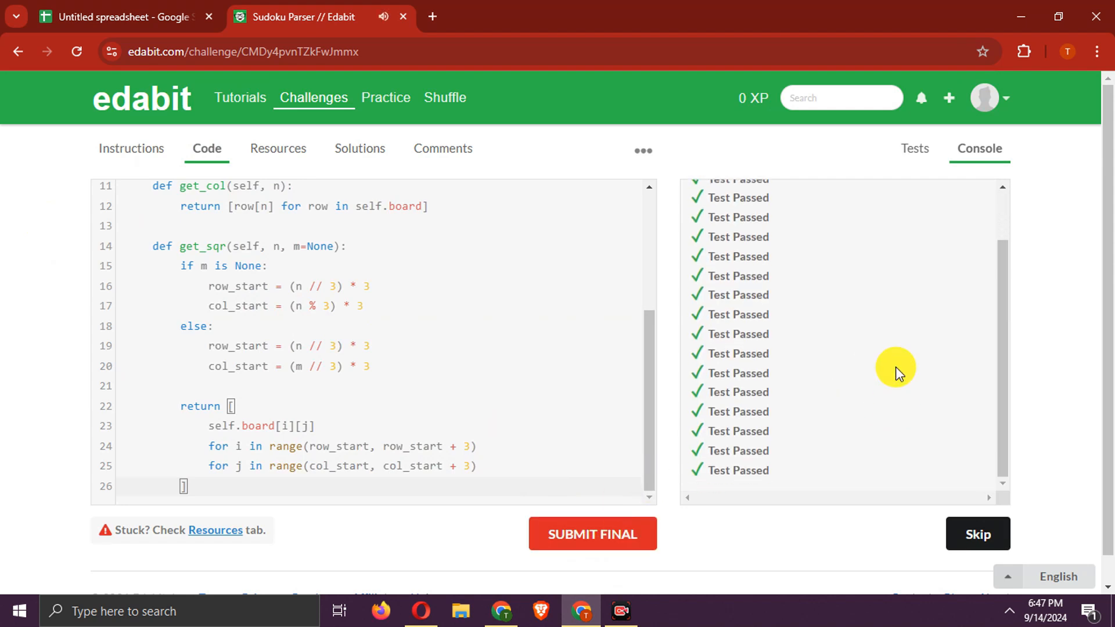
{"action": "left_click", "coordinate": [121, 16]}
{"action": "type", "text": "1"}
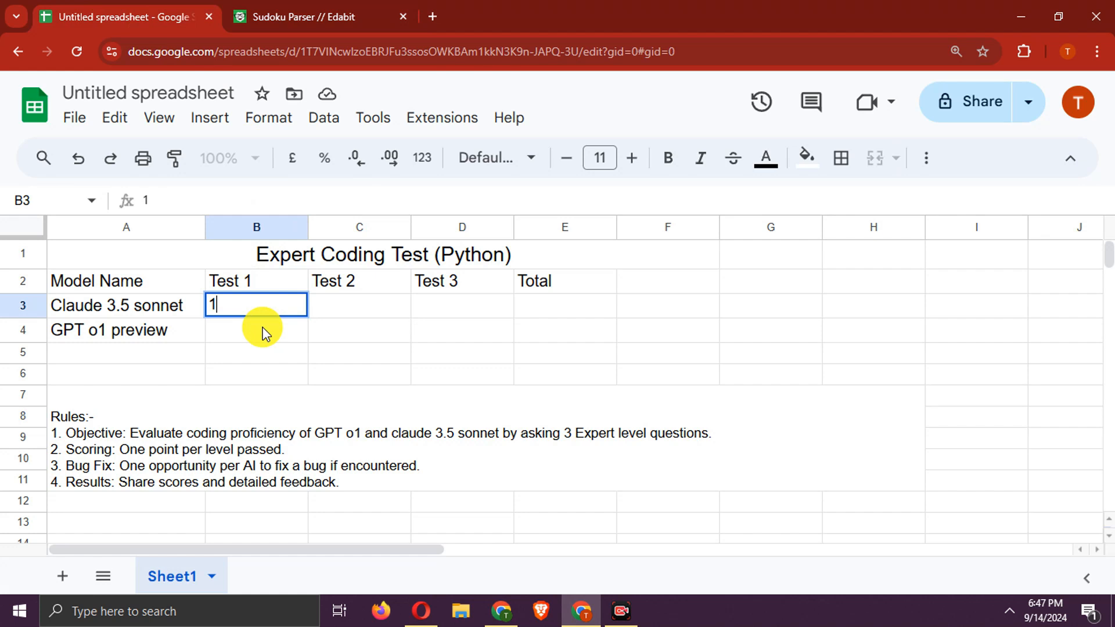
- Enter 1 in cell B3 as Claude 3.5 sonnet's Test 1 score
{"action": "left_click", "coordinate": [311, 16]}
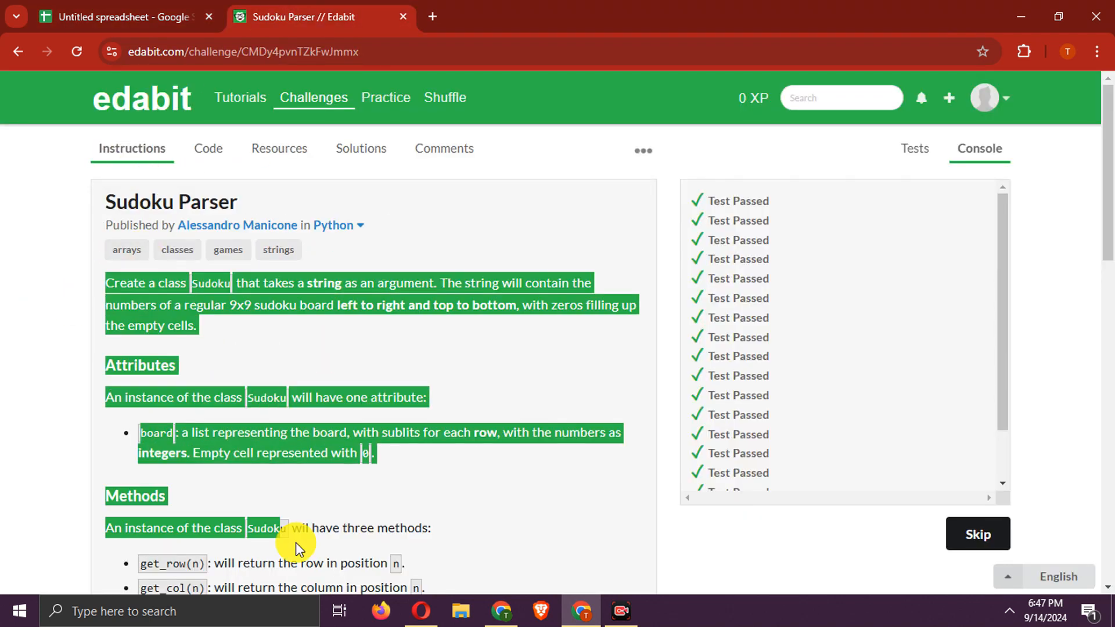
{"action": "scroll", "scroll_direction": "down", "scroll_amount": 3}
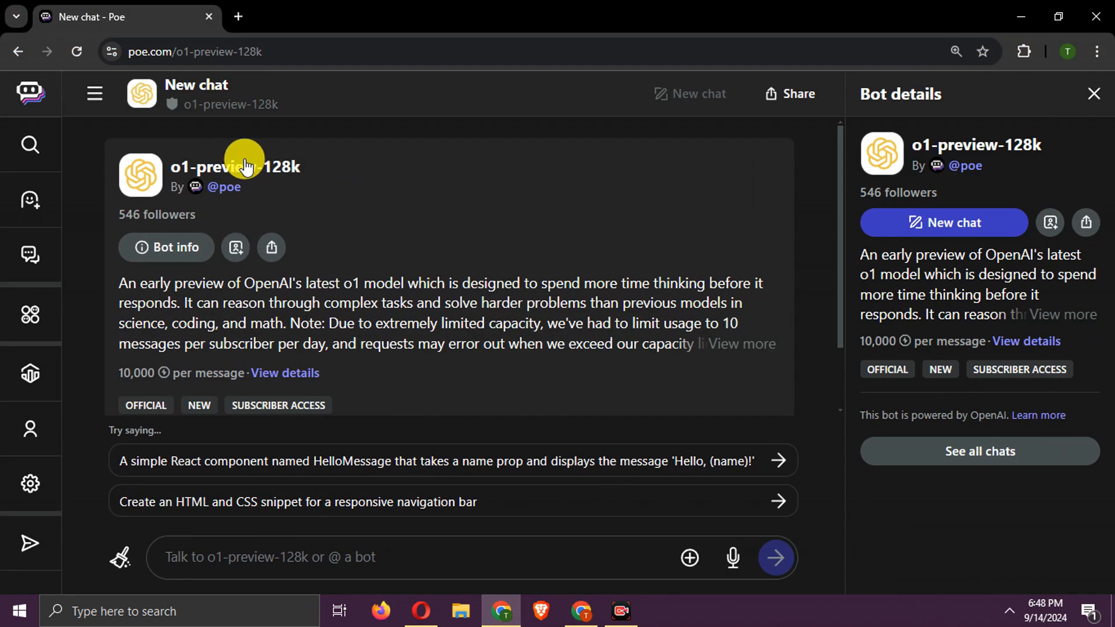
{"action": "mouse_move", "coordinate": [918, 145]}
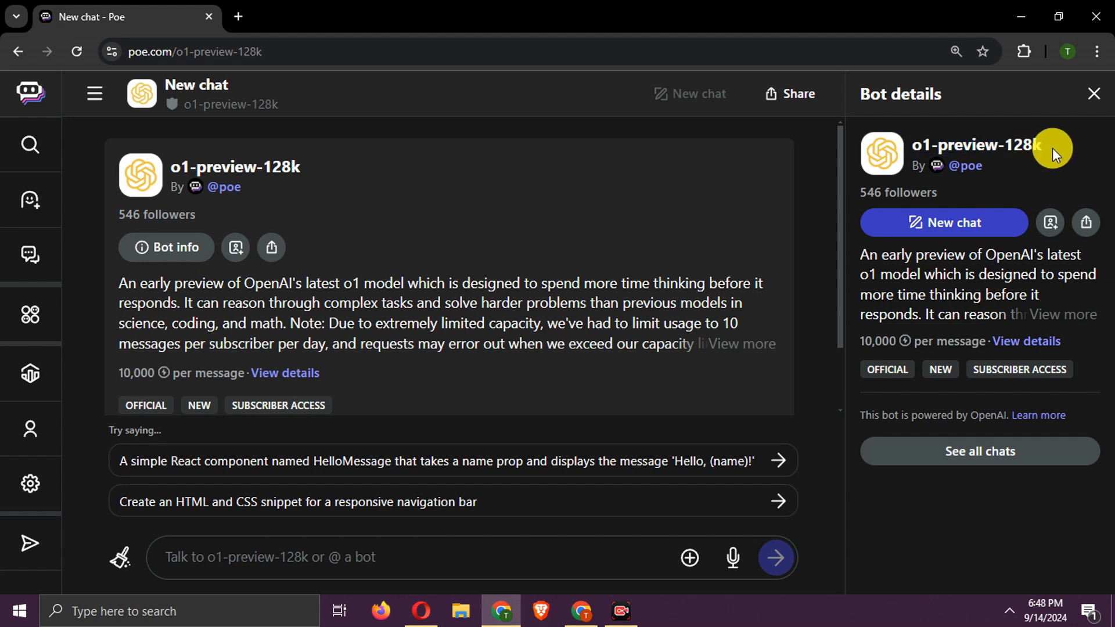
- Send the Sudoku Parser instructions to o1-preview-128k in a new Poe chat
{"action": "double_click", "coordinate": [974, 145]}
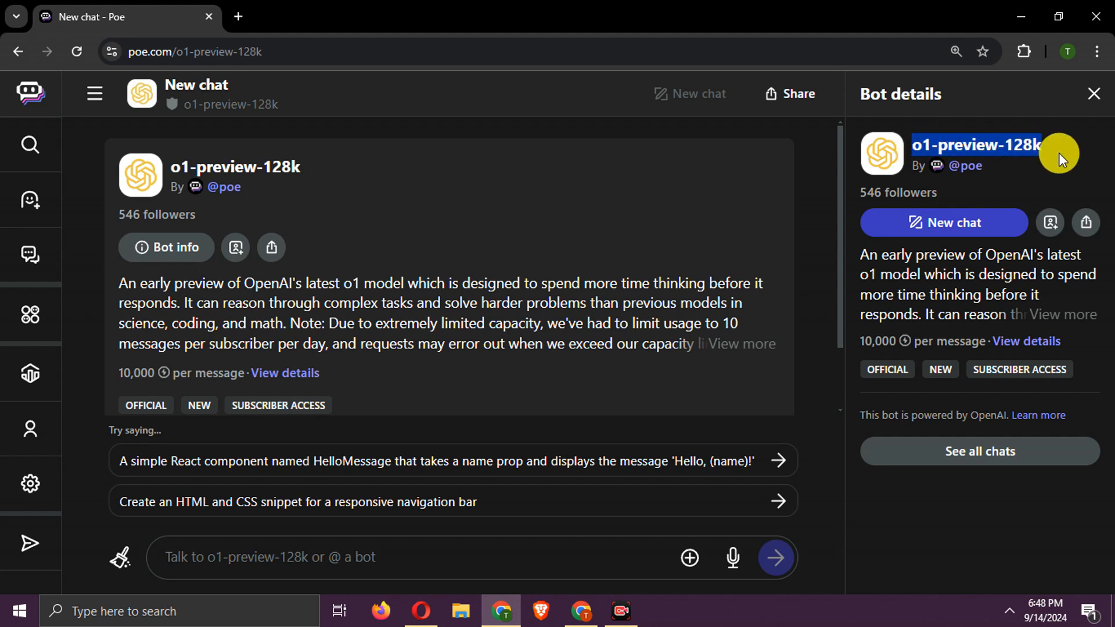
{"action": "left_click", "coordinate": [1094, 93]}
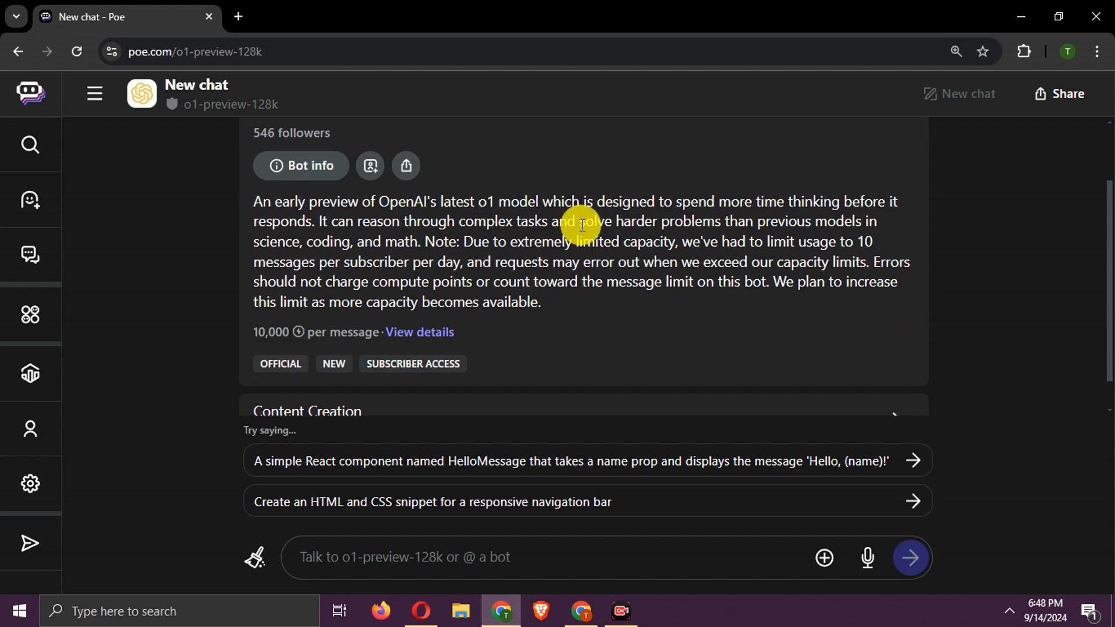
{"action": "left_click", "coordinate": [463, 557]}
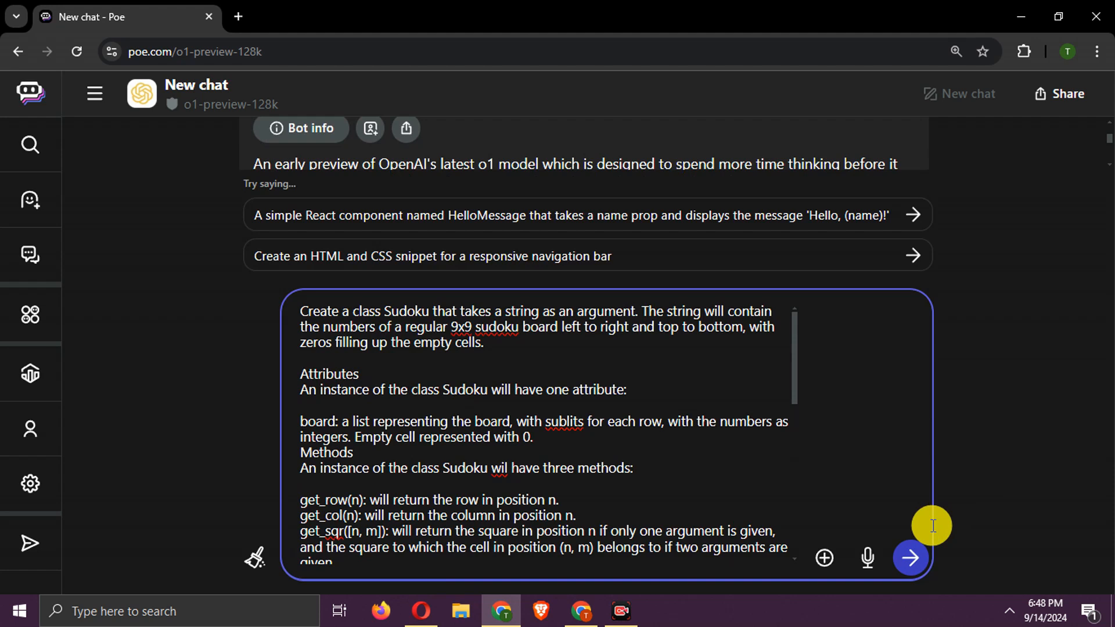
{"action": "left_click", "coordinate": [910, 557]}
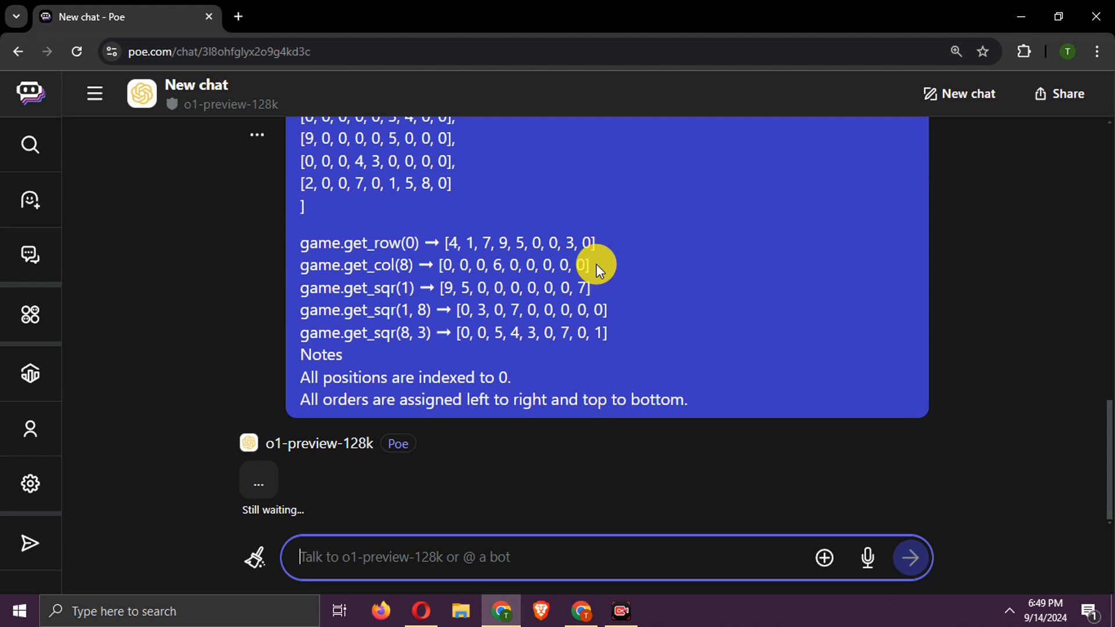
- Scroll through o1's answer and copy its Sudoku class code block
{"action": "scroll", "scroll_direction": "down", "scroll_amount": 3}
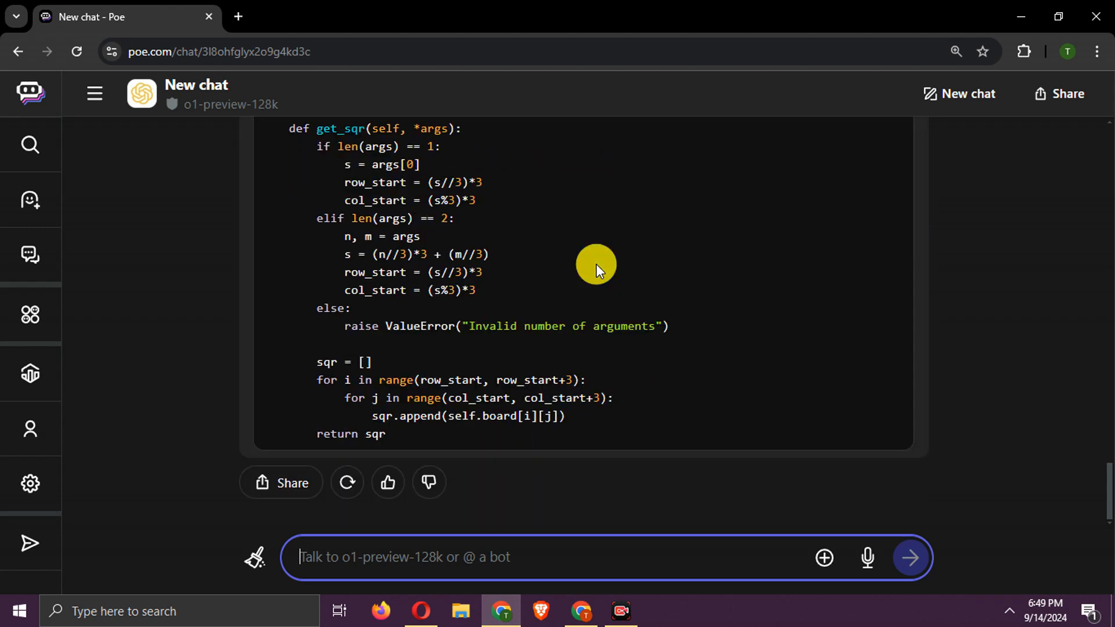
{"action": "scroll", "scroll_direction": "up", "scroll_amount": 3}
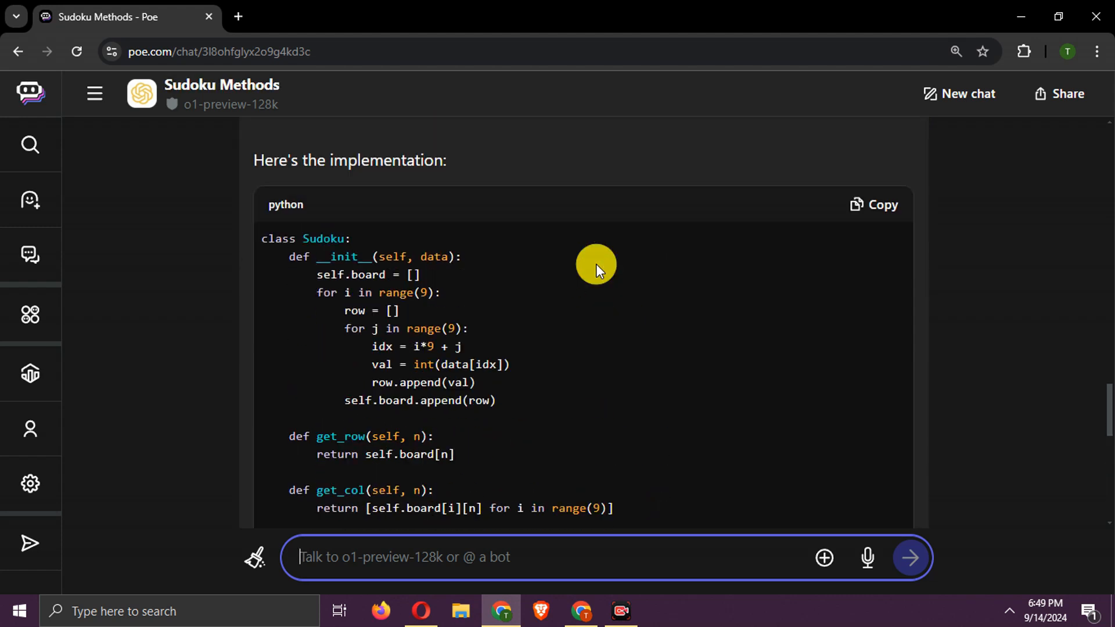
{"action": "scroll", "scroll_direction": "up", "scroll_amount": 3}
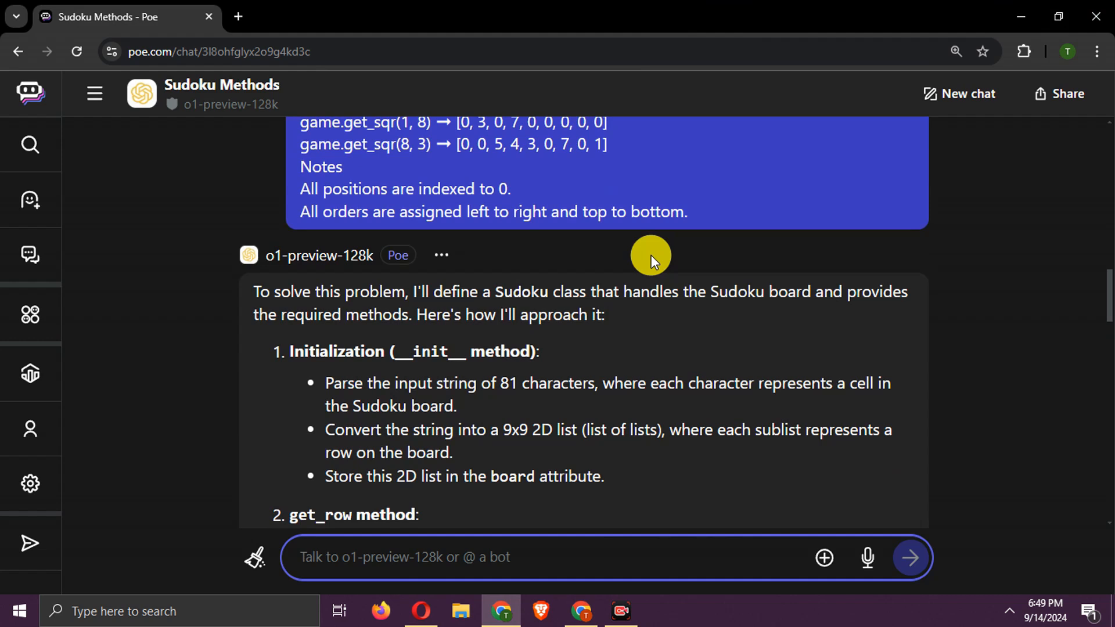
{"action": "scroll", "scroll_direction": "down", "scroll_amount": 3}
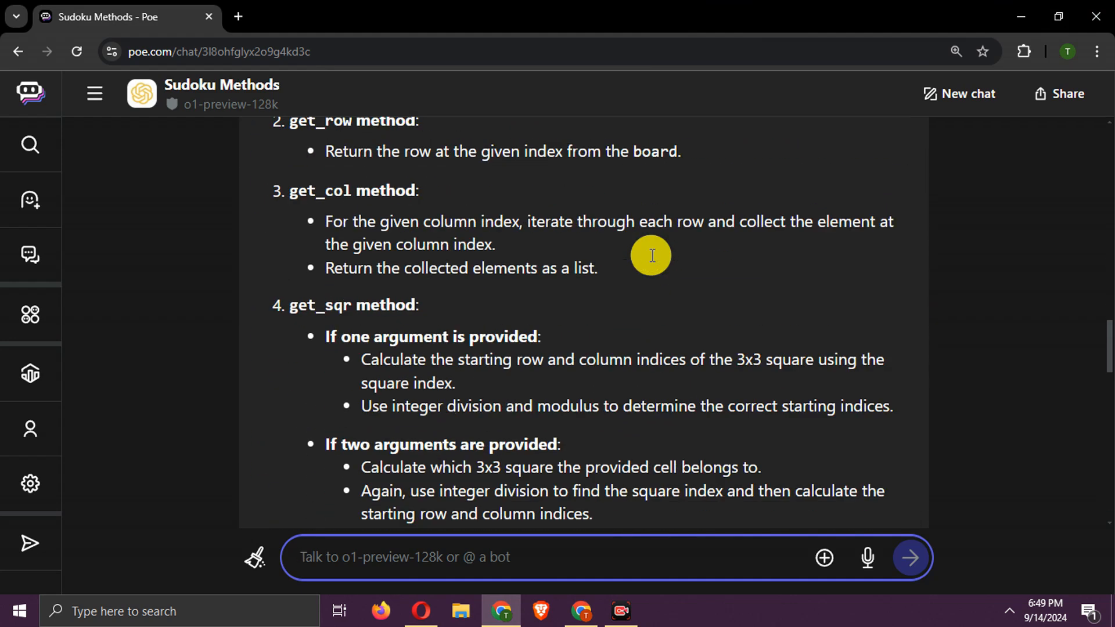
{"action": "scroll", "scroll_direction": "down", "scroll_amount": 3}
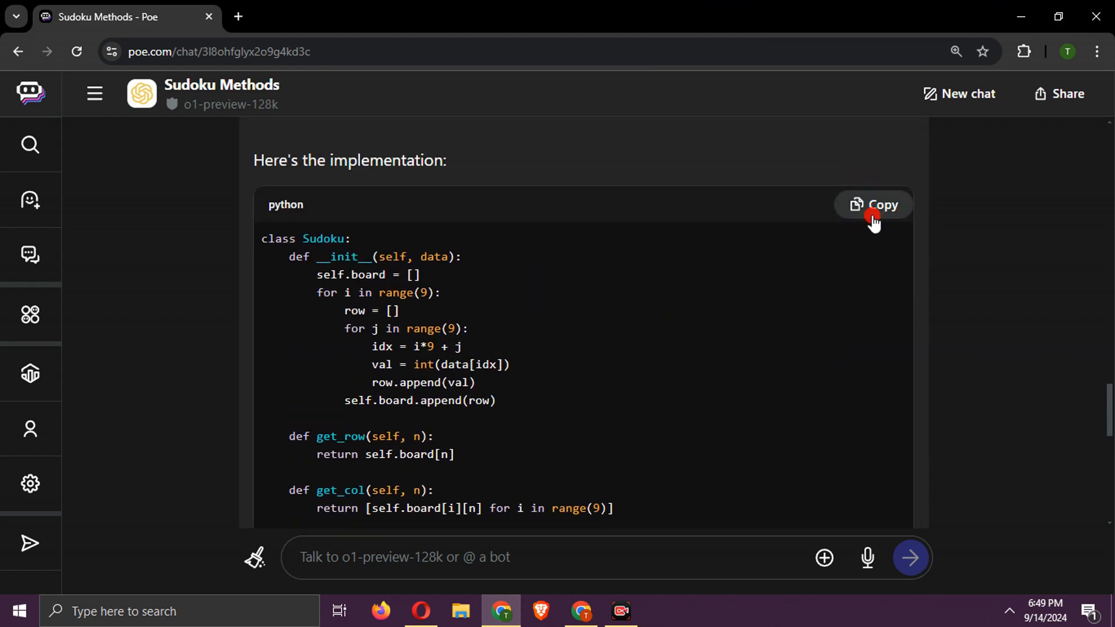
{"action": "left_click", "coordinate": [873, 205]}
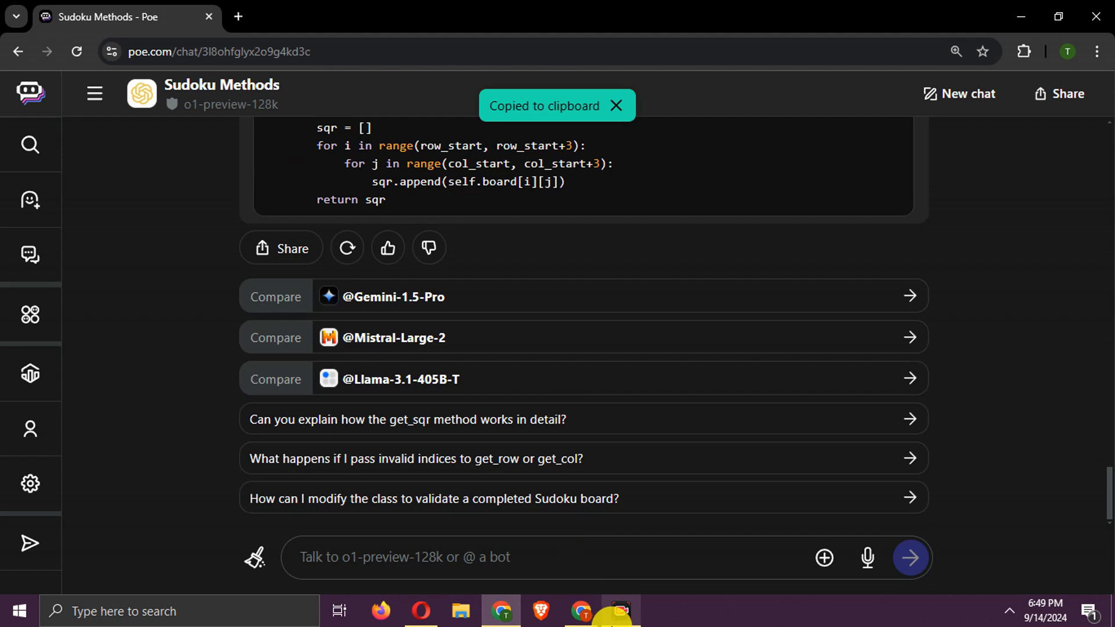
- Paste o1's Sudoku class into the Sudoku Parser code editor and run Check
{"action": "left_click", "coordinate": [320, 16]}
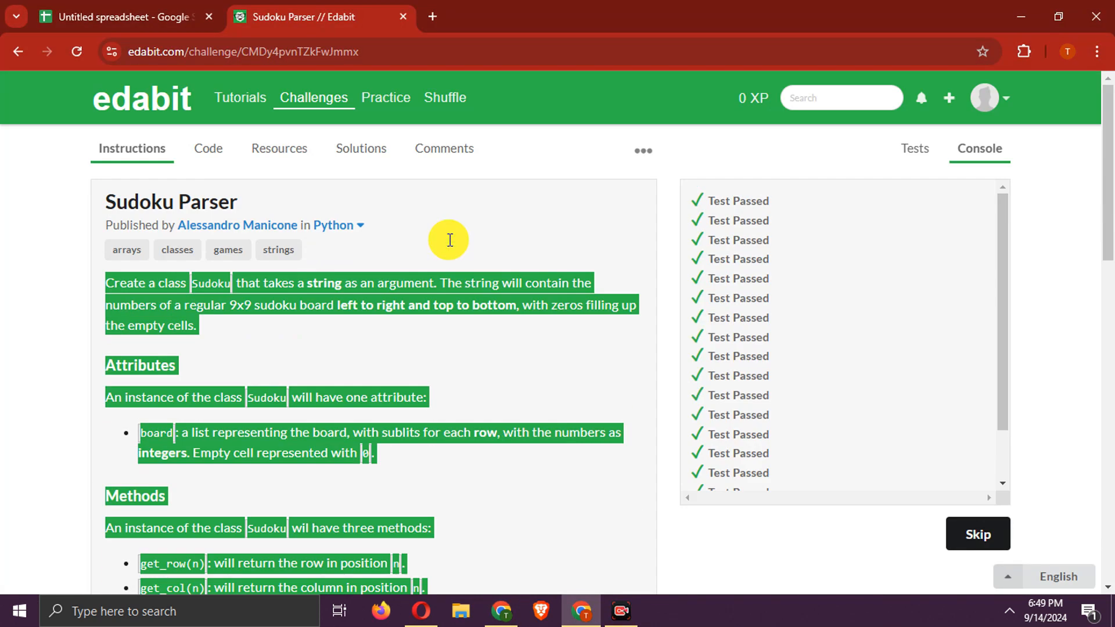
{"action": "left_click", "coordinate": [206, 148]}
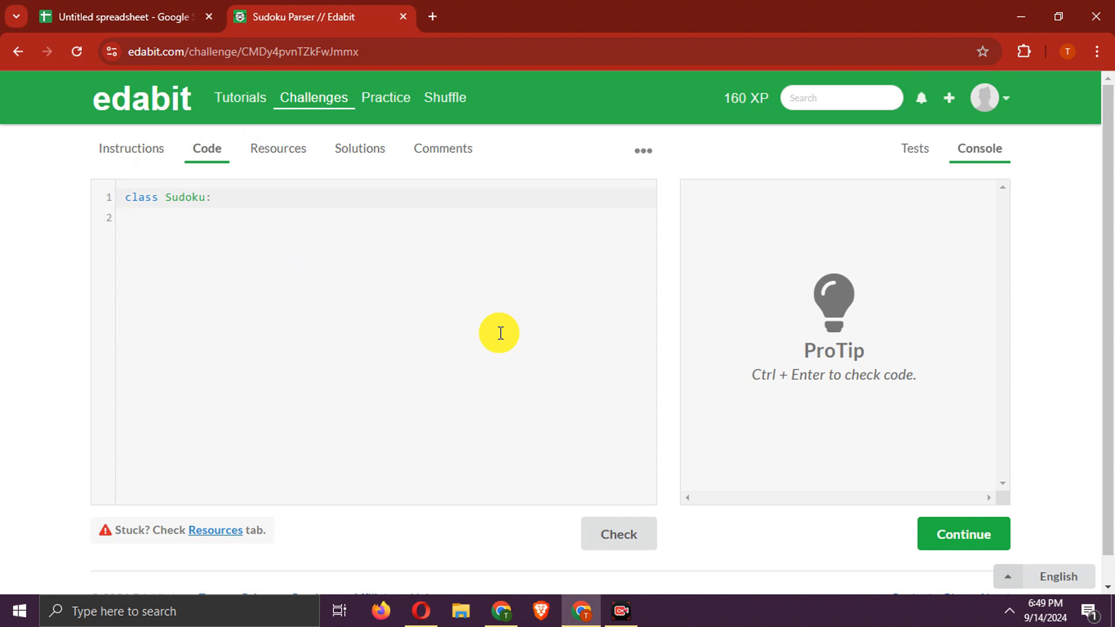
{"action": "left_click", "coordinate": [617, 534]}
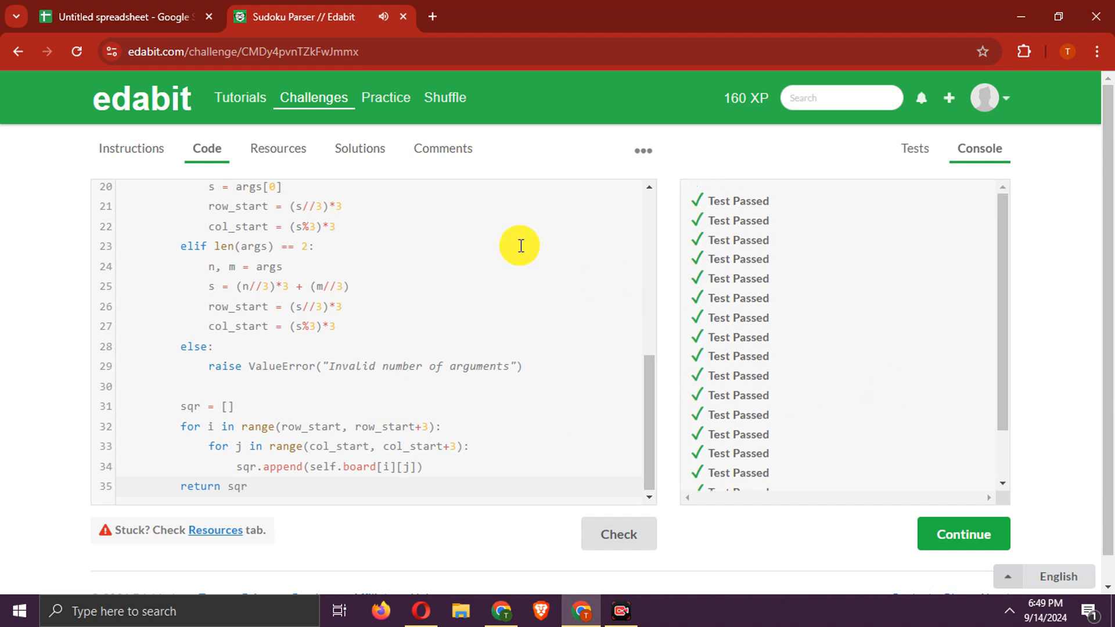
{"action": "left_click", "coordinate": [121, 16]}
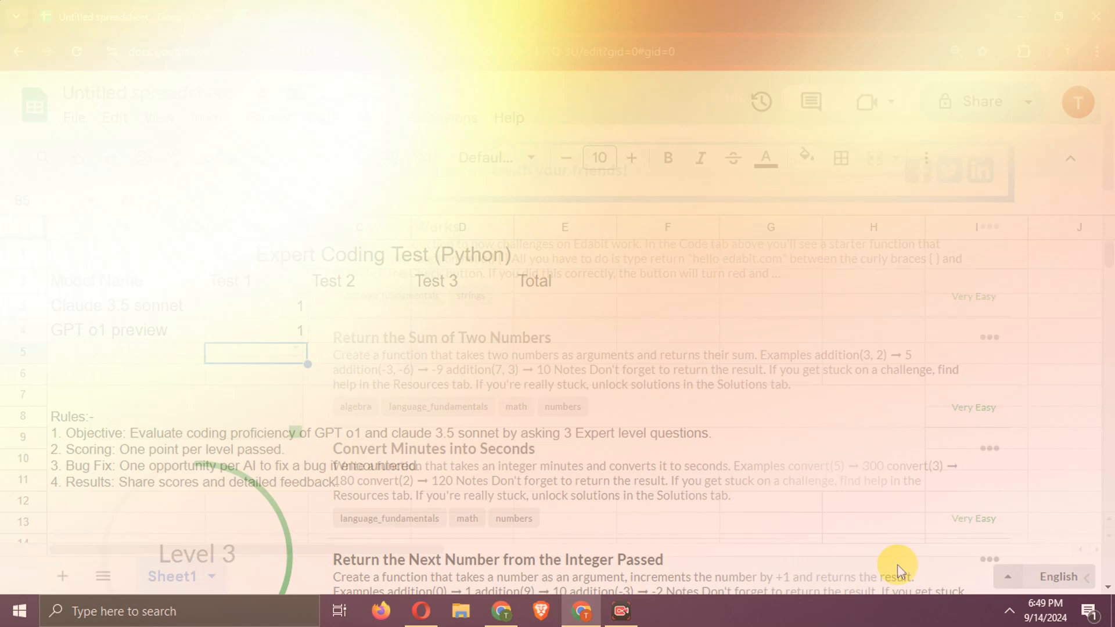
- Filter the Edabit challenge list to the Physics tag
{"action": "left_click", "coordinate": [317, 16]}
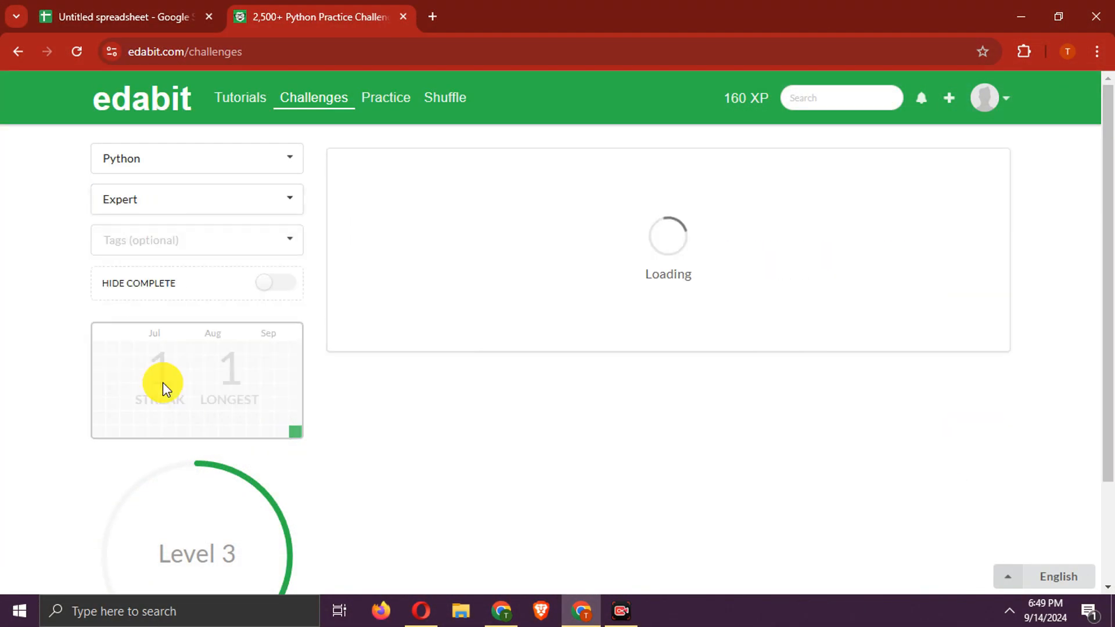
{"action": "left_click", "coordinate": [196, 240]}
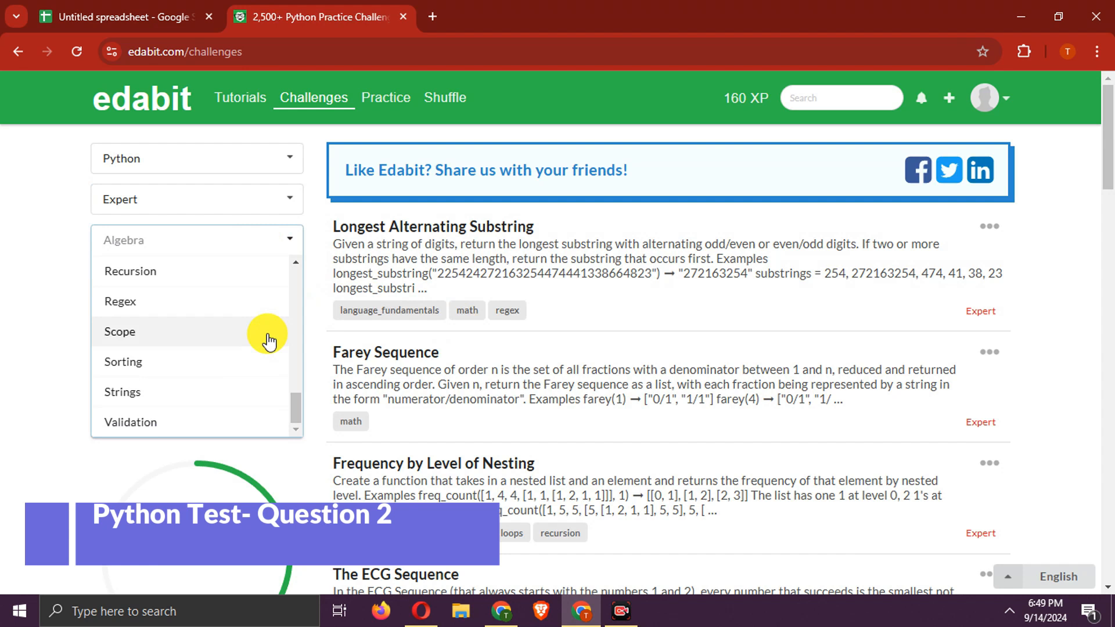
{"action": "scroll", "scroll_direction": "up", "scroll_amount": 3}
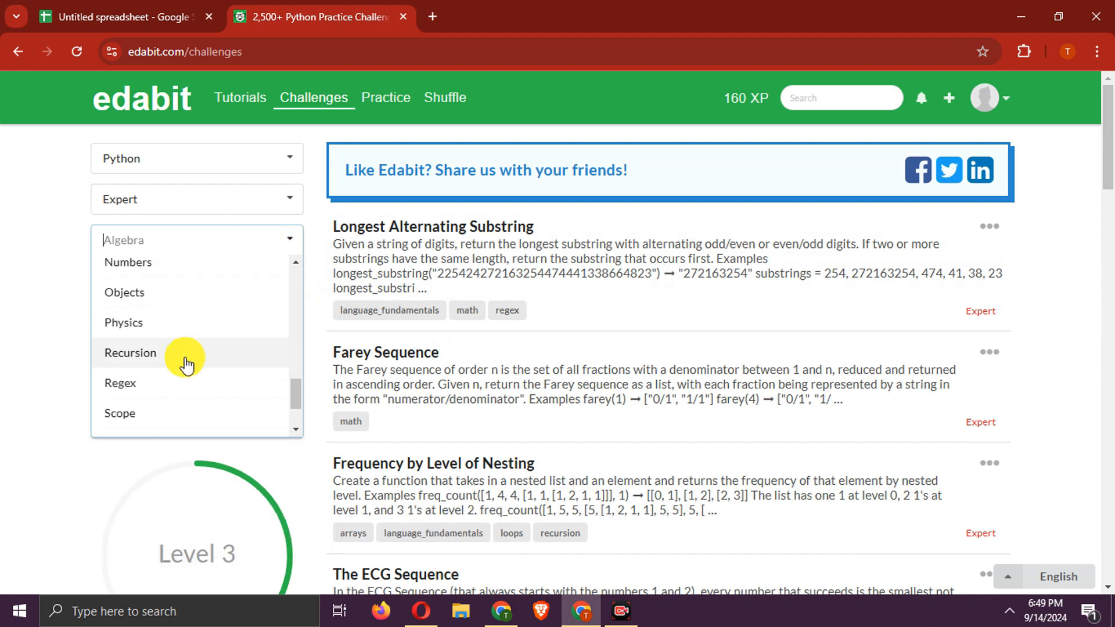
{"action": "left_click", "coordinate": [123, 322]}
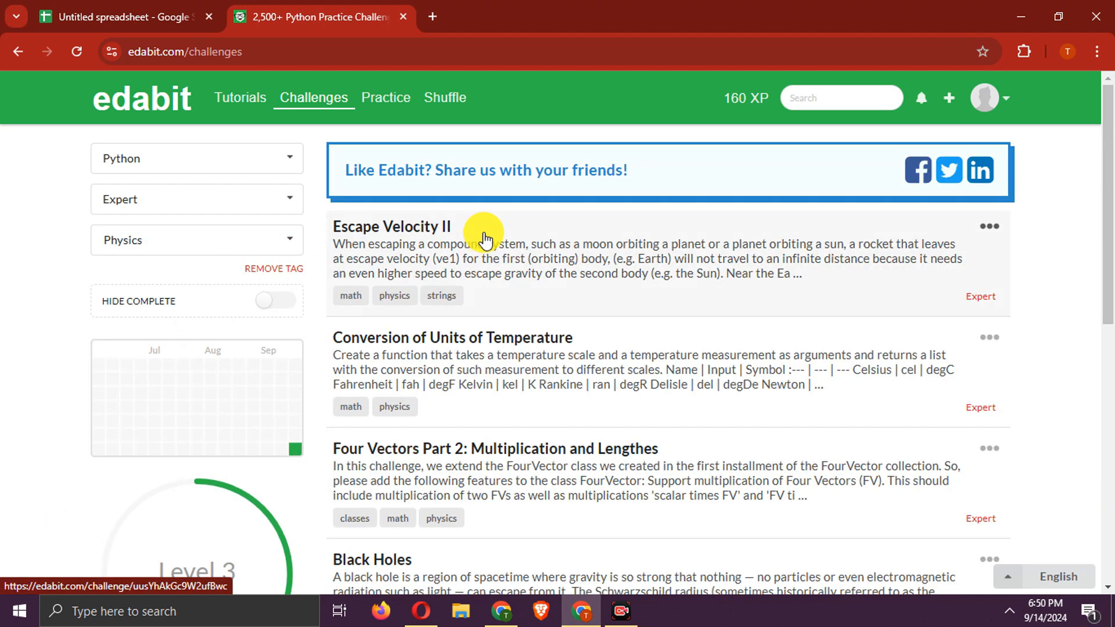
- Open Escape Velocity II and scroll through its instructions
{"action": "left_click", "coordinate": [390, 226]}
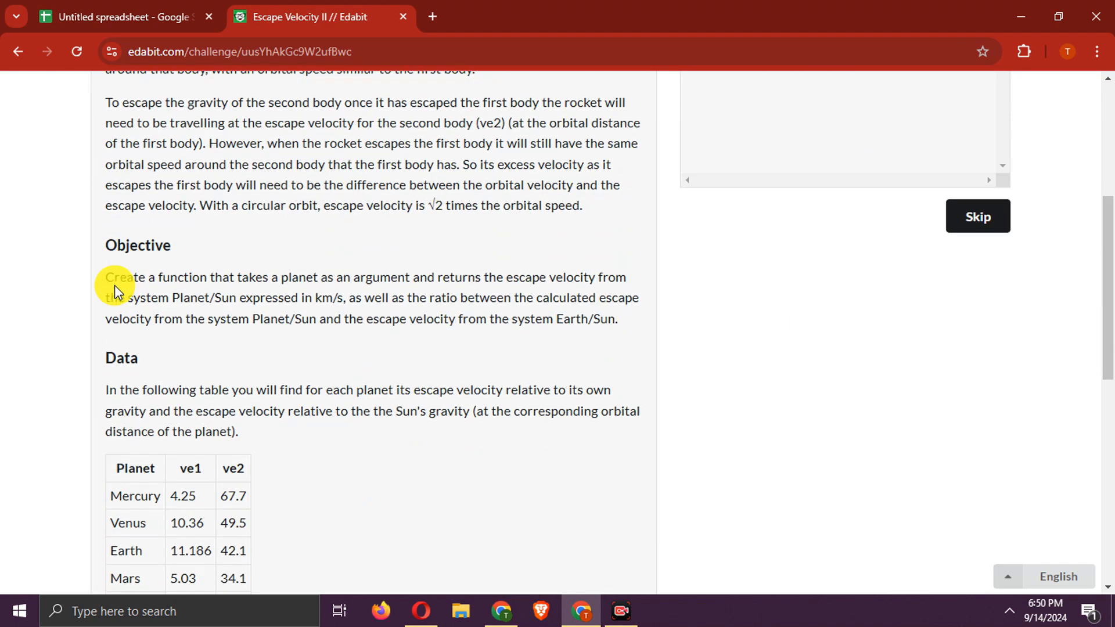
{"action": "scroll", "scroll_direction": "down", "scroll_amount": 3}
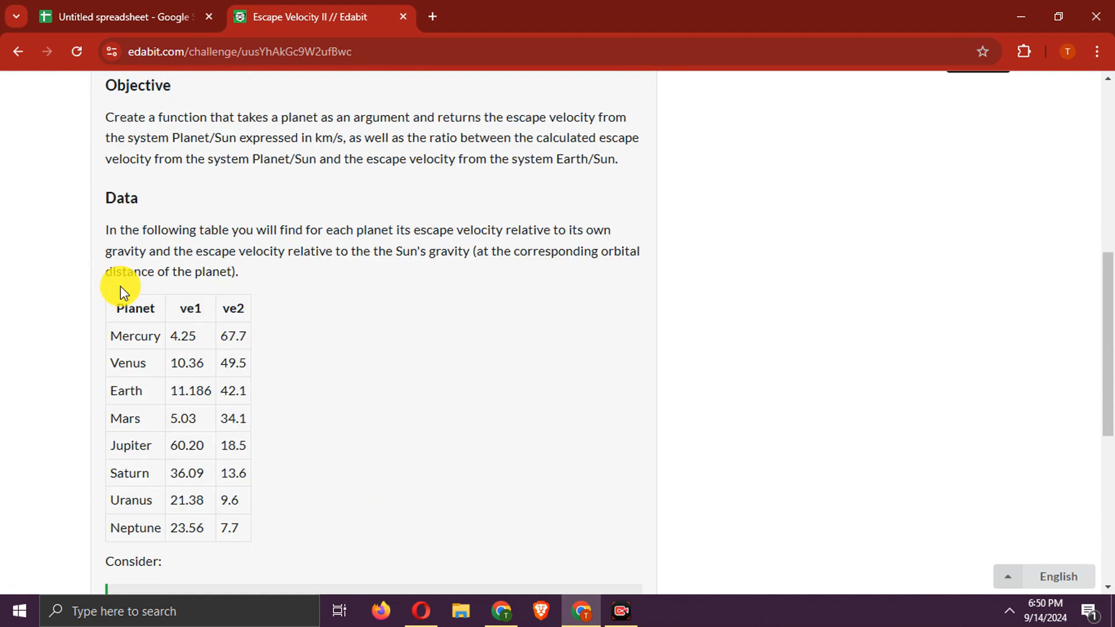
{"action": "scroll", "scroll_direction": "up", "scroll_amount": 3}
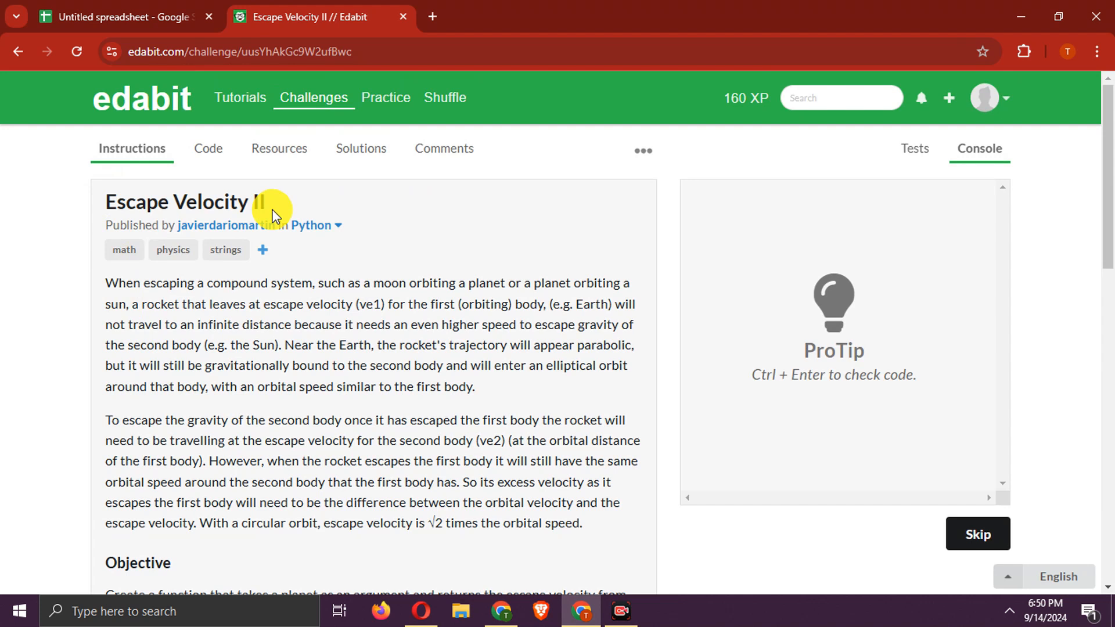
{"action": "scroll", "scroll_direction": "down", "scroll_amount": 3}
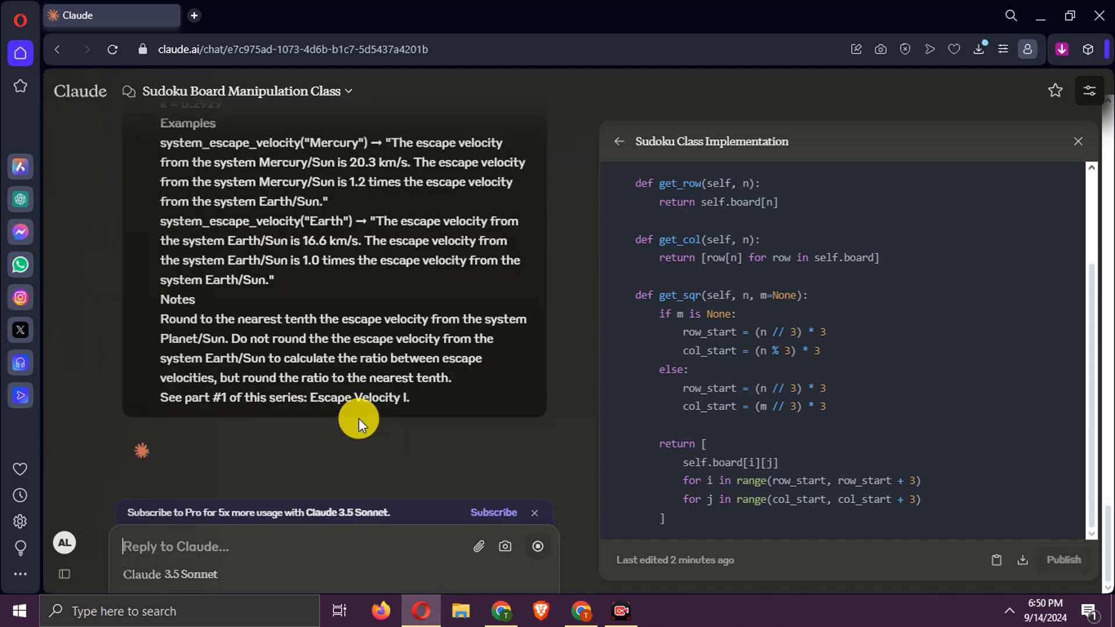
{"action": "mouse_move", "coordinate": [400, 373]}
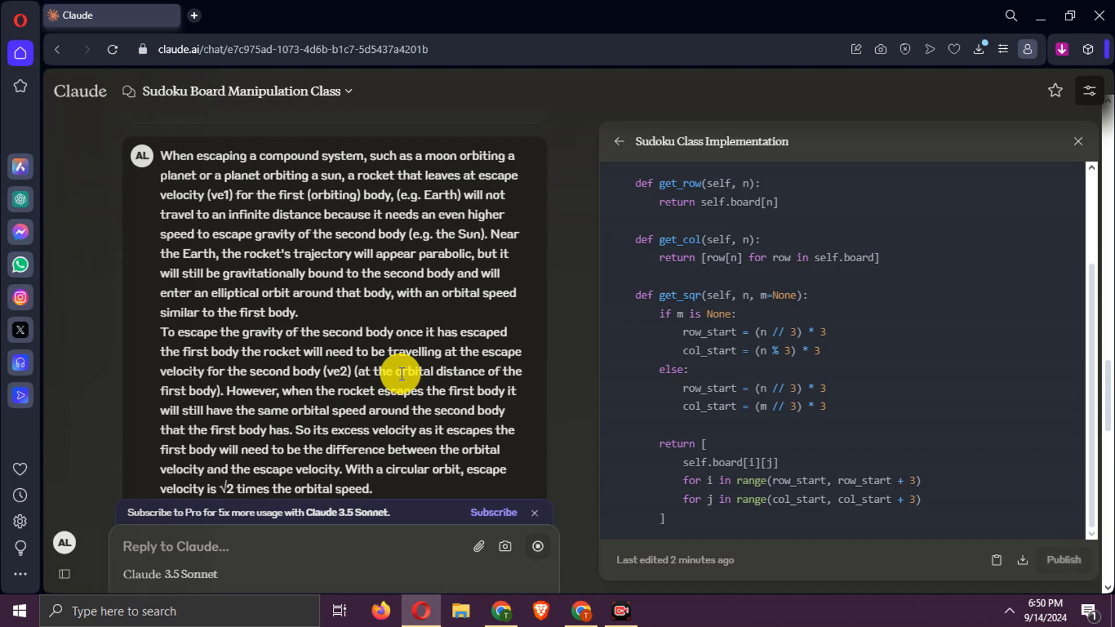
- Scroll Claude's System Escape Velocity Calculator artifact as it generates
{"action": "scroll", "scroll_direction": "down", "scroll_amount": 3}
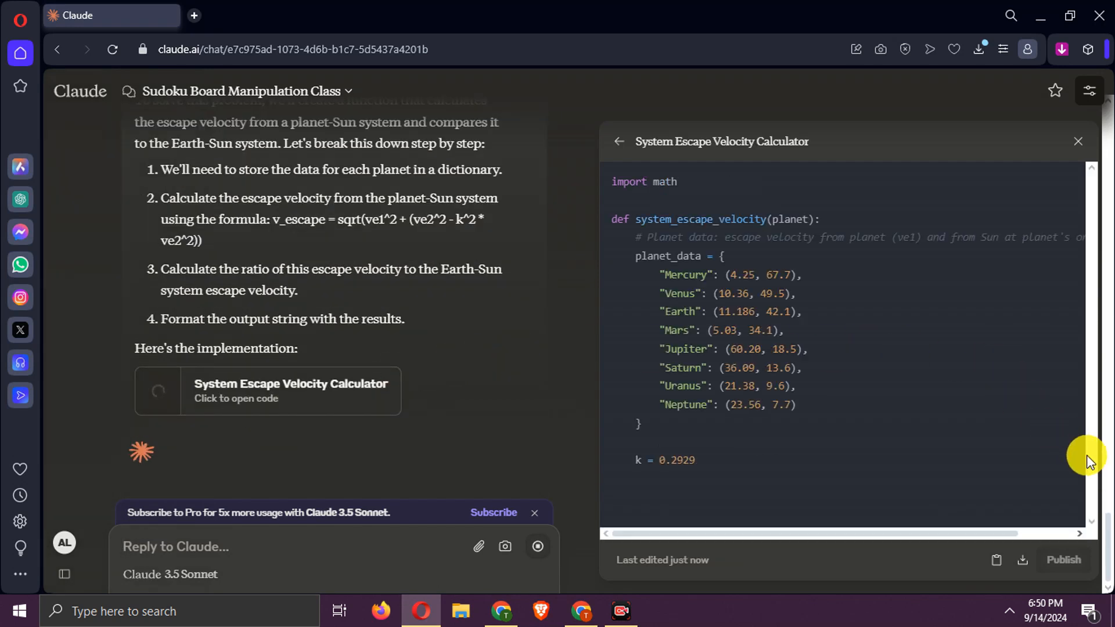
{"action": "scroll", "scroll_direction": "down", "scroll_amount": 3}
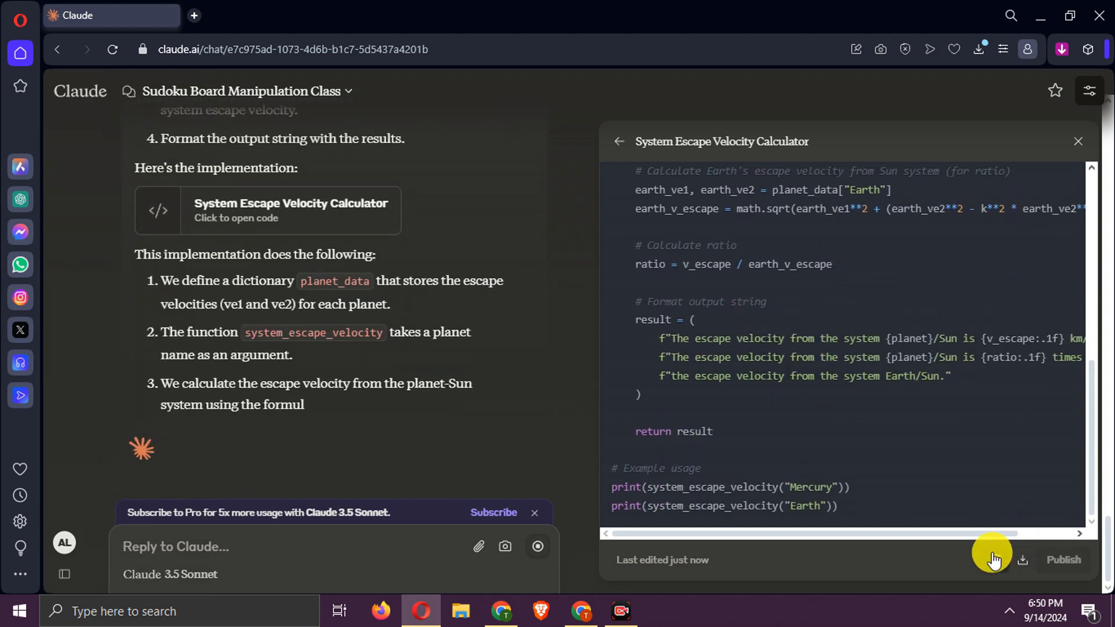
{"action": "mouse_move", "coordinate": [586, 610]}
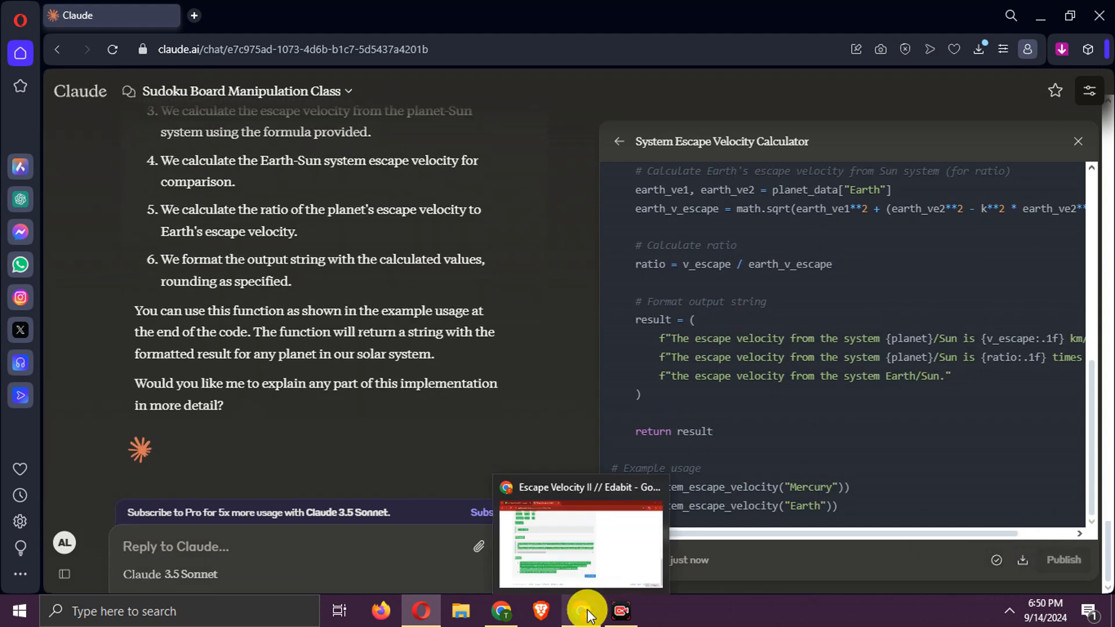
- Paste Claude's escape velocity code into Edabit, run Check, and inspect the code
{"action": "left_click", "coordinate": [579, 540]}
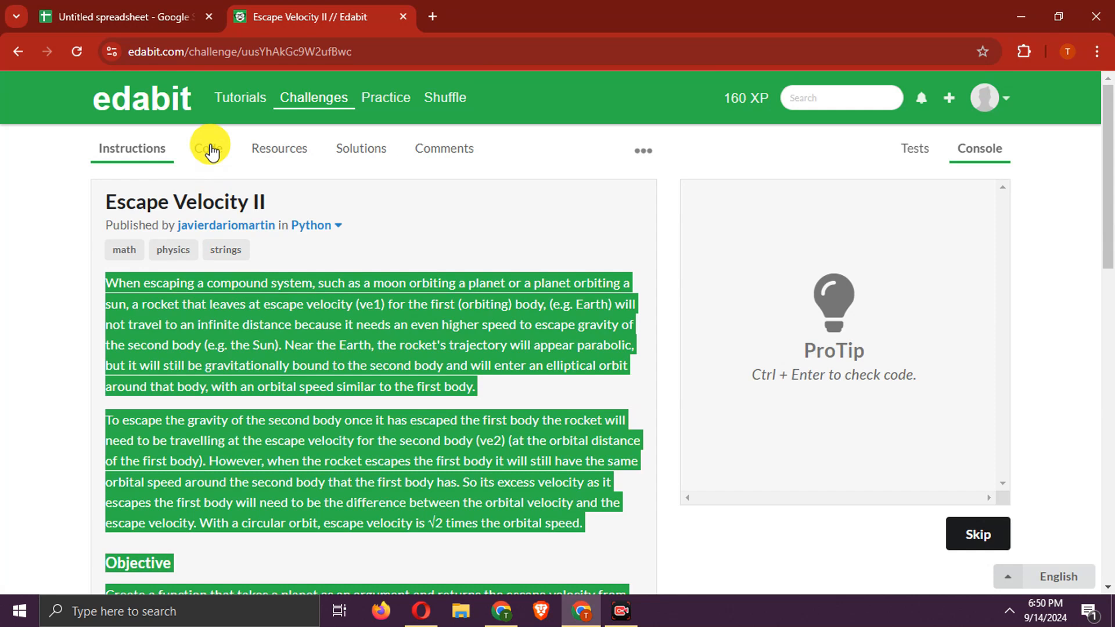
{"action": "left_click", "coordinate": [206, 148]}
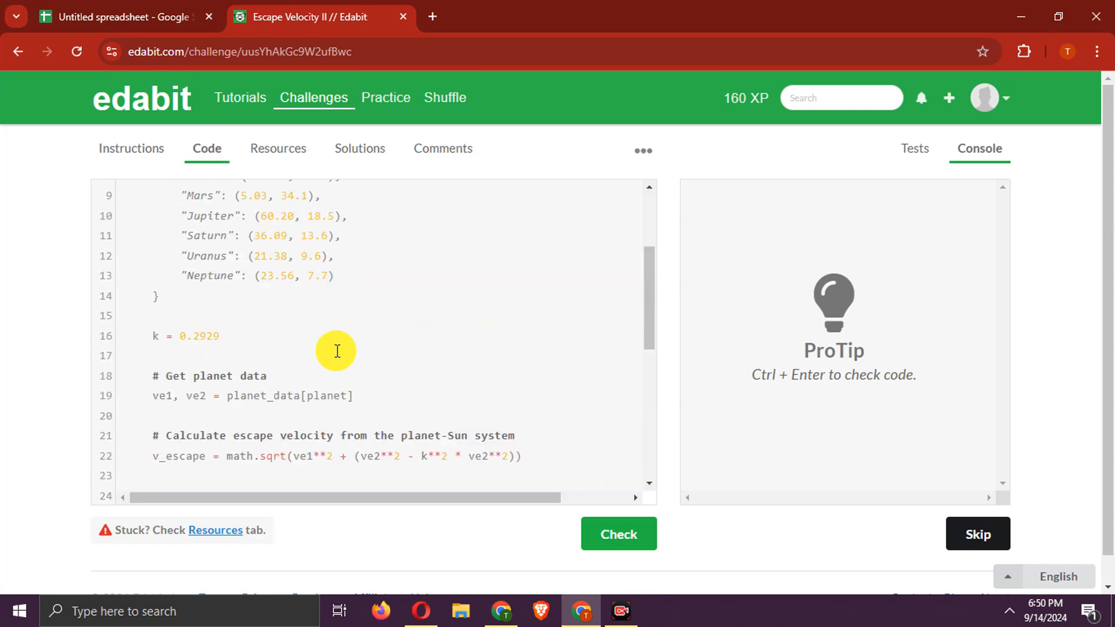
{"action": "left_click", "coordinate": [618, 534]}
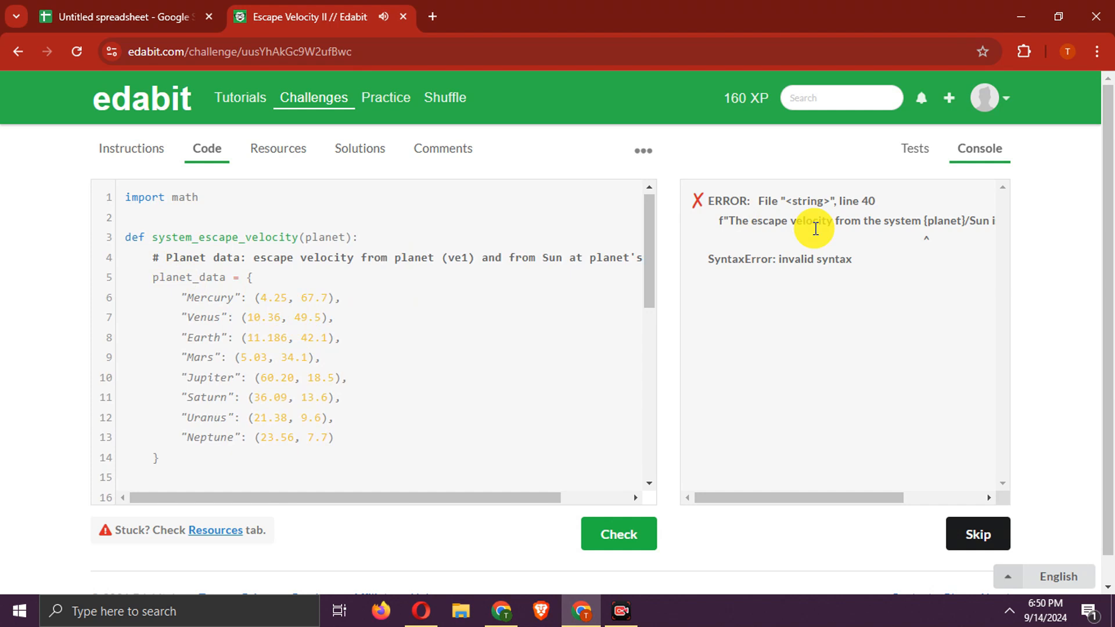
{"action": "scroll", "scroll_direction": "down", "scroll_amount": 3}
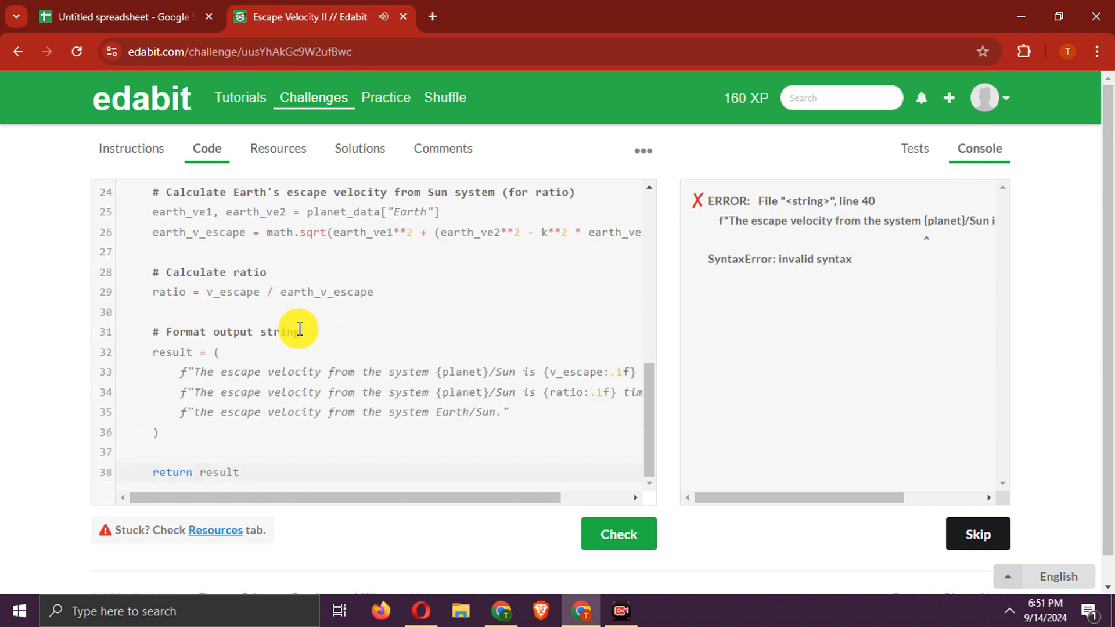
{"action": "scroll", "scroll_direction": "right", "scroll_amount": 3}
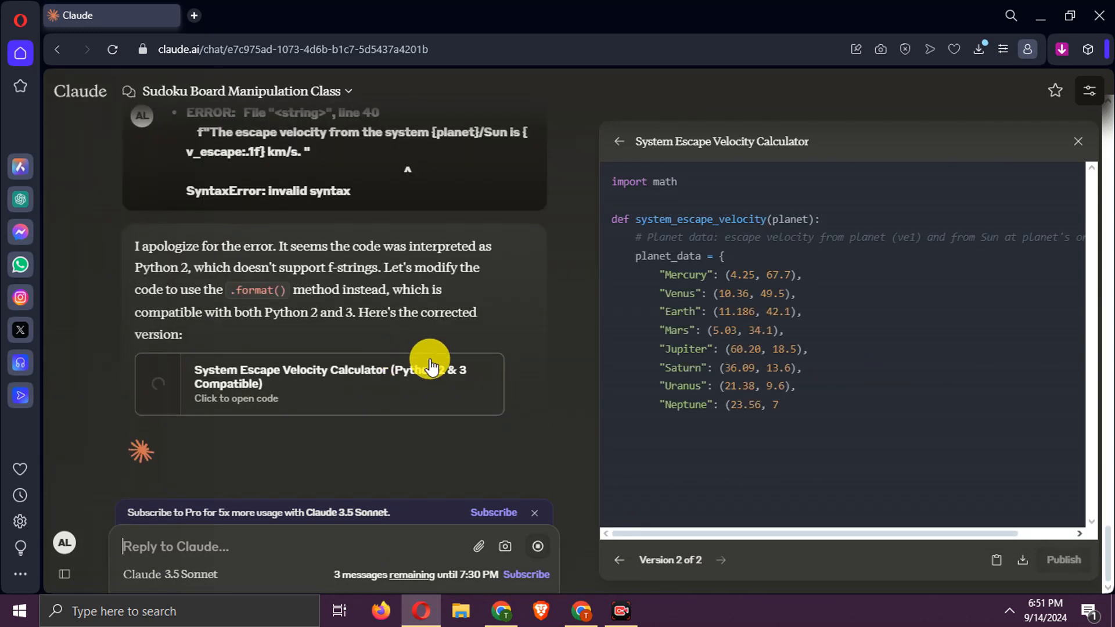
- Scroll through Claude's corrected calculator using .format() instead of f-strings
{"action": "scroll", "scroll_direction": "down", "scroll_amount": 3}
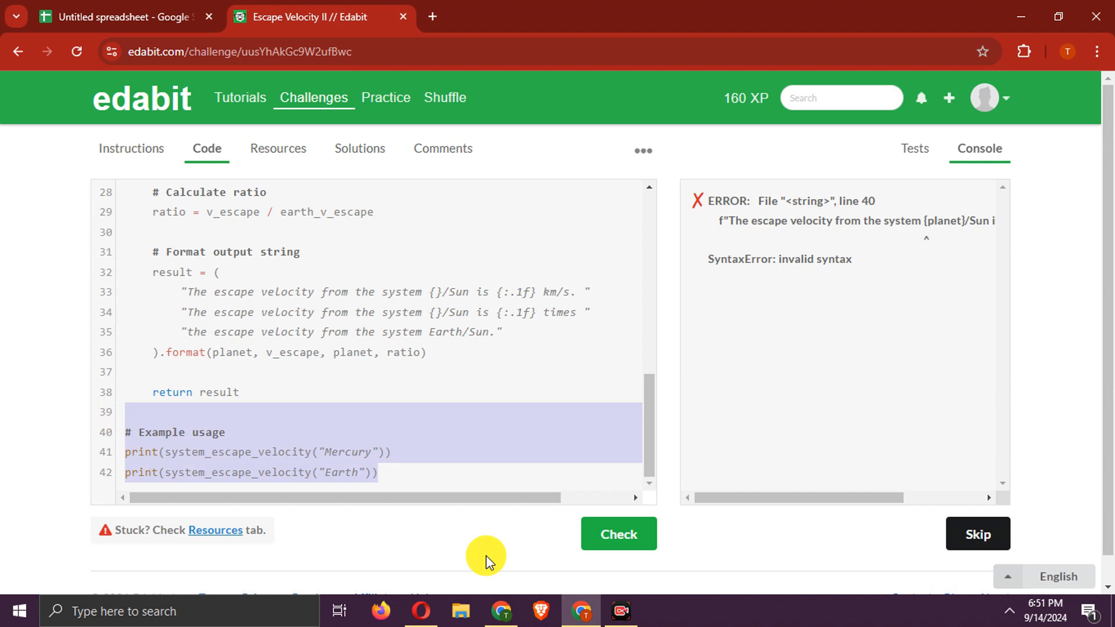
- Test Claude's corrected escape velocity code, note its 0 score, and return to the description
{"action": "left_click", "coordinate": [617, 533]}
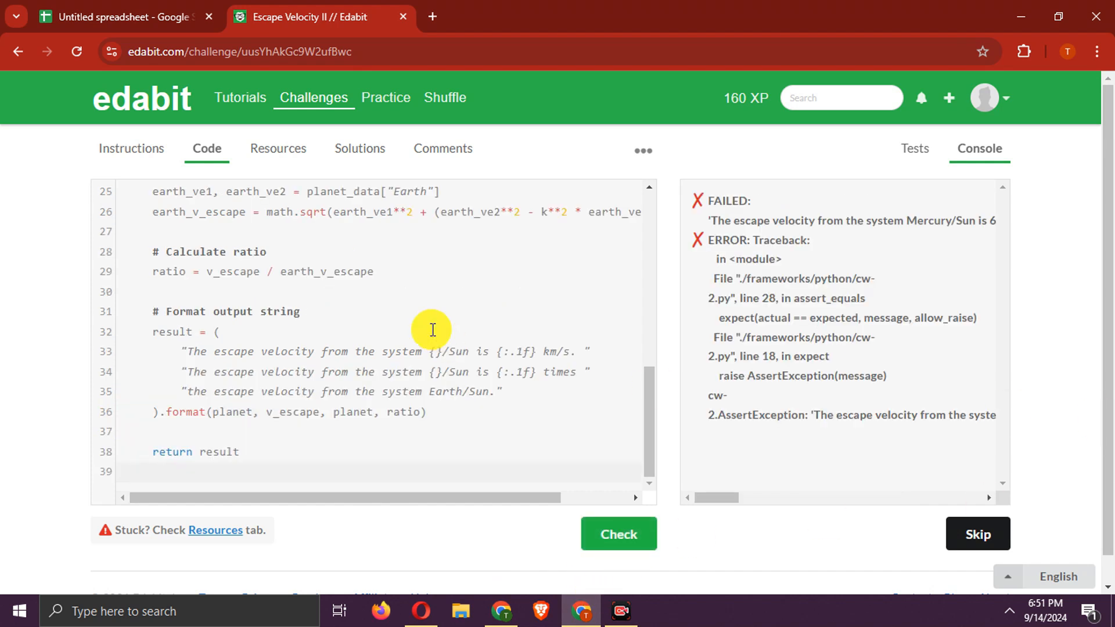
{"action": "mouse_move", "coordinate": [722, 500]}
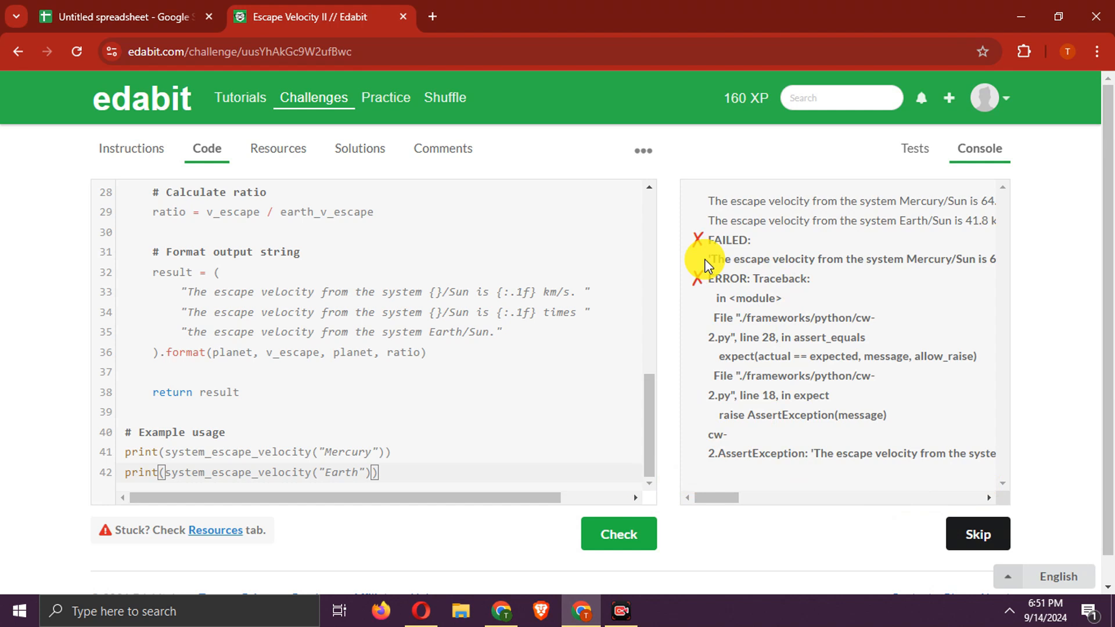
{"action": "mouse_move", "coordinate": [544, 324]}
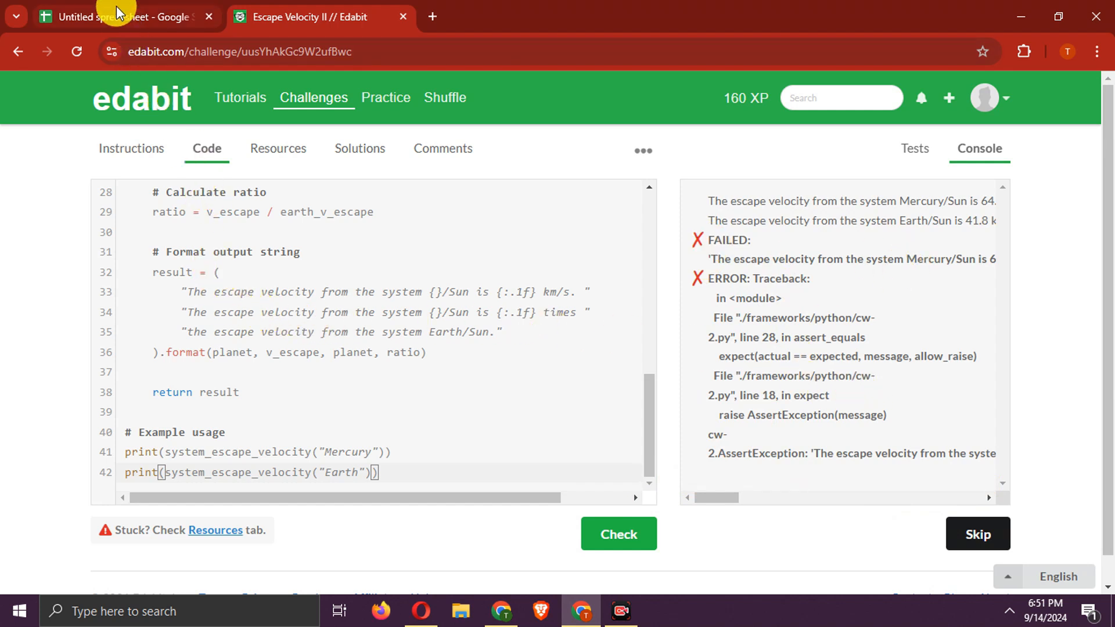
{"action": "left_click", "coordinate": [121, 17]}
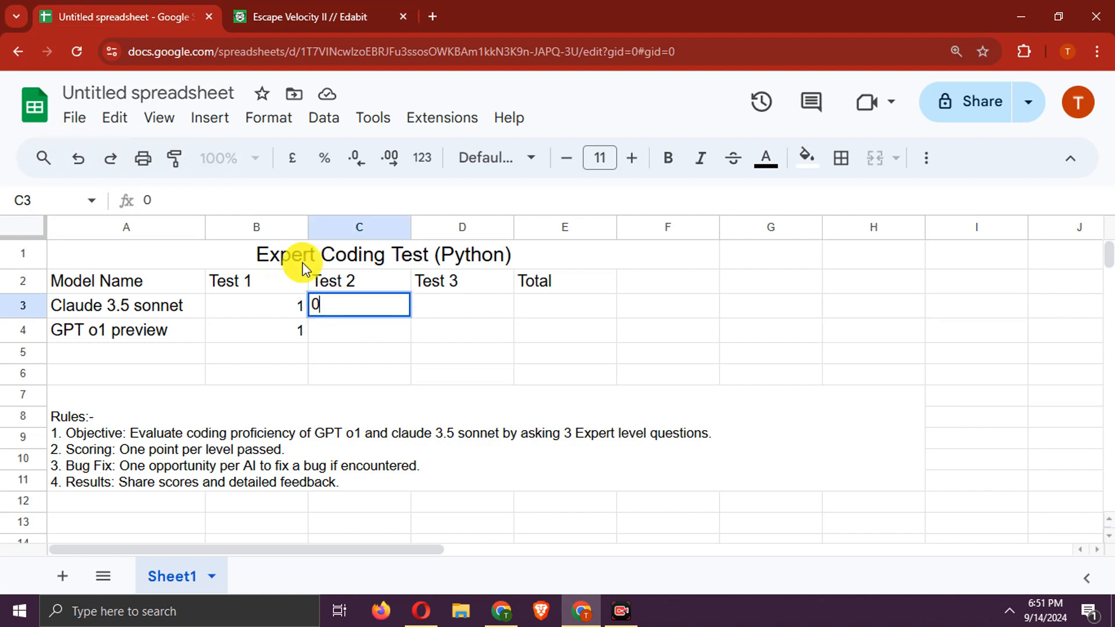
{"action": "left_click", "coordinate": [319, 16]}
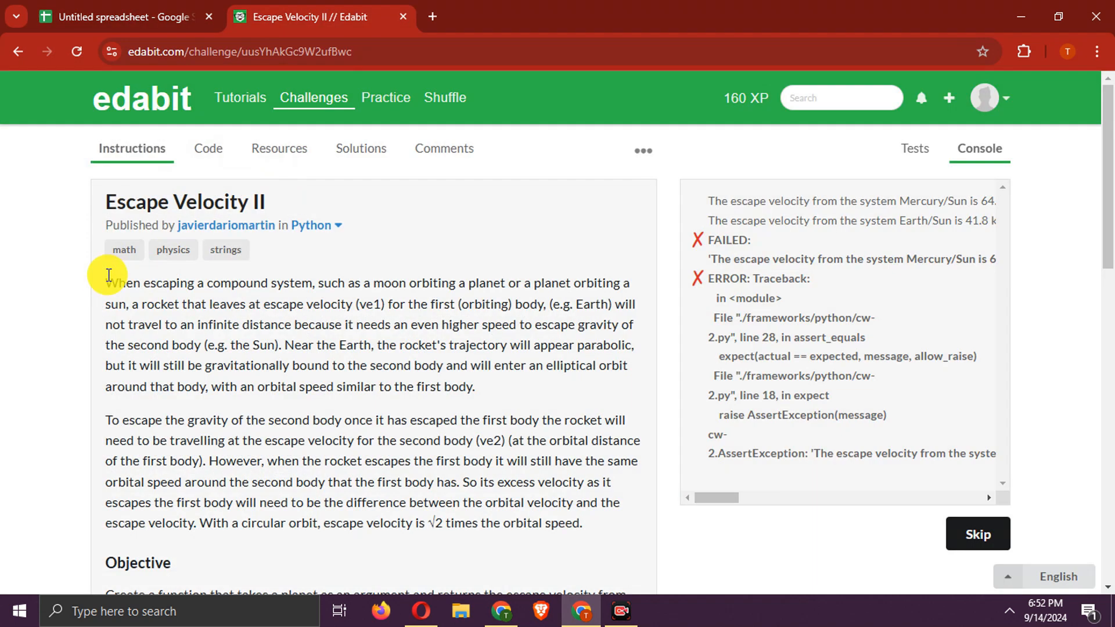
{"action": "scroll", "scroll_direction": "down", "scroll_amount": 3}
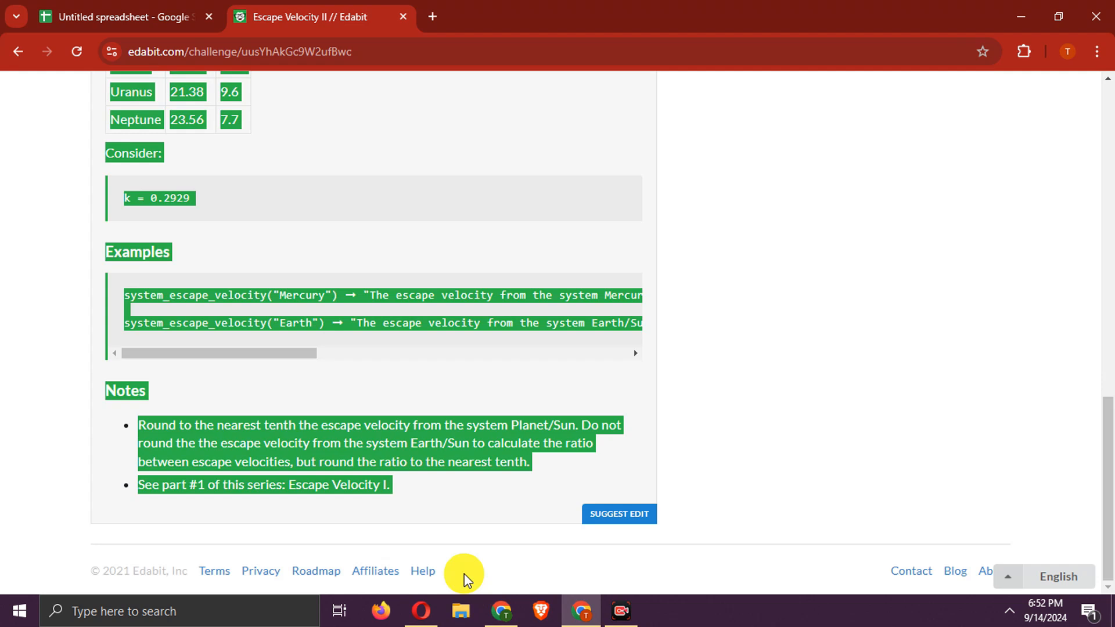
{"action": "mouse_move", "coordinate": [458, 272]}
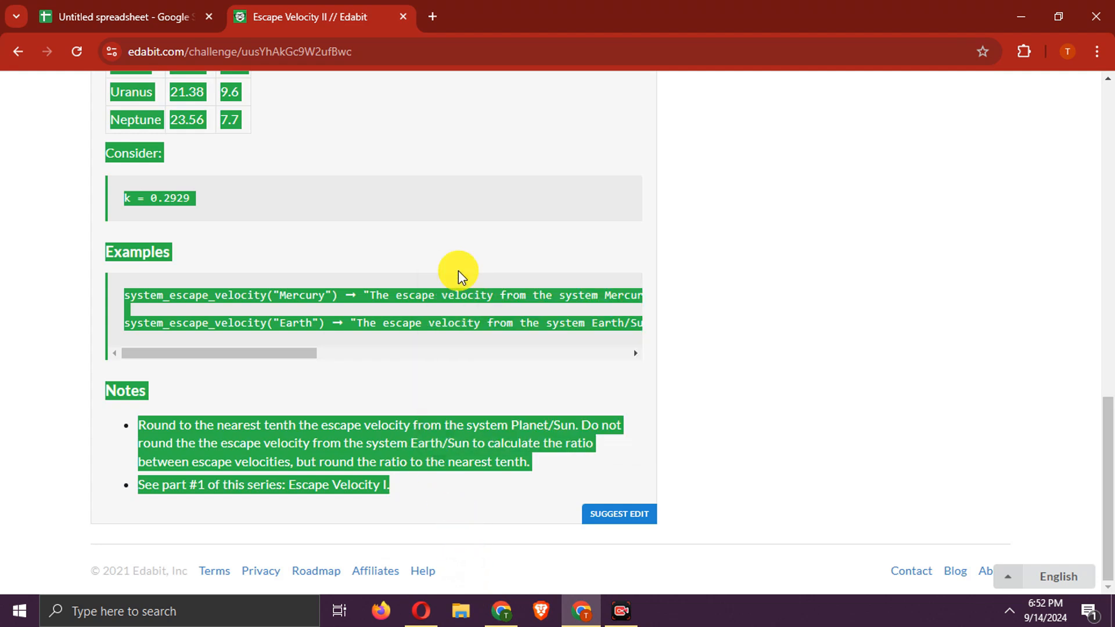
{"action": "mouse_move", "coordinate": [399, 590]}
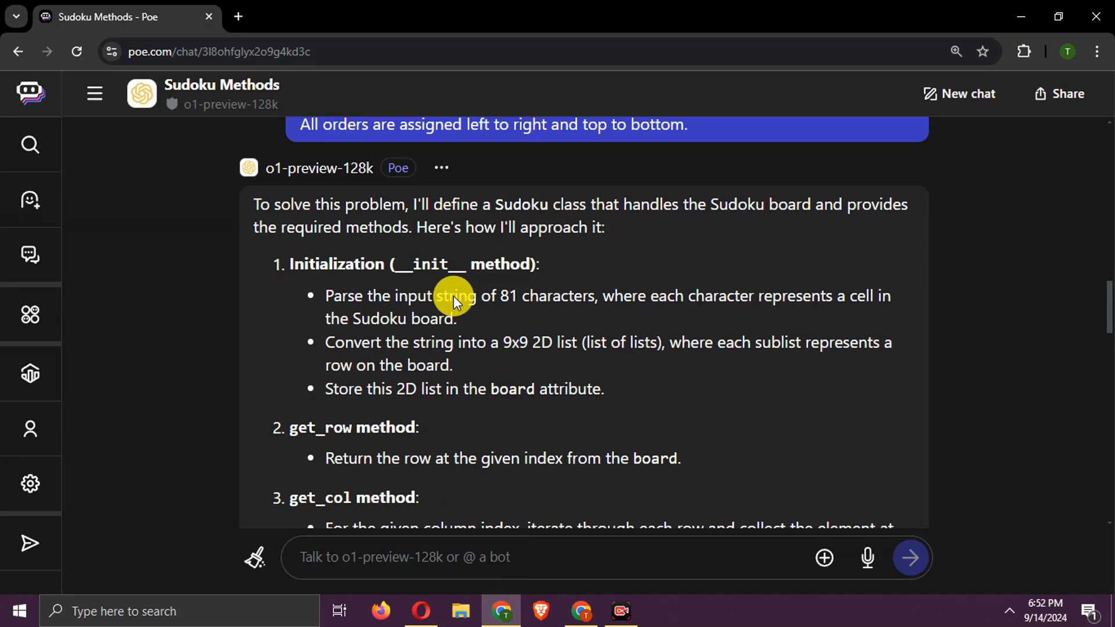
- Scroll through o1-preview's system_escape_velocity reply to the Escape Velocity II challenge
{"action": "scroll", "scroll_direction": "up", "scroll_amount": 3}
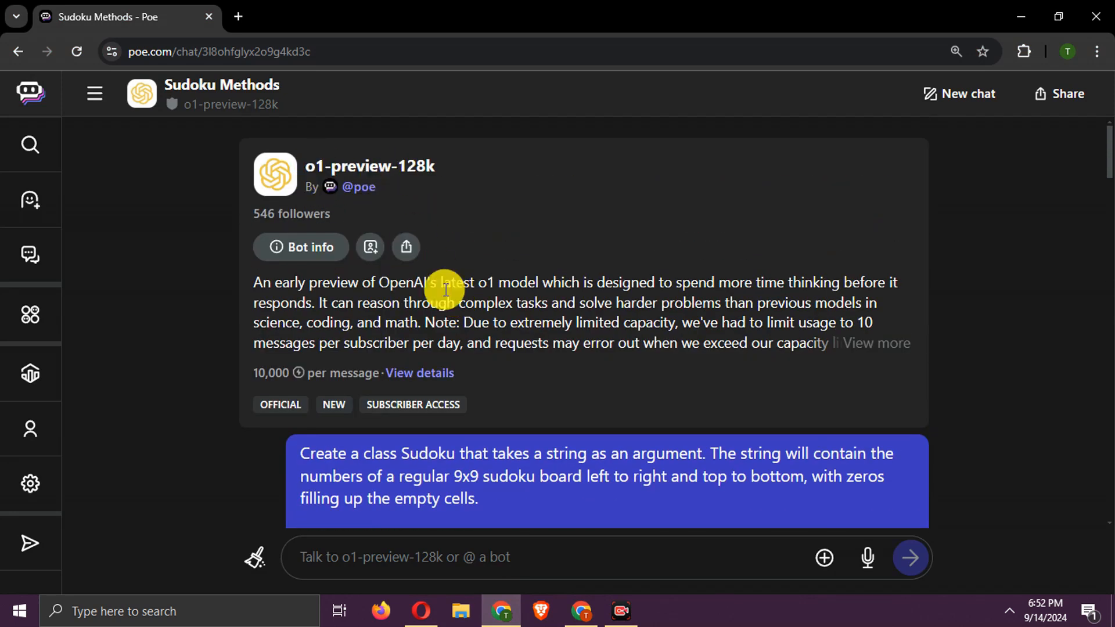
{"action": "scroll", "scroll_direction": "down", "scroll_amount": 3}
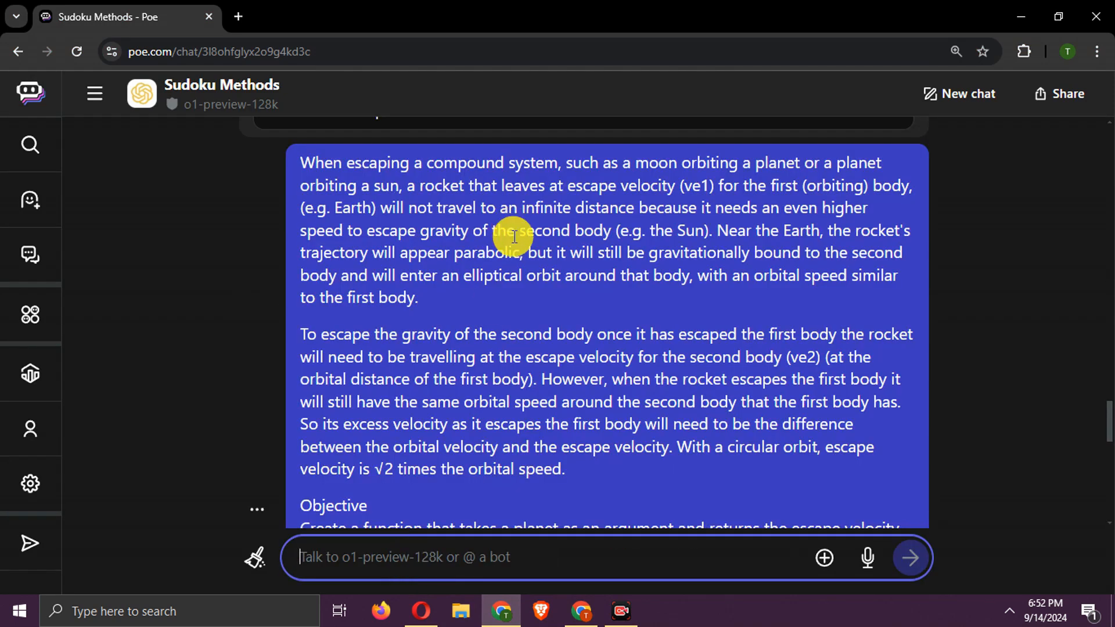
{"action": "scroll", "scroll_direction": "down", "scroll_amount": 3}
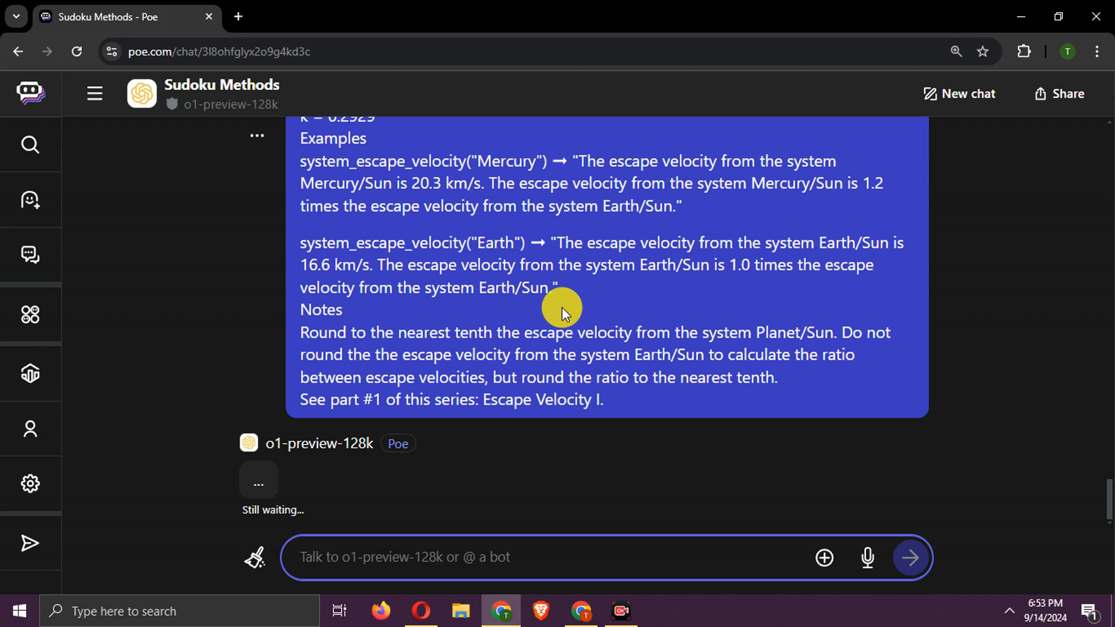
{"action": "scroll", "scroll_direction": "down", "scroll_amount": 3}
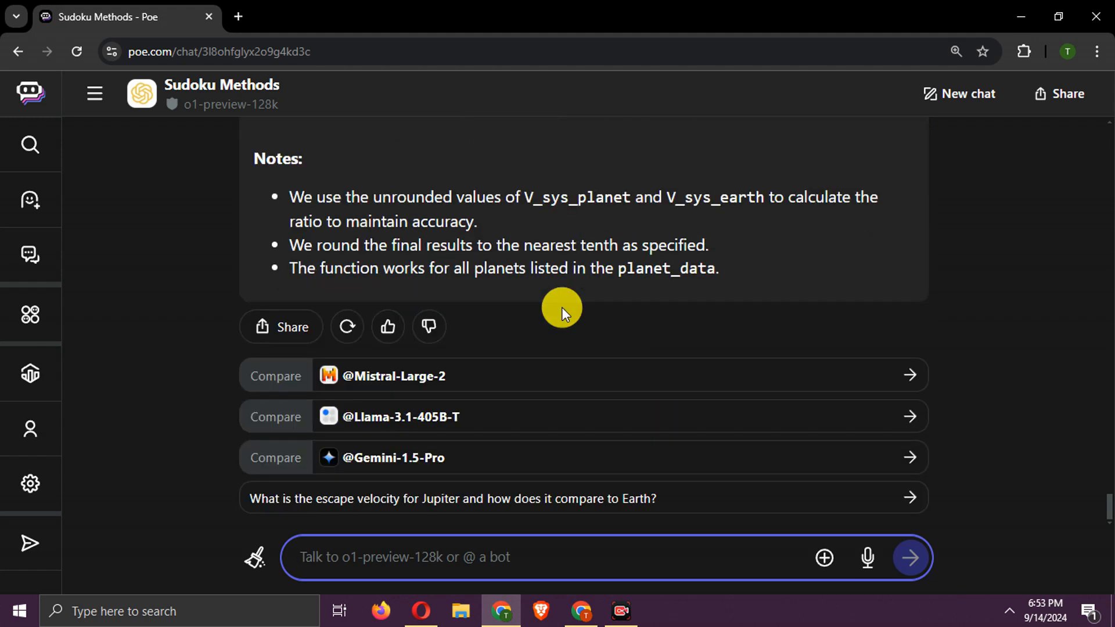
{"action": "scroll", "scroll_direction": "down", "scroll_amount": 3}
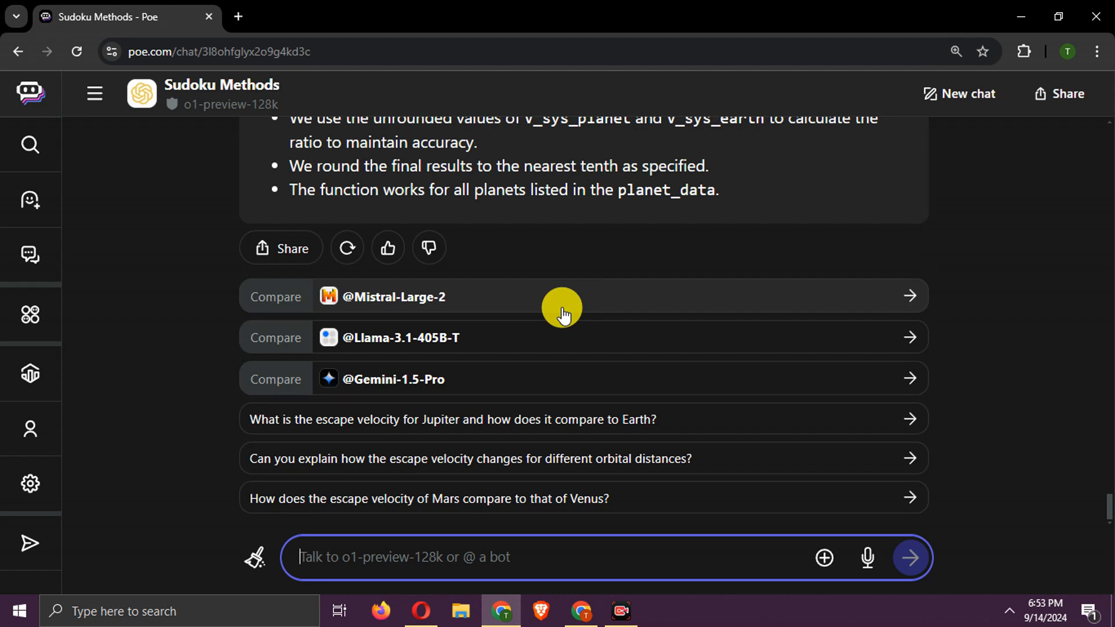
{"action": "scroll", "scroll_direction": "up", "scroll_amount": 3}
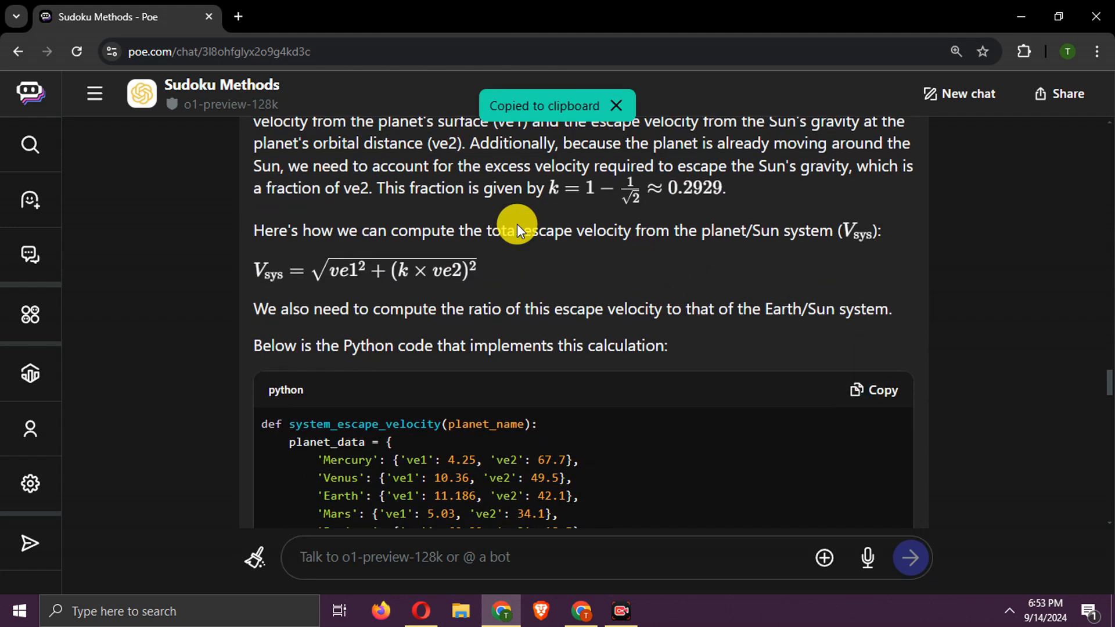
{"action": "scroll", "scroll_direction": "down", "scroll_amount": 3}
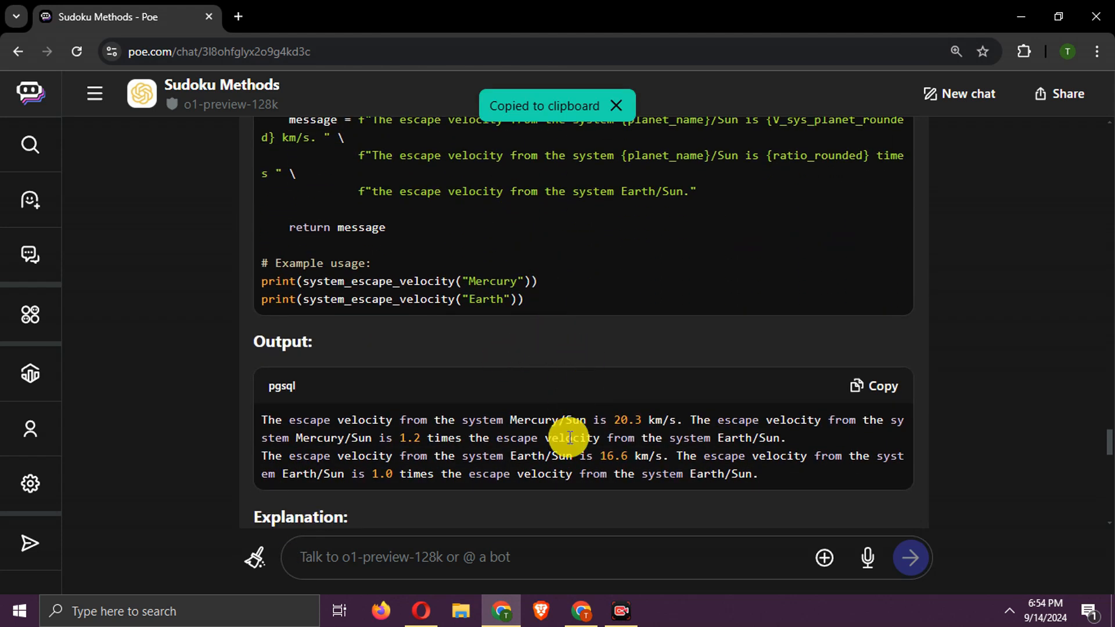
- Return to the Escape Velocity II Code tab and focus the editor for o1's solution
{"action": "left_click", "coordinate": [316, 16]}
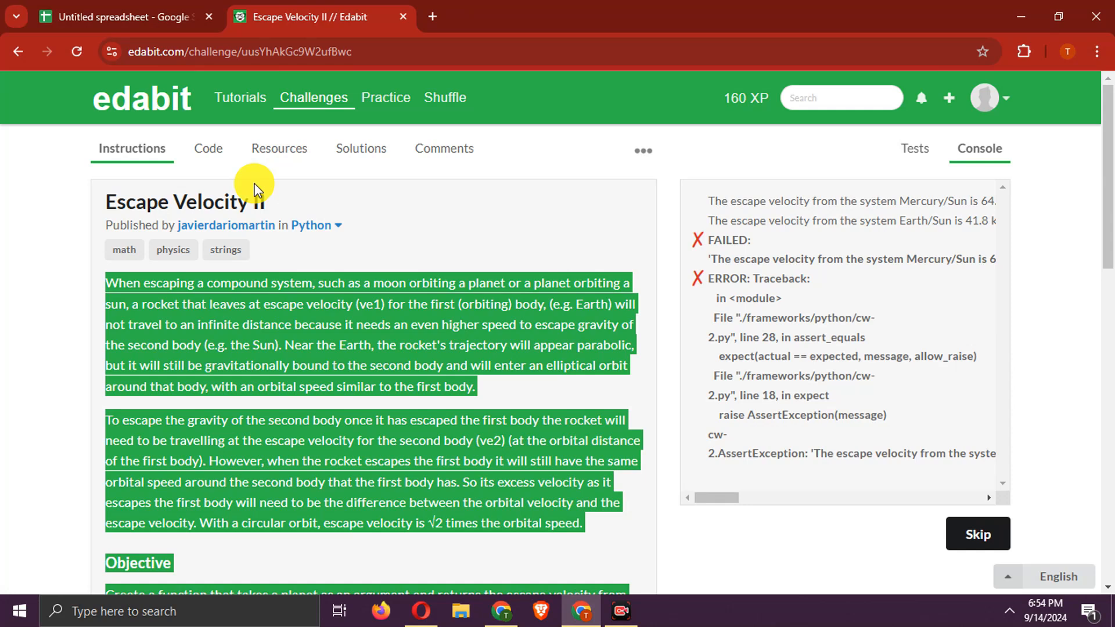
{"action": "left_click", "coordinate": [206, 148]}
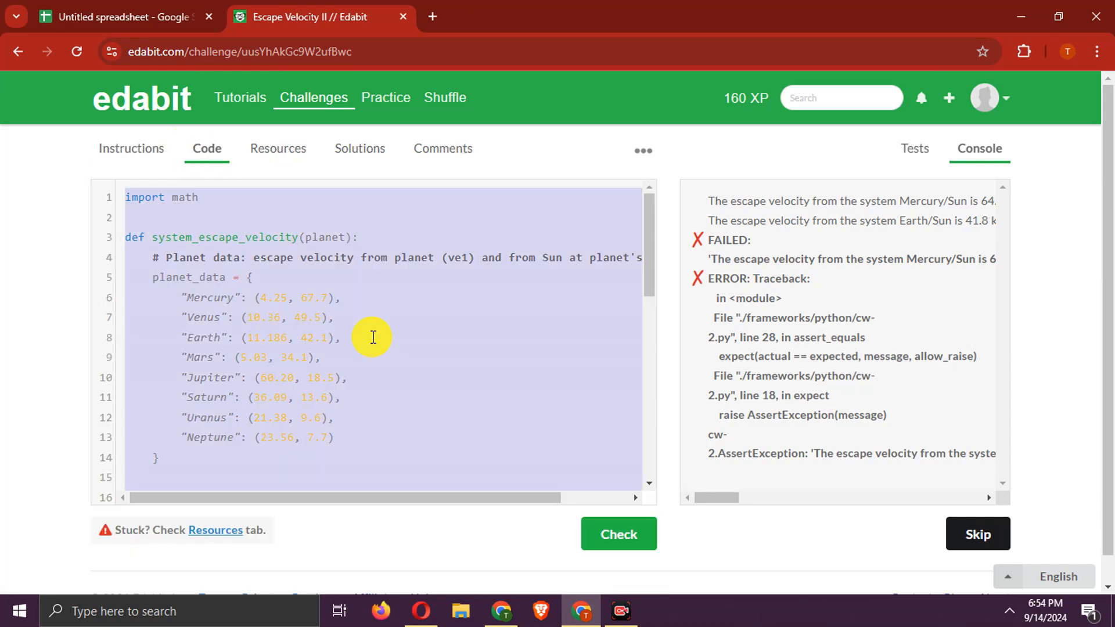
{"action": "left_click", "coordinate": [618, 534]}
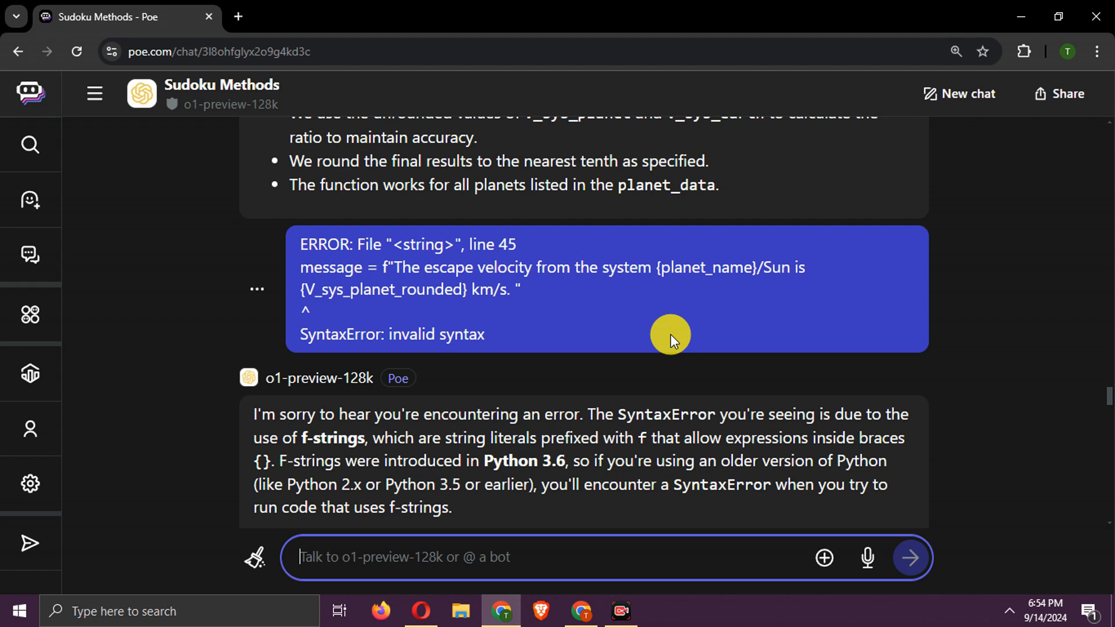
- Review o1's str.format() rewrite and copy the revised escape velocity code
{"action": "scroll", "scroll_direction": "down", "scroll_amount": 3}
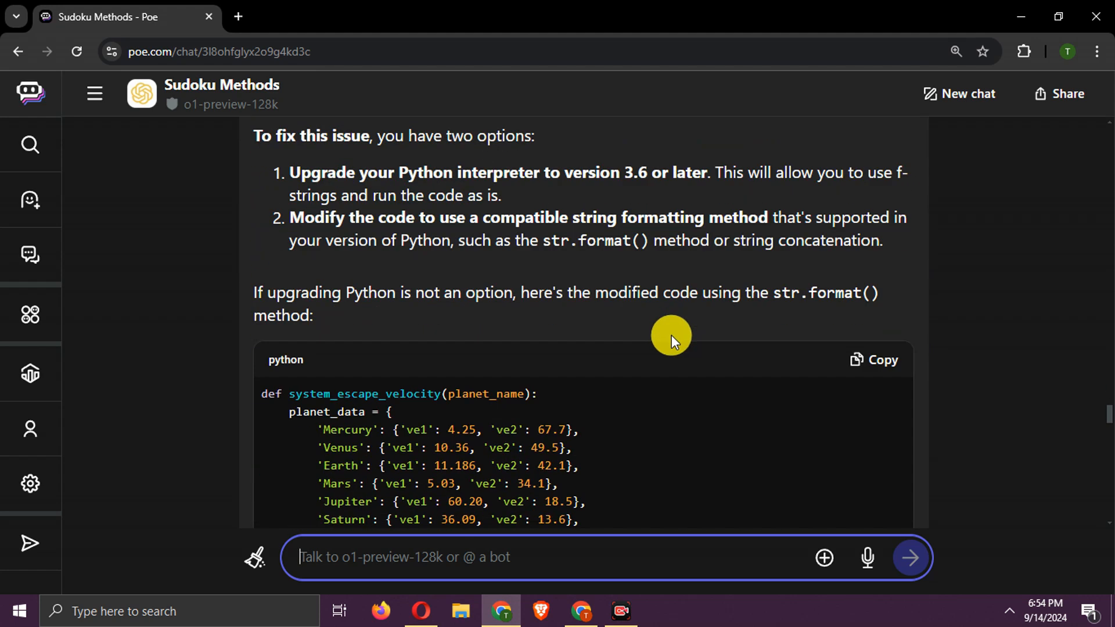
{"action": "scroll", "scroll_direction": "down", "scroll_amount": 3}
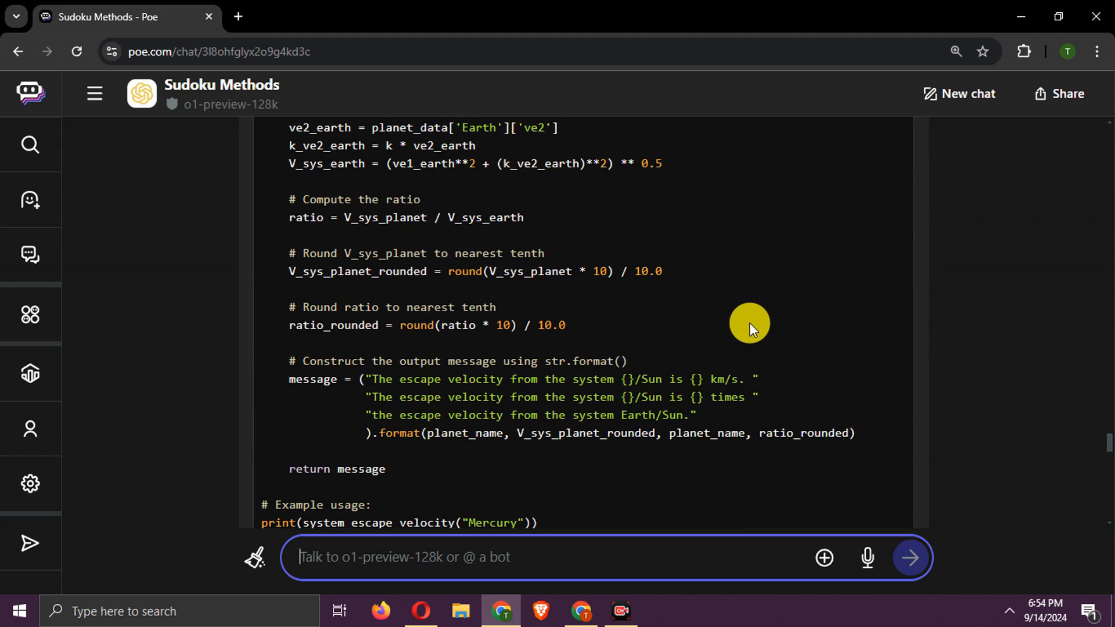
{"action": "scroll", "scroll_direction": "up", "scroll_amount": 3}
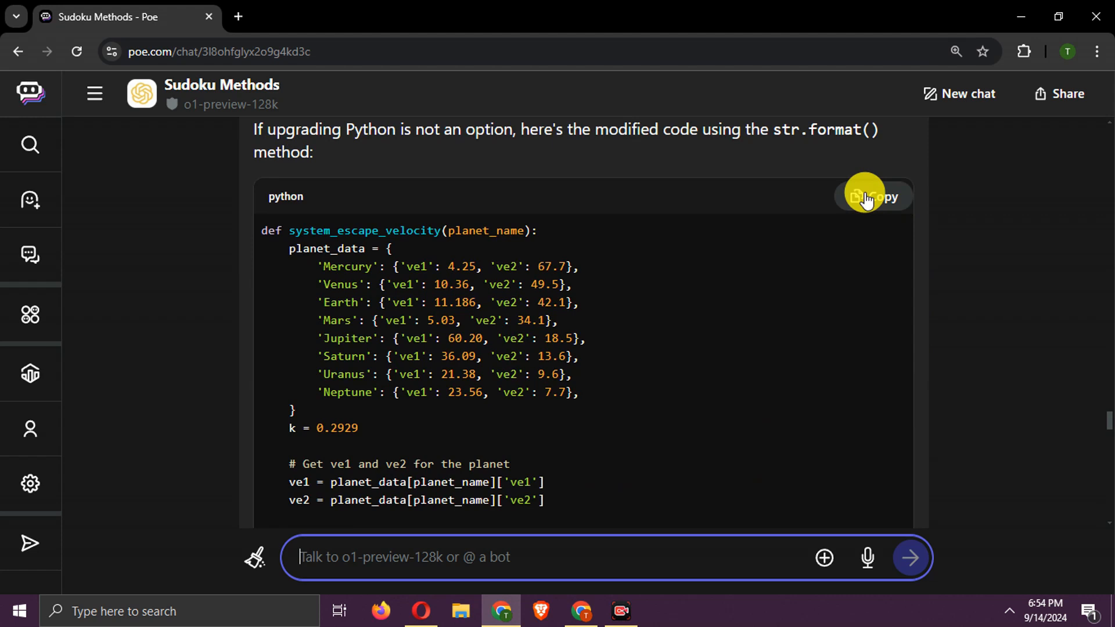
{"action": "left_click", "coordinate": [874, 196]}
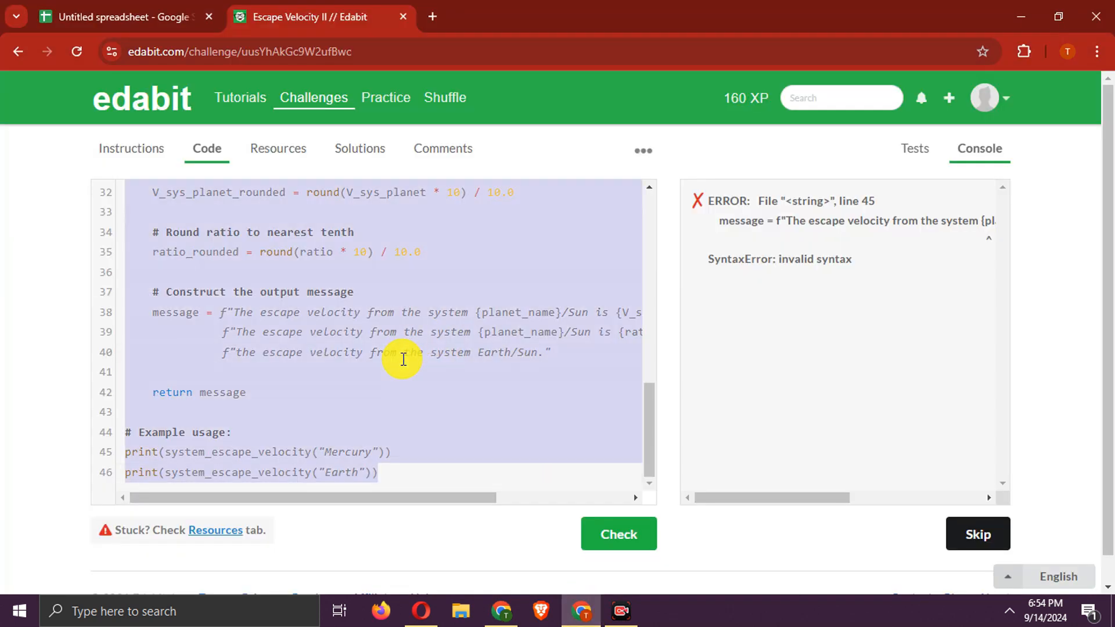
- Check o1's str.format() revision, glance at the score sheet, and return to Challenges
{"action": "left_click", "coordinate": [618, 534]}
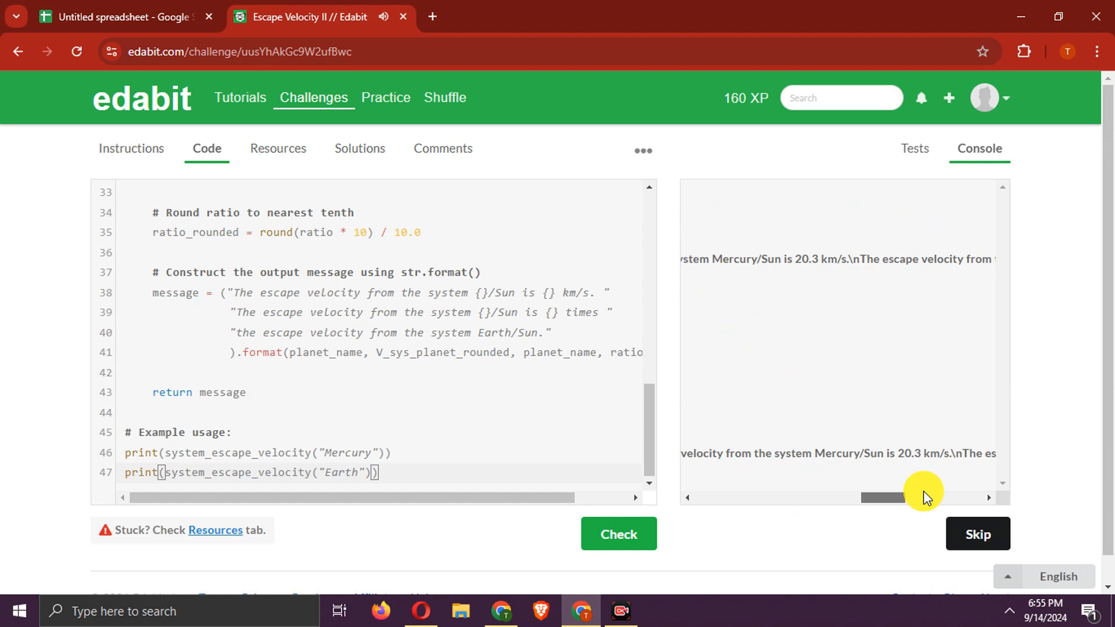
{"action": "left_click", "coordinate": [125, 17]}
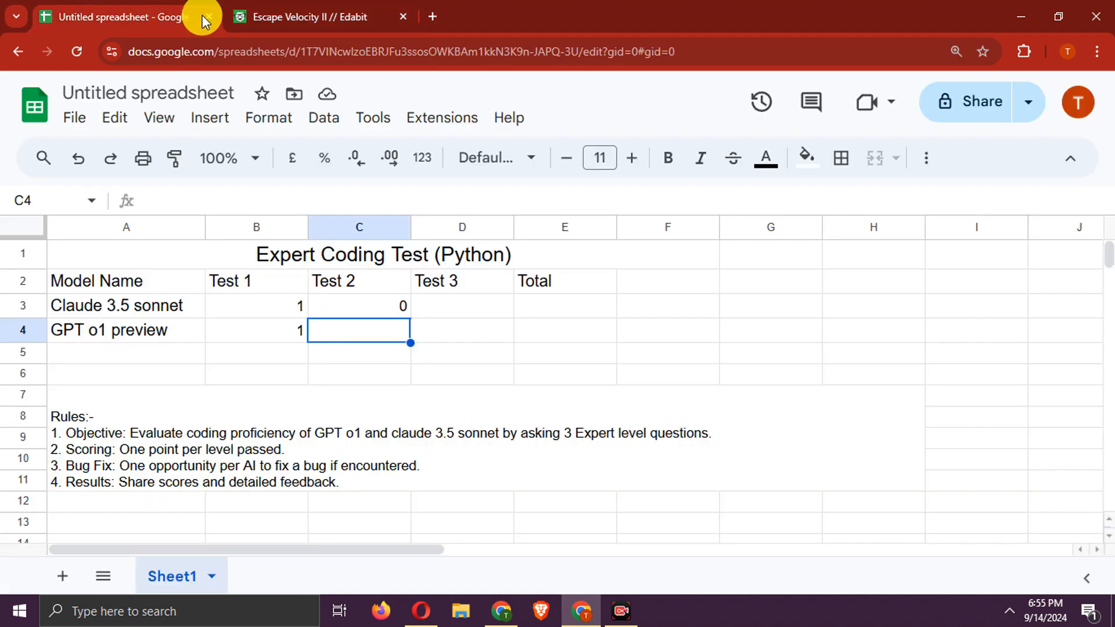
{"action": "left_click", "coordinate": [306, 16]}
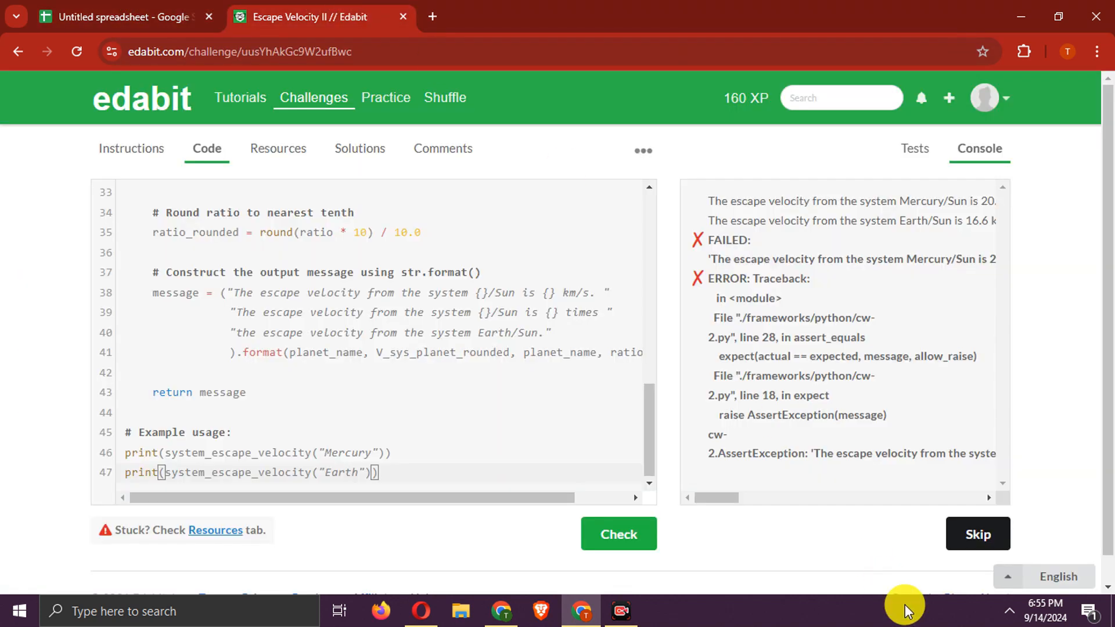
{"action": "left_click", "coordinate": [313, 98]}
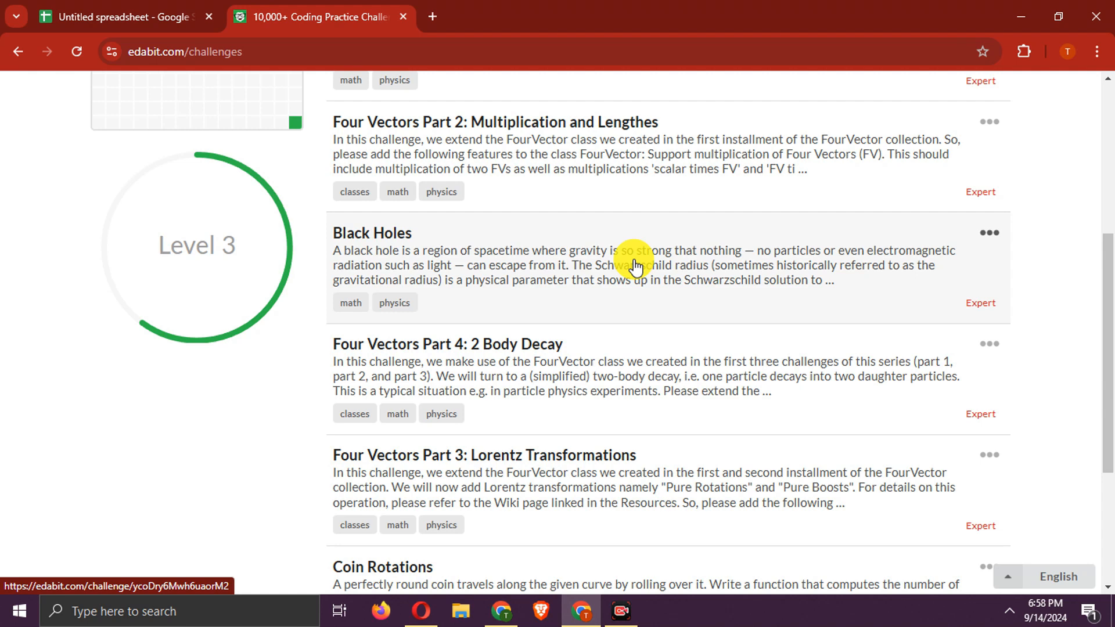
- Open the Black Holes challenge and copy its instructions through the Examples block
{"action": "scroll", "scroll_direction": "down", "scroll_amount": 3}
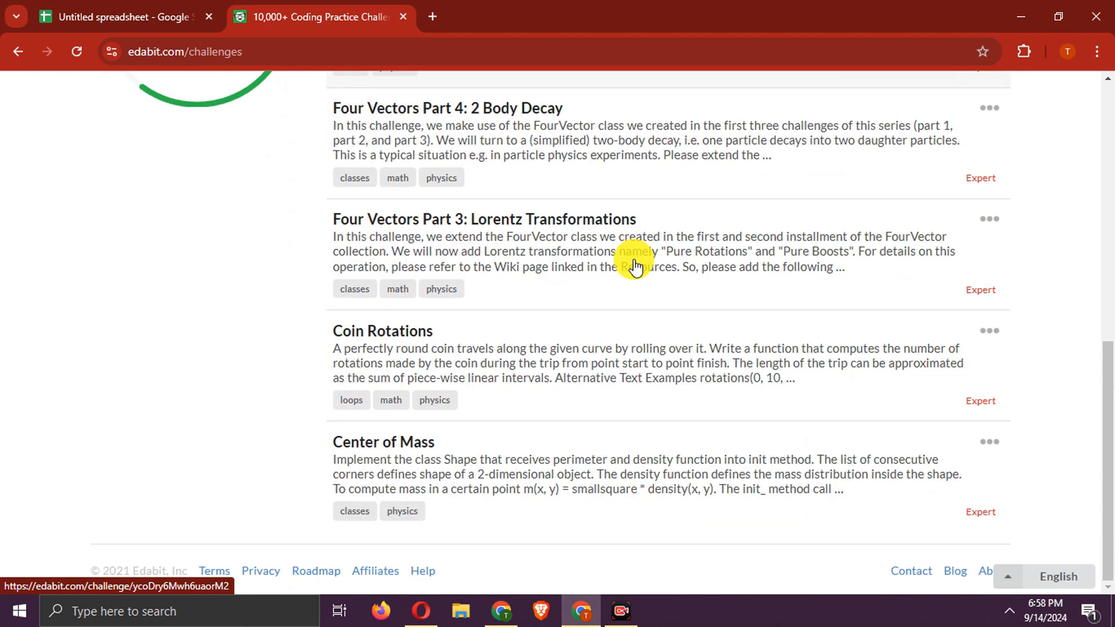
{"action": "scroll", "scroll_direction": "up", "scroll_amount": 3}
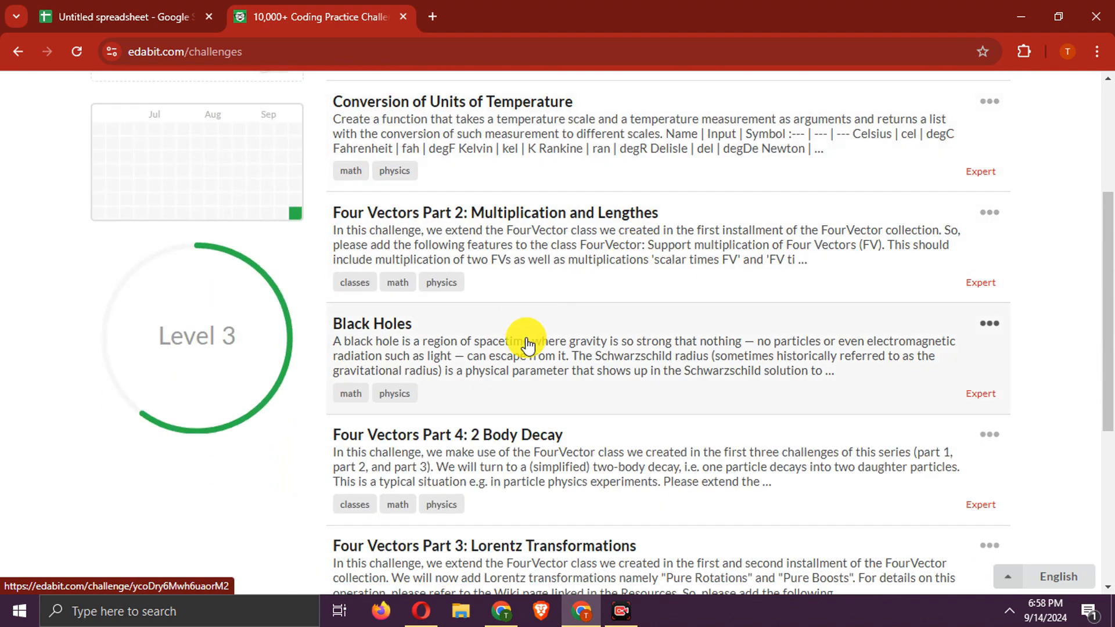
{"action": "left_click", "coordinate": [370, 324]}
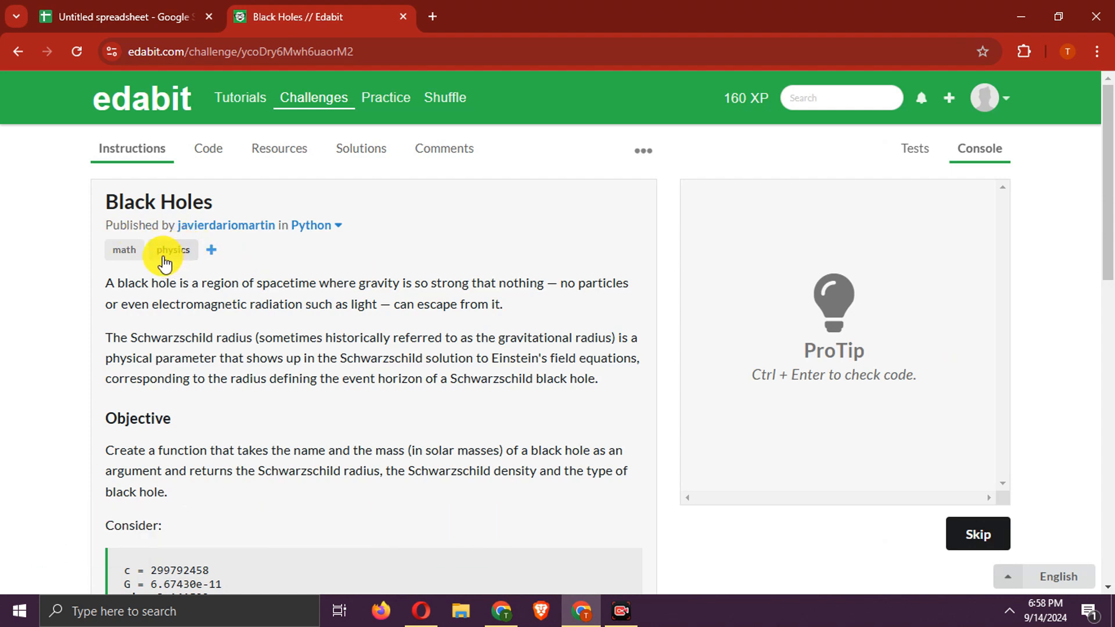
{"action": "scroll", "scroll_direction": "down", "scroll_amount": 3}
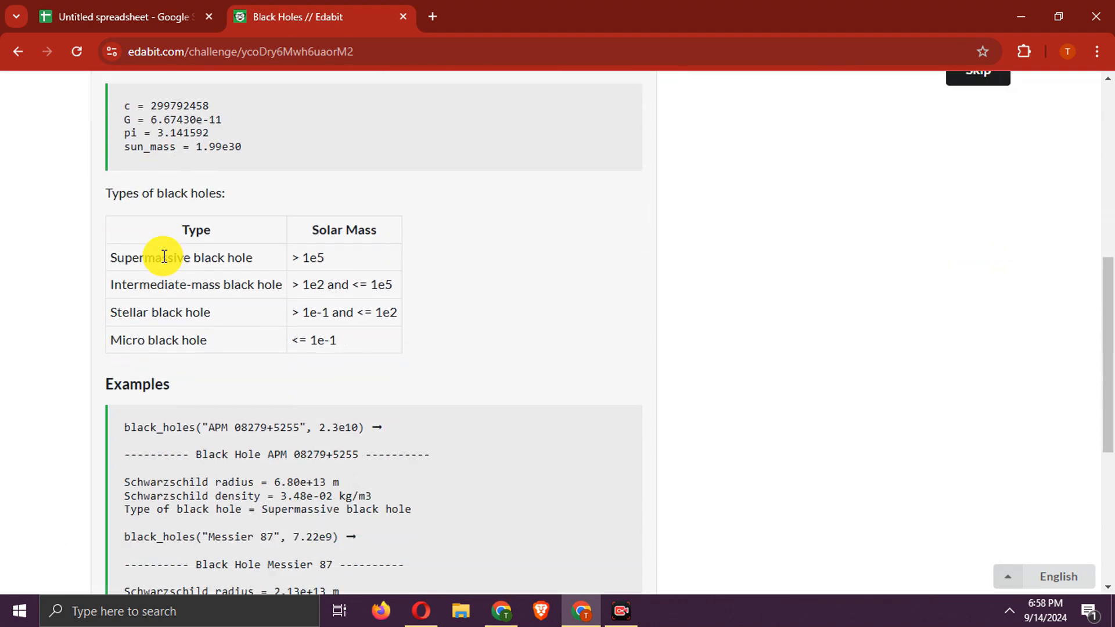
{"action": "scroll", "scroll_direction": "up", "scroll_amount": 3}
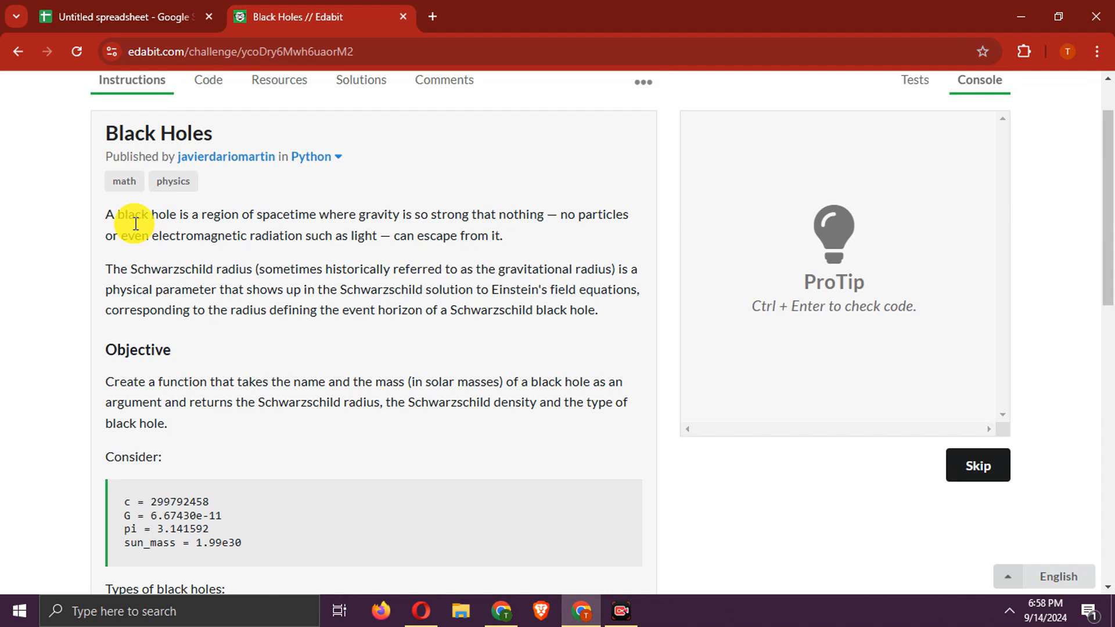
{"action": "scroll", "scroll_direction": "down", "scroll_amount": 3}
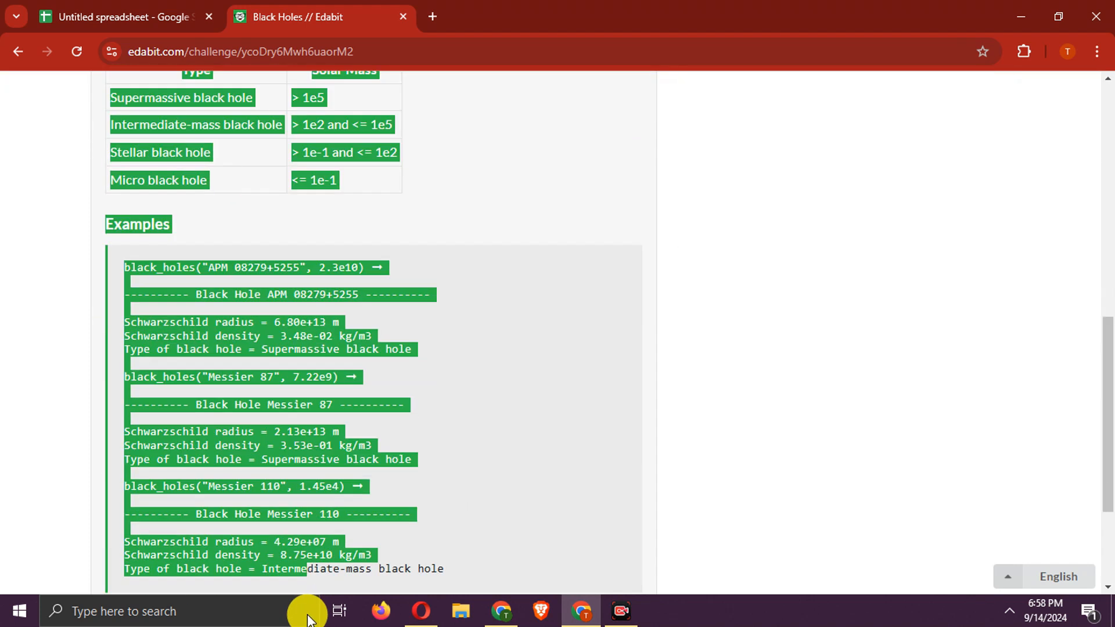
{"action": "right_click", "coordinate": [384, 292]}
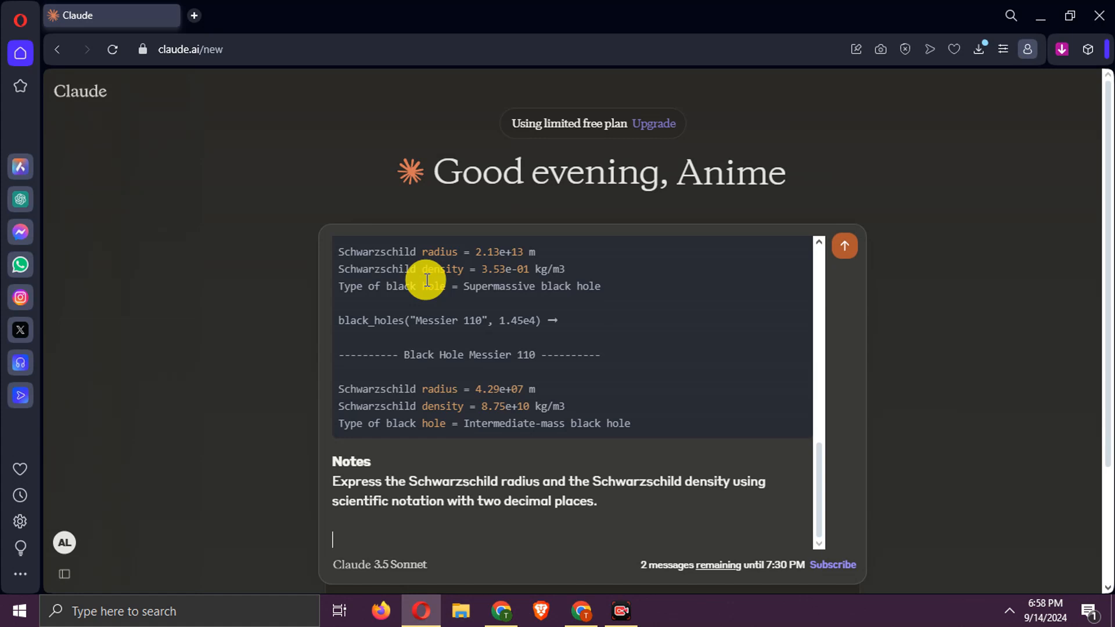
- Note 'we are using old version of python' in the prompt and review Claude's calculator
{"action": "type", "text": "we are"}
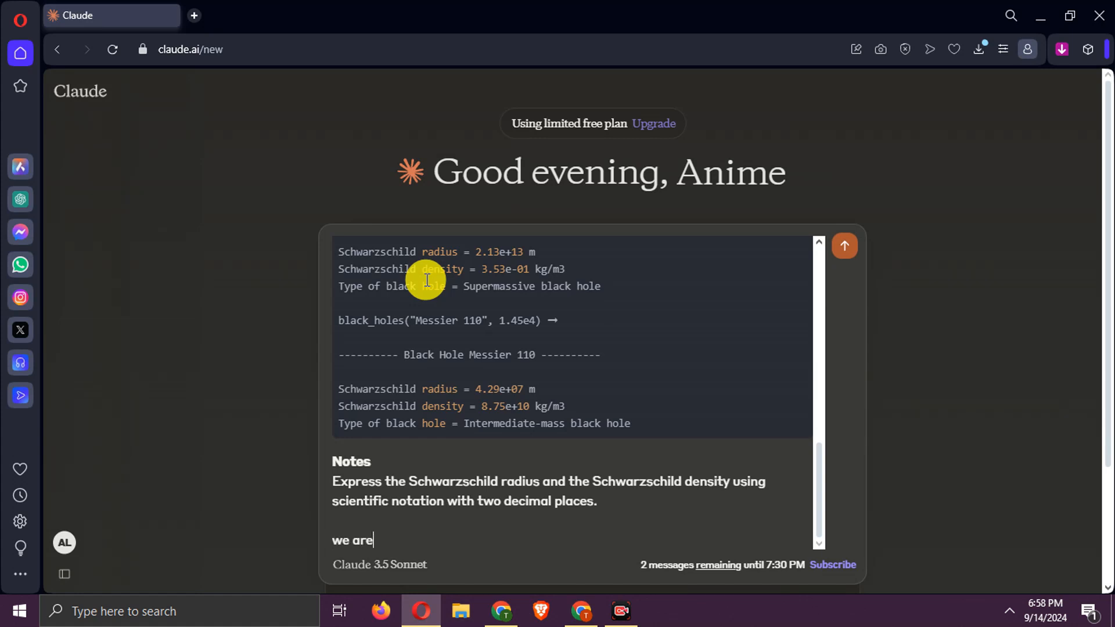
{"action": "type", "text": "using"}
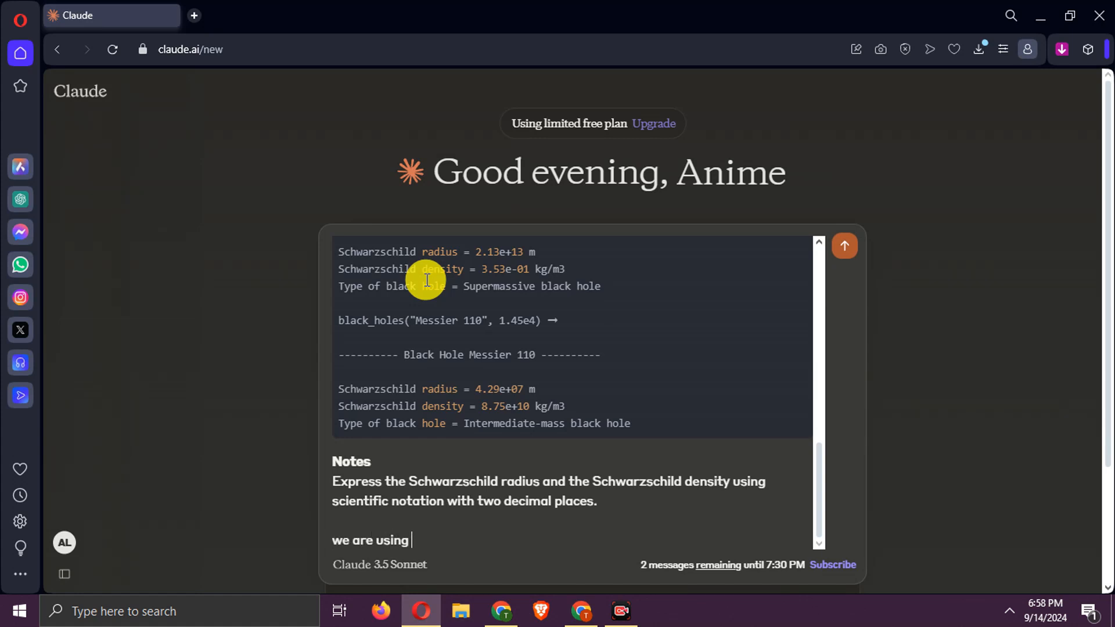
{"action": "type", "text": "old veri"}
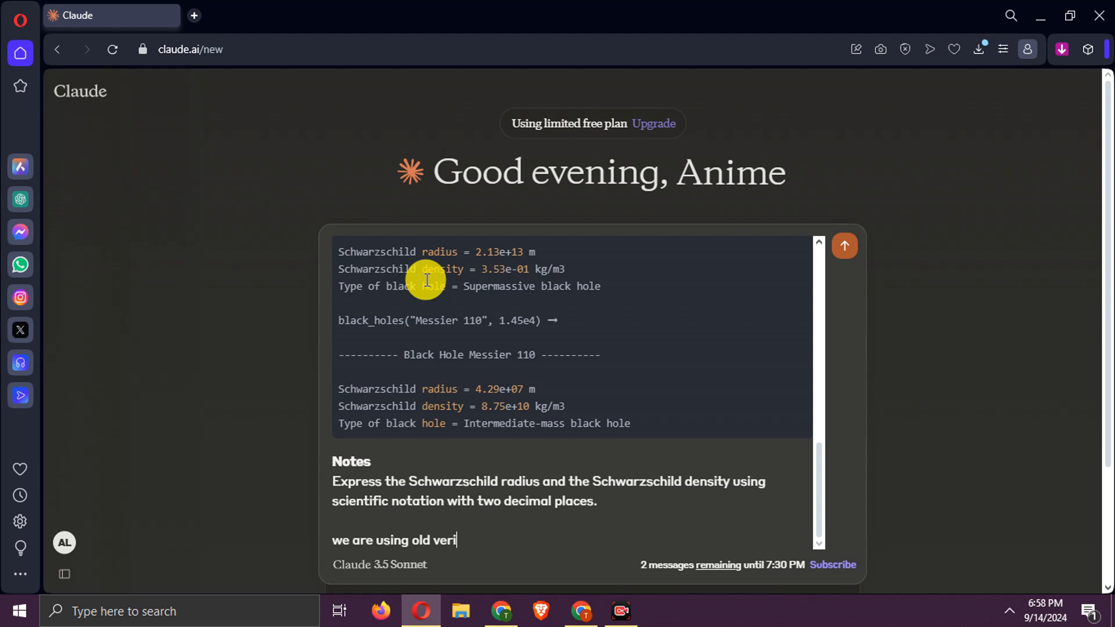
{"action": "type", "text": "sion of p"}
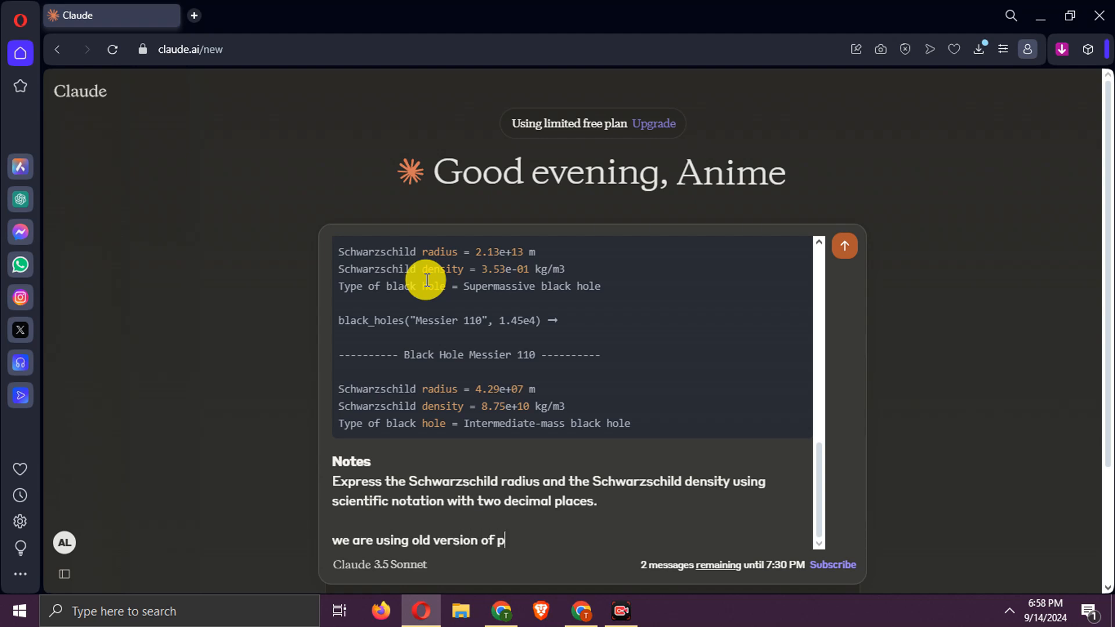
{"action": "type", "text": "ython"}
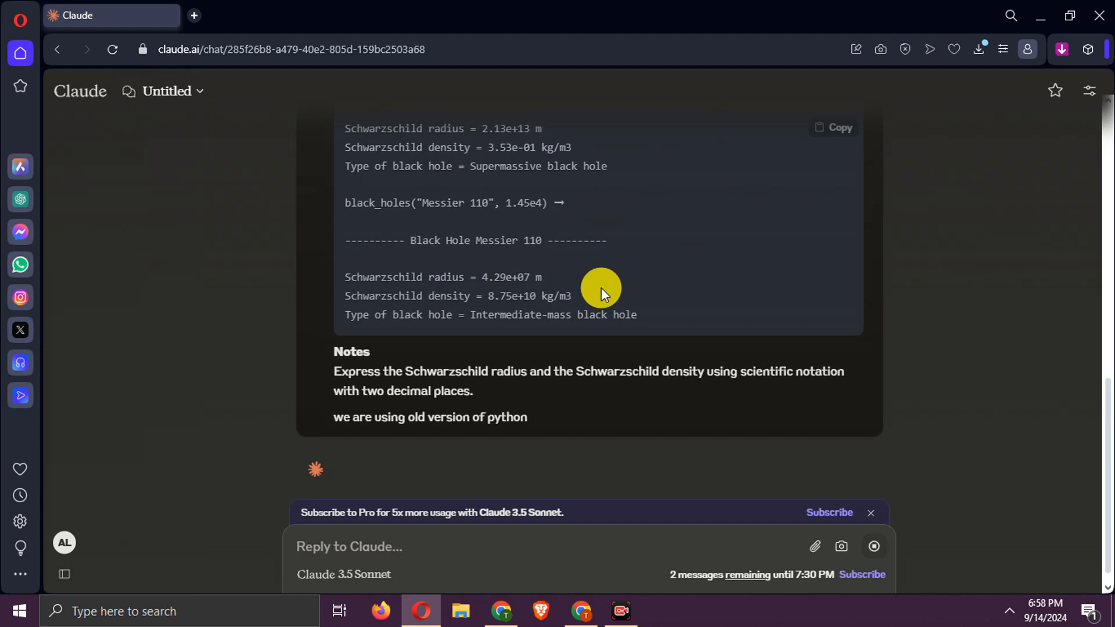
{"action": "scroll", "scroll_direction": "up", "scroll_amount": 3}
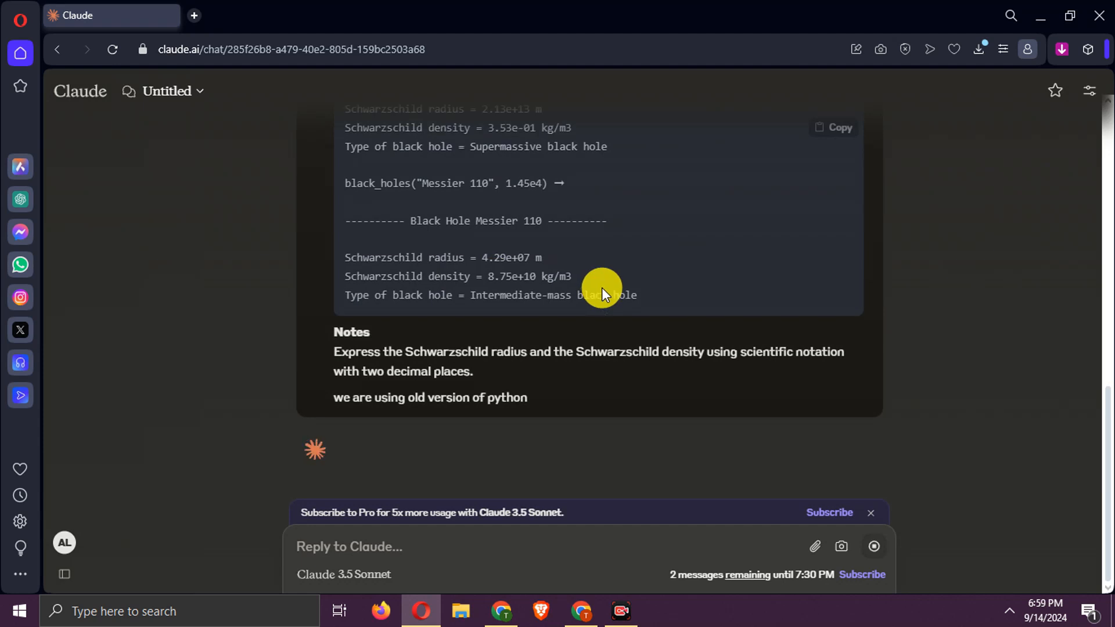
{"action": "mouse_move", "coordinate": [576, 375]}
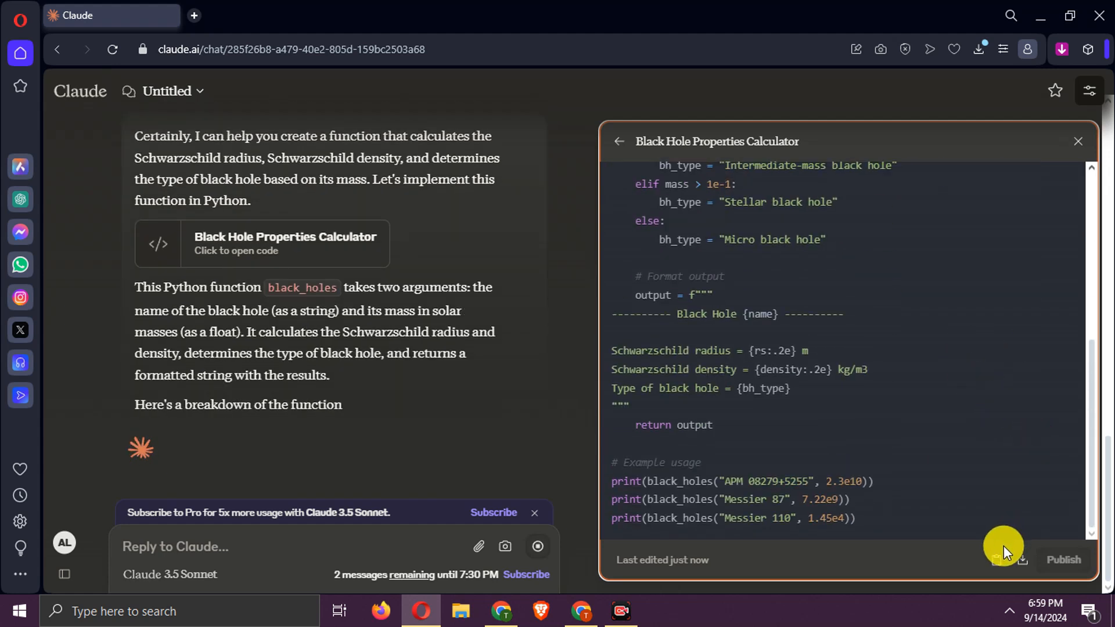
{"action": "scroll", "scroll_direction": "down", "scroll_amount": 3}
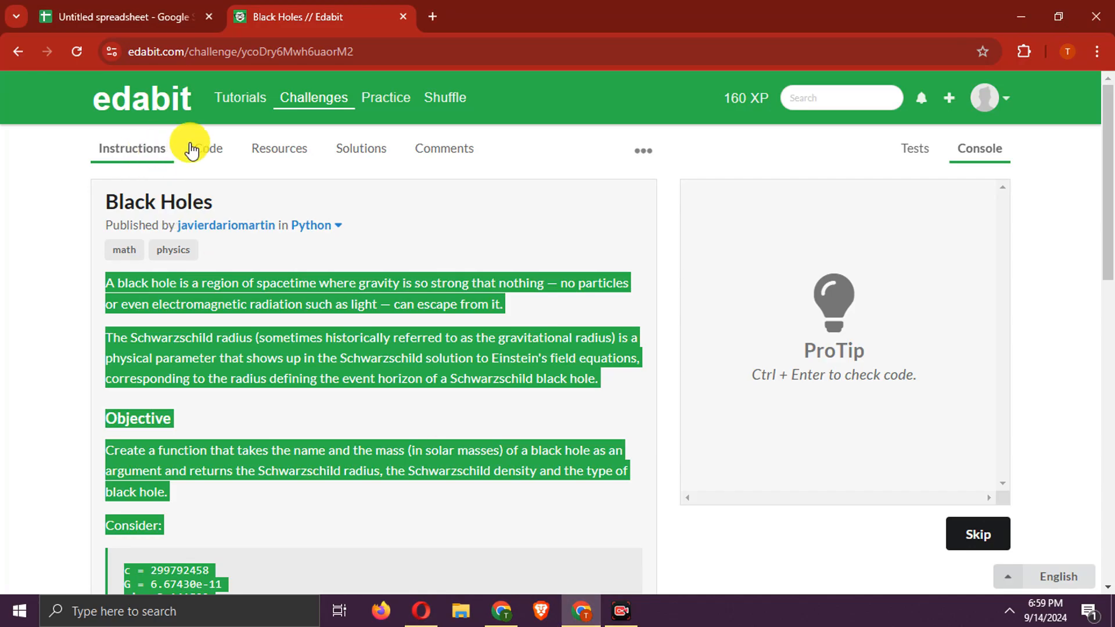
- Paste Claude's black_holes function into the Black Holes Code tab and check it
{"action": "left_click", "coordinate": [206, 148]}
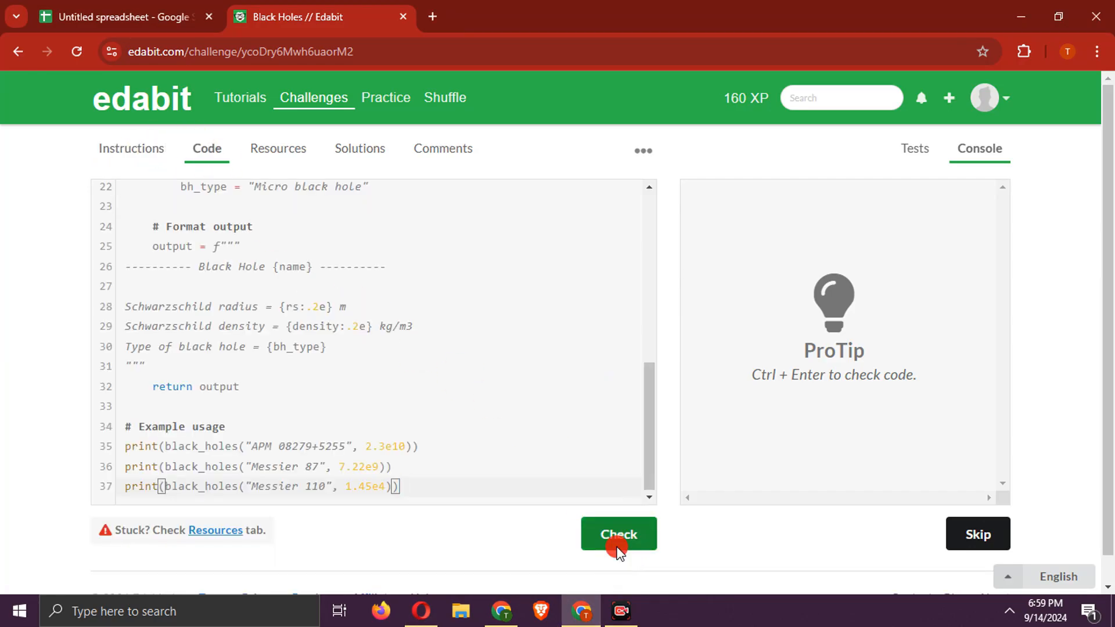
{"action": "left_click", "coordinate": [617, 534]}
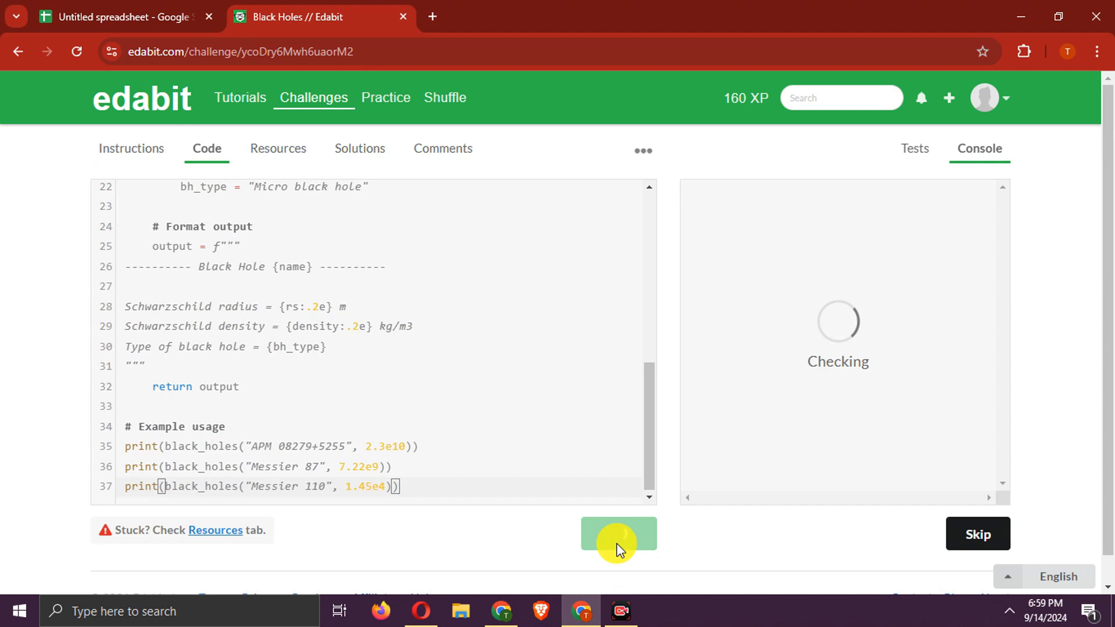
{"action": "left_click", "coordinate": [618, 535]}
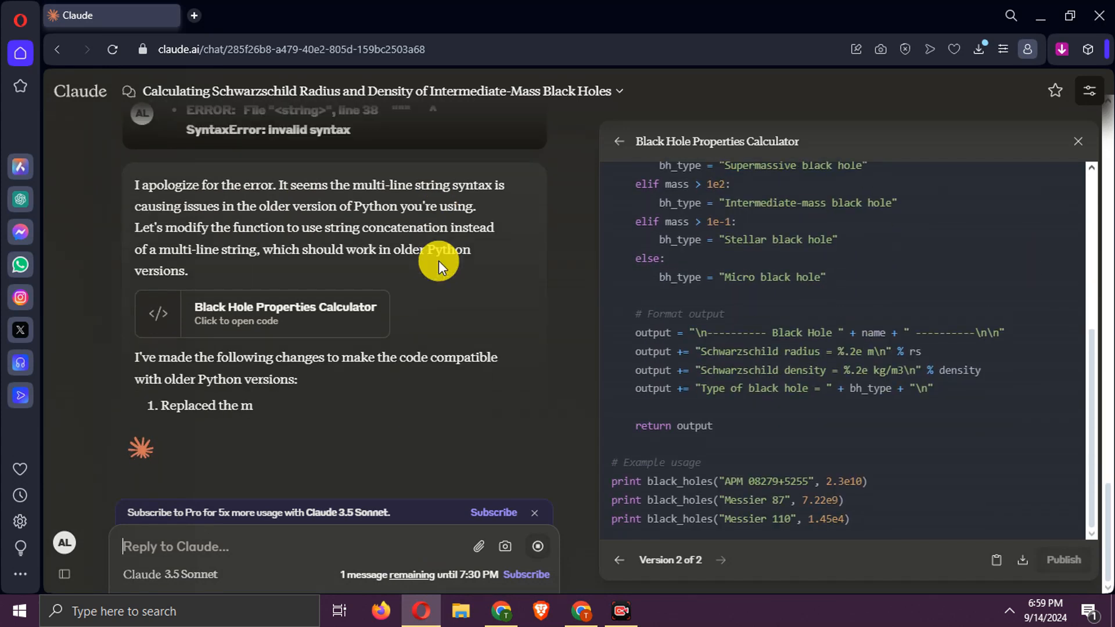
- Copy Claude's version 2 string-concatenation calculator and return to the Edabit challenge
{"action": "scroll", "scroll_direction": "down", "scroll_amount": 3}
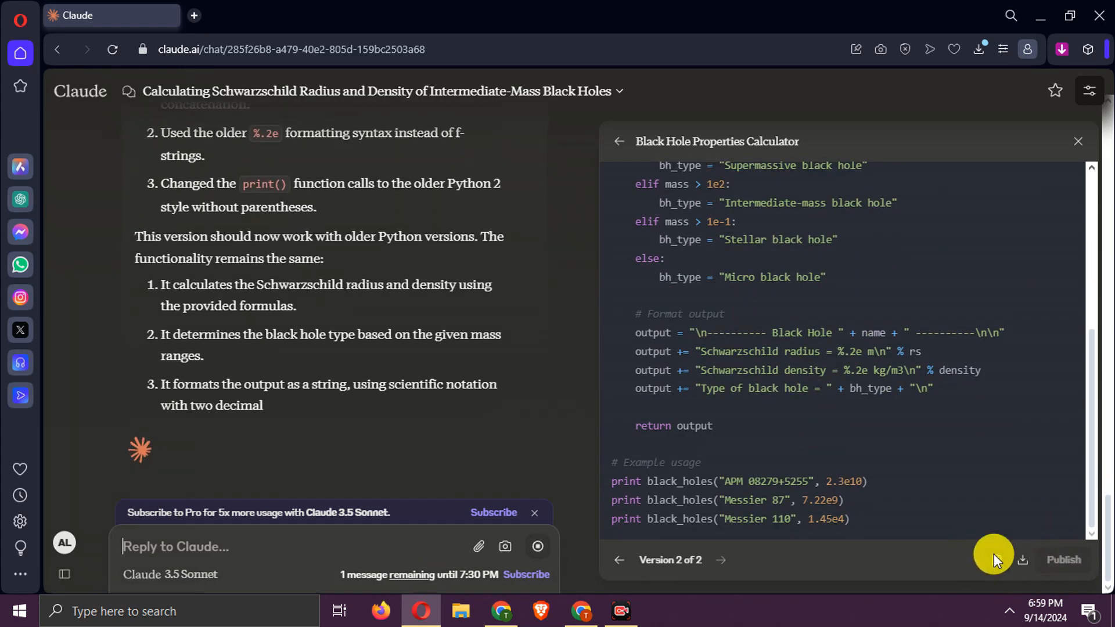
{"action": "left_click", "coordinate": [501, 611]}
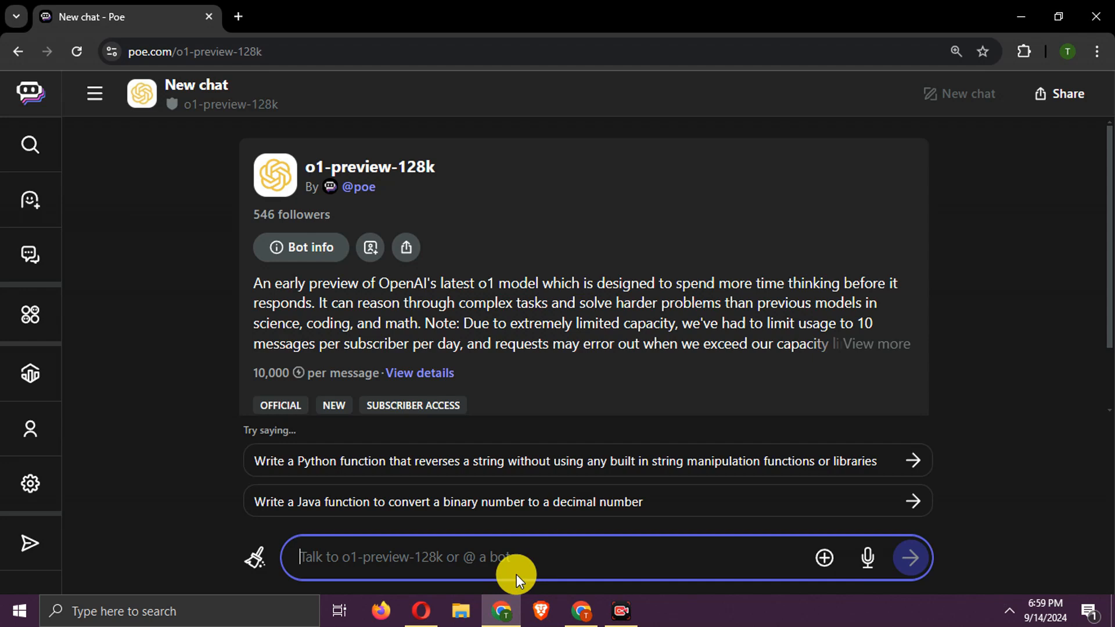
{"action": "left_click", "coordinate": [320, 16]}
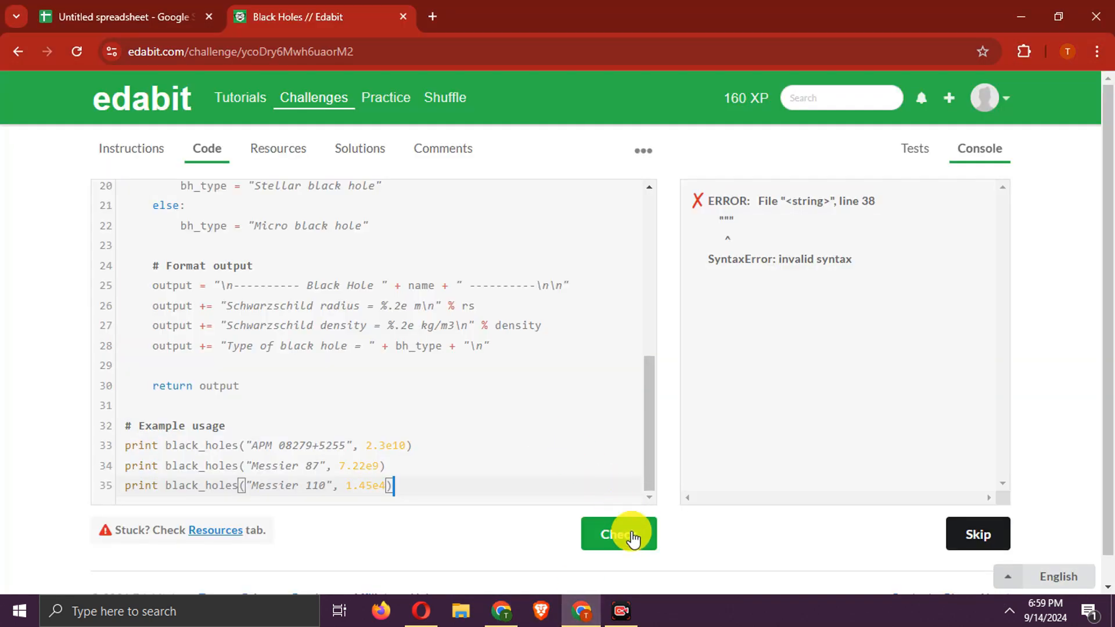
- Check Claude's revised Black Holes code, which fails with a line 40 print SyntaxError
{"action": "left_click", "coordinate": [618, 534]}
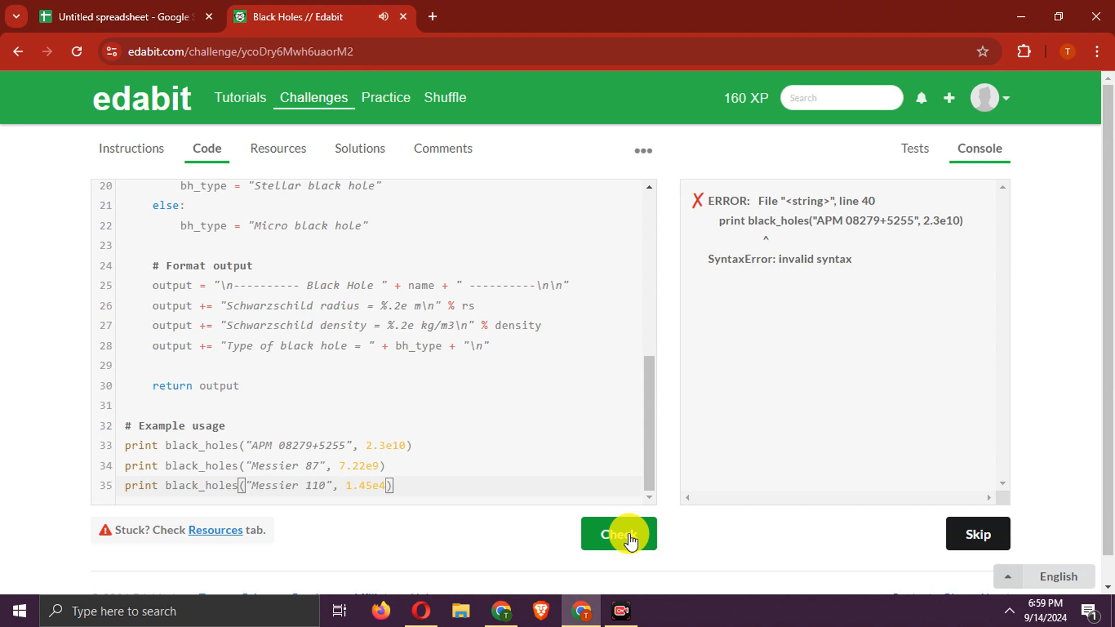
{"action": "mouse_move", "coordinate": [567, 320]}
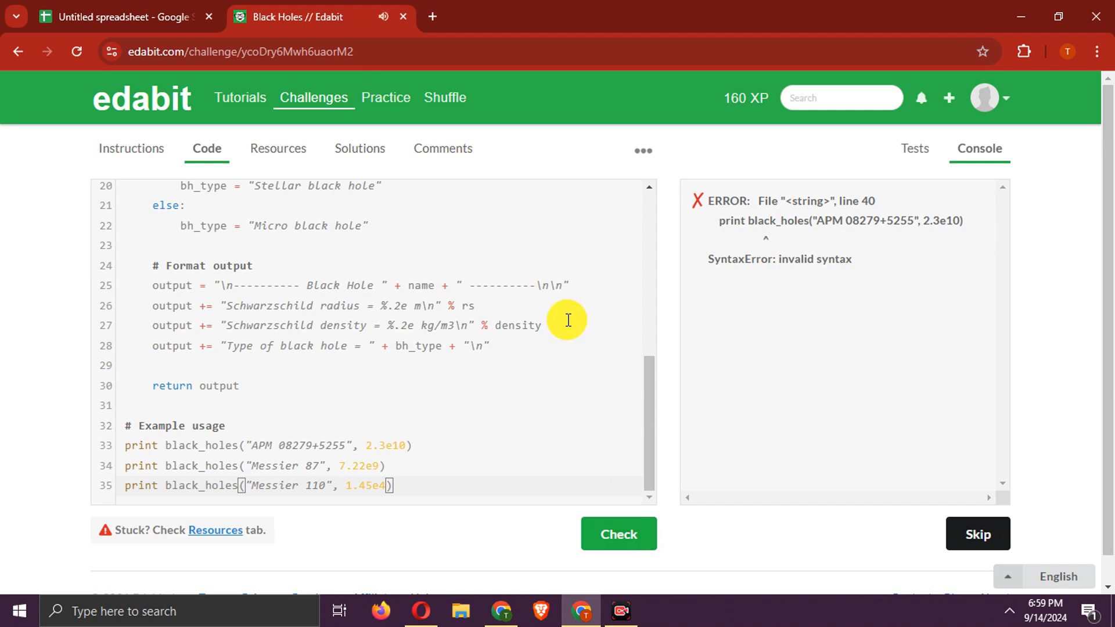
{"action": "mouse_move", "coordinate": [813, 491]}
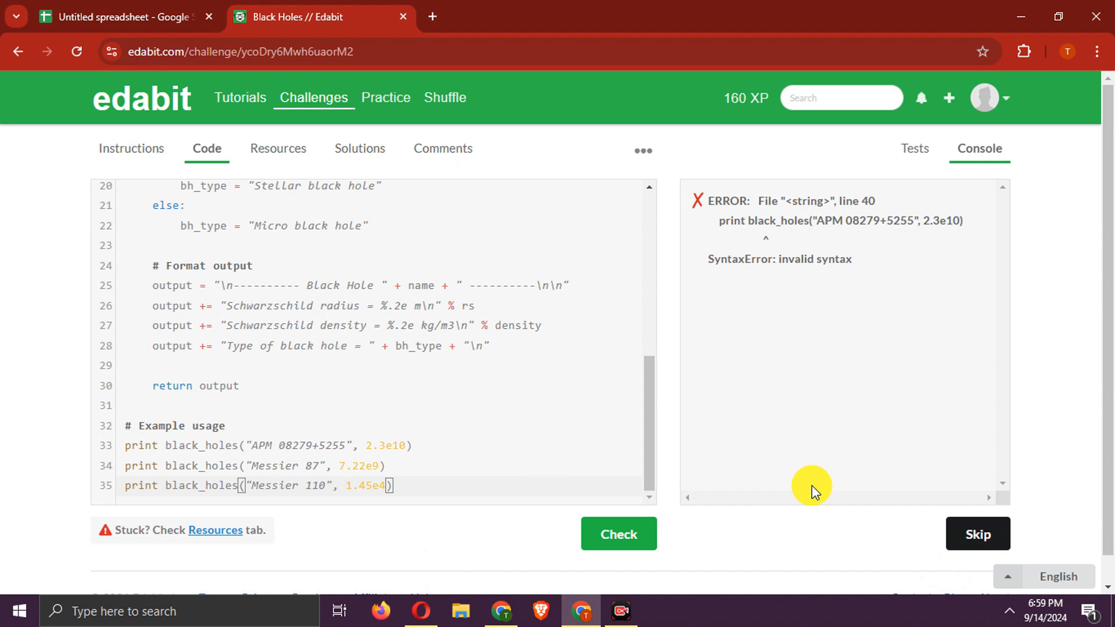
{"action": "left_click", "coordinate": [124, 16]}
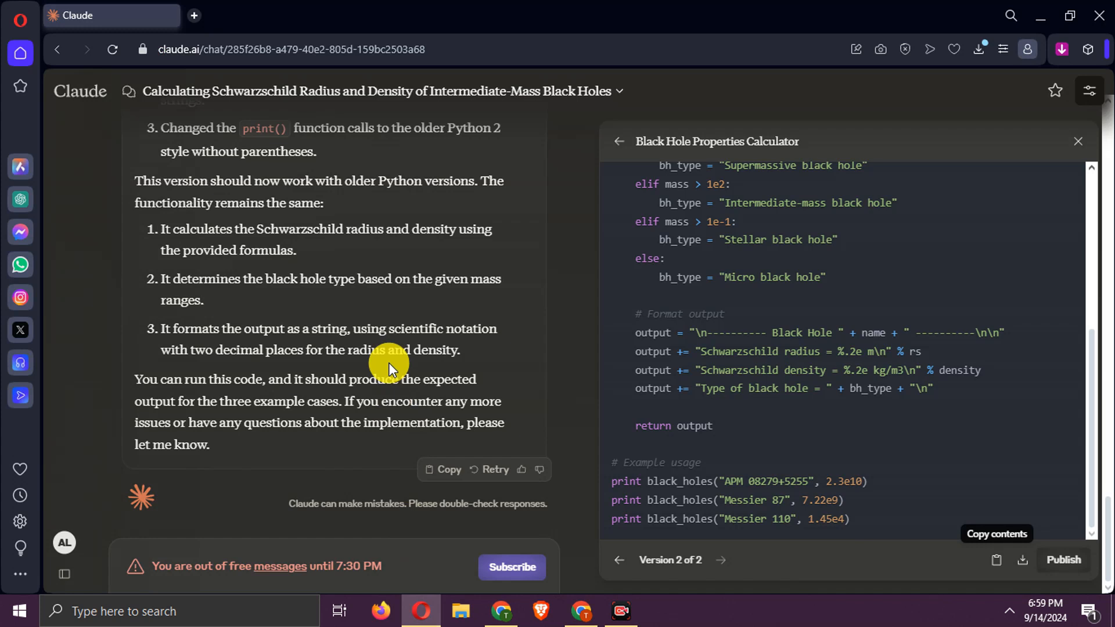
{"action": "scroll", "scroll_direction": "up", "scroll_amount": 3}
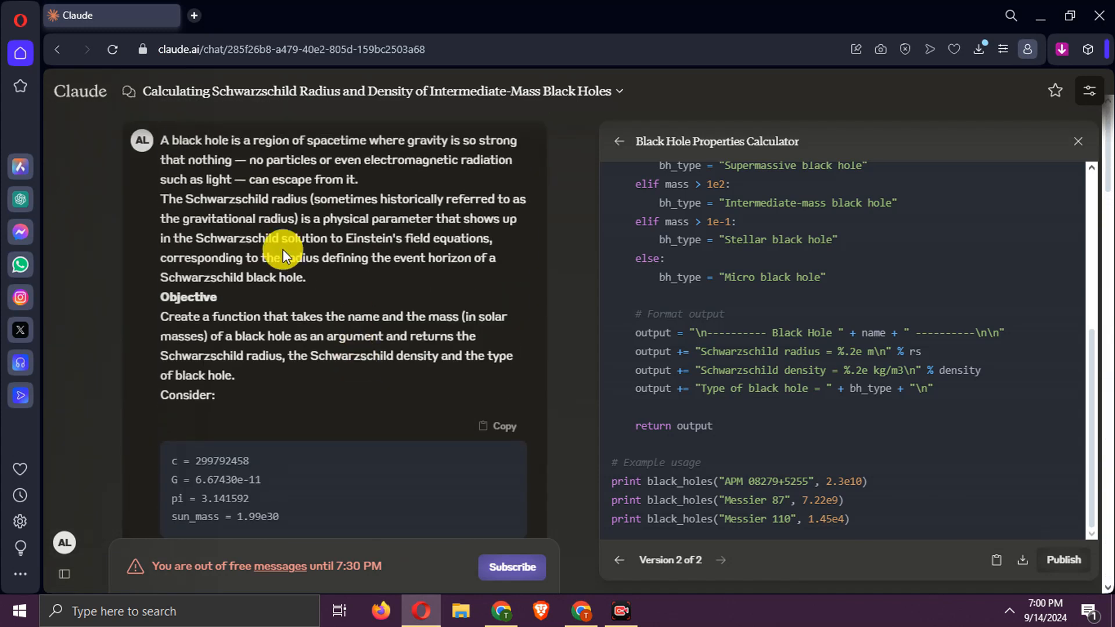
{"action": "scroll", "scroll_direction": "down", "scroll_amount": 3}
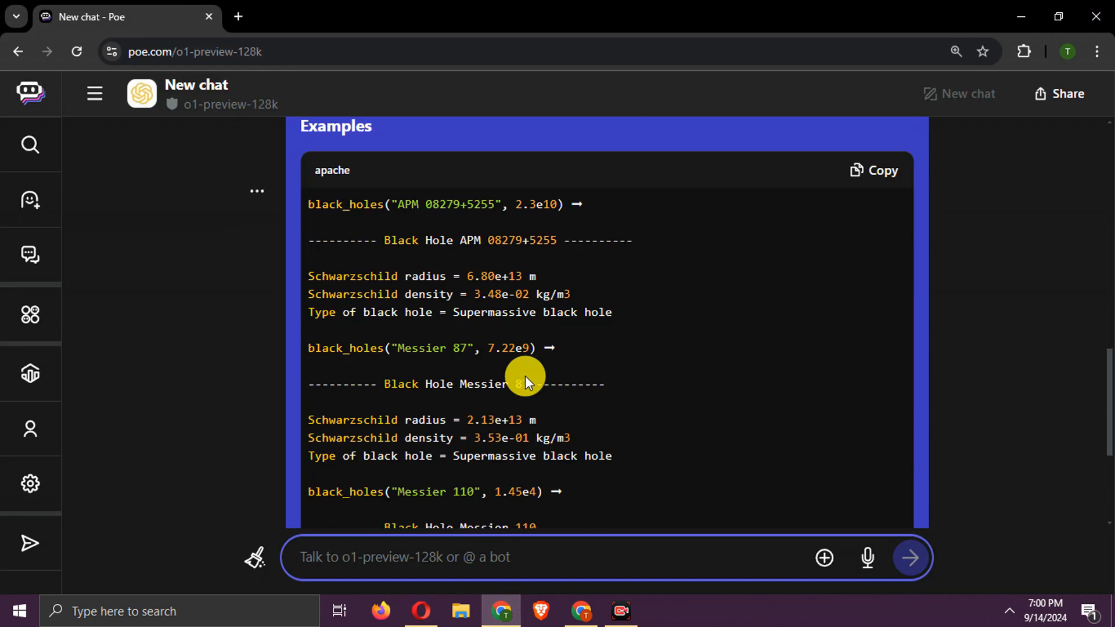
- Copy the black_holes Python code block from o1-preview's Poe answer
{"action": "scroll", "scroll_direction": "down", "scroll_amount": 3}
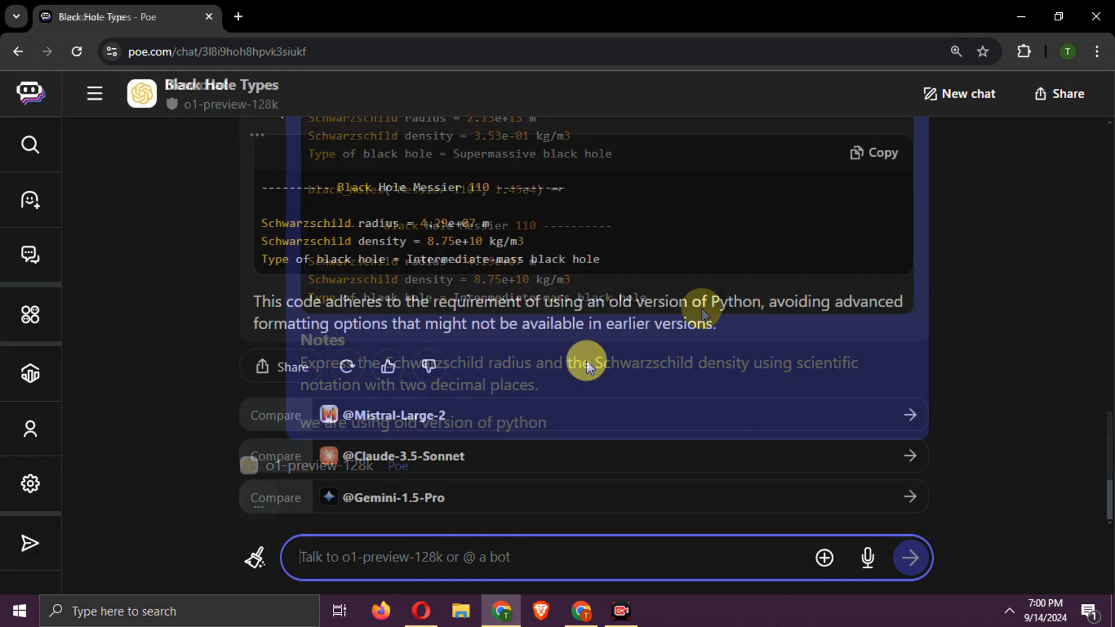
{"action": "scroll", "scroll_direction": "up", "scroll_amount": 3}
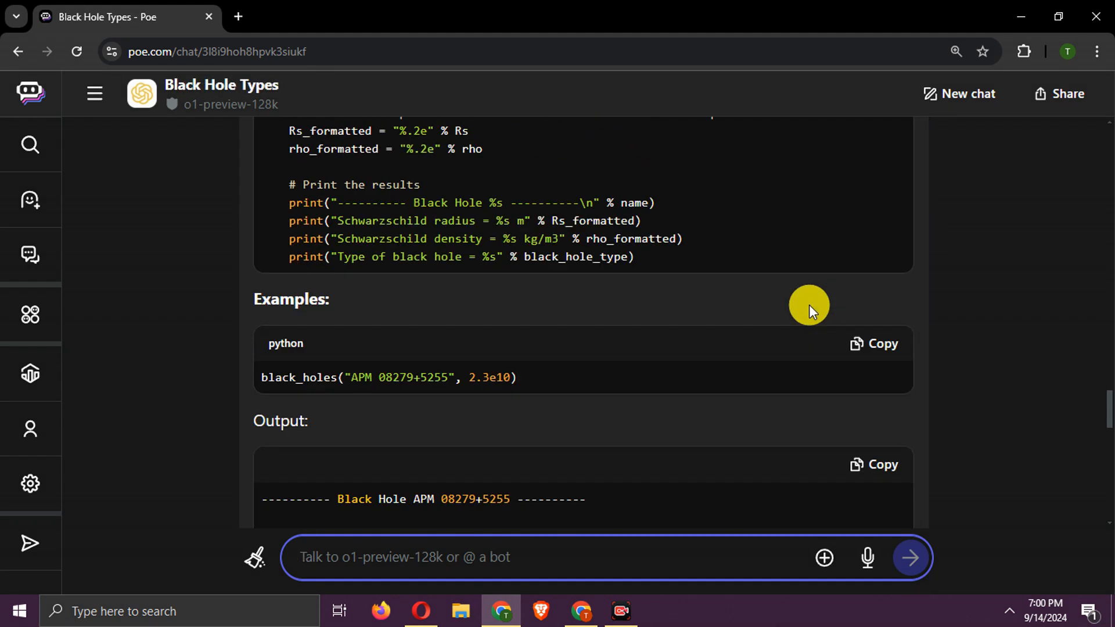
{"action": "scroll", "scroll_direction": "up", "scroll_amount": 3}
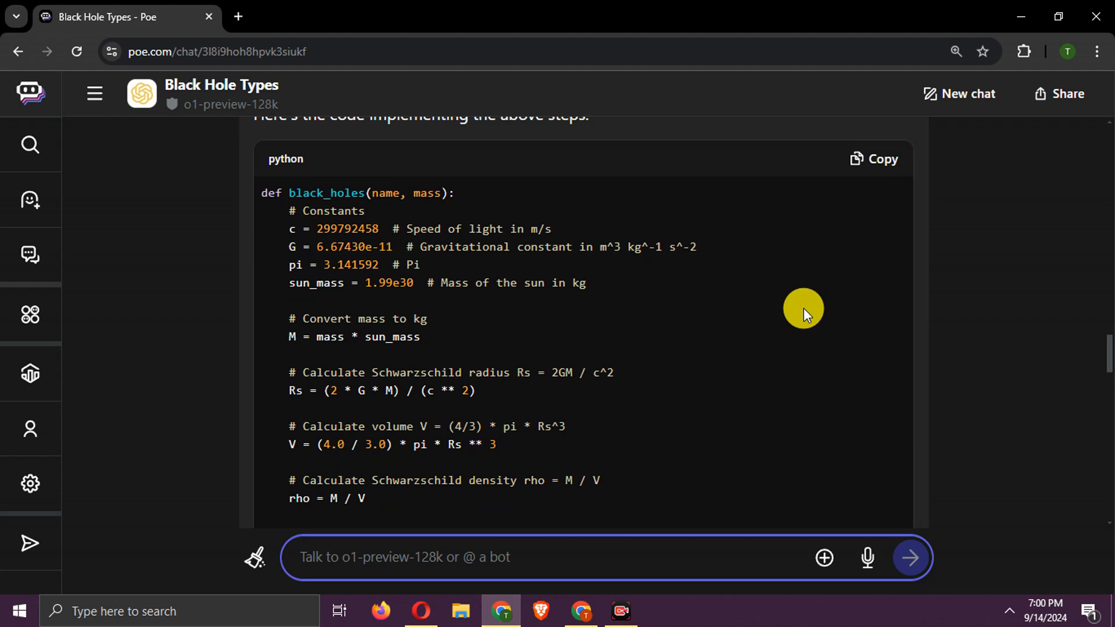
{"action": "left_click", "coordinate": [881, 158]}
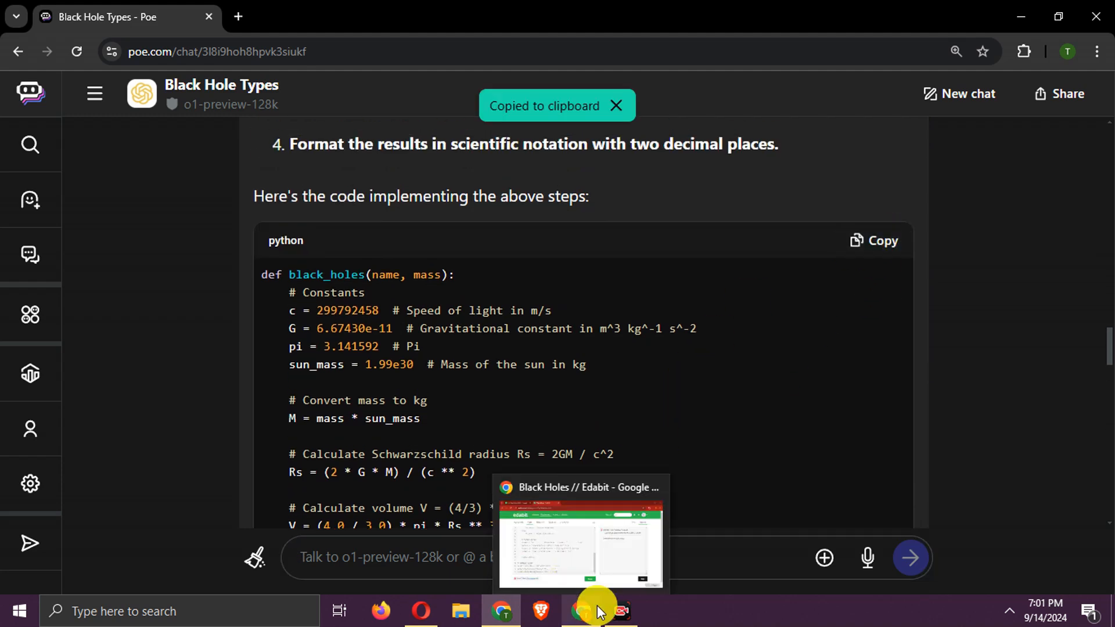
- Check o1's code on Edabit and read the failure: None returned instead of the Messier 110 text
{"action": "left_click", "coordinate": [580, 533]}
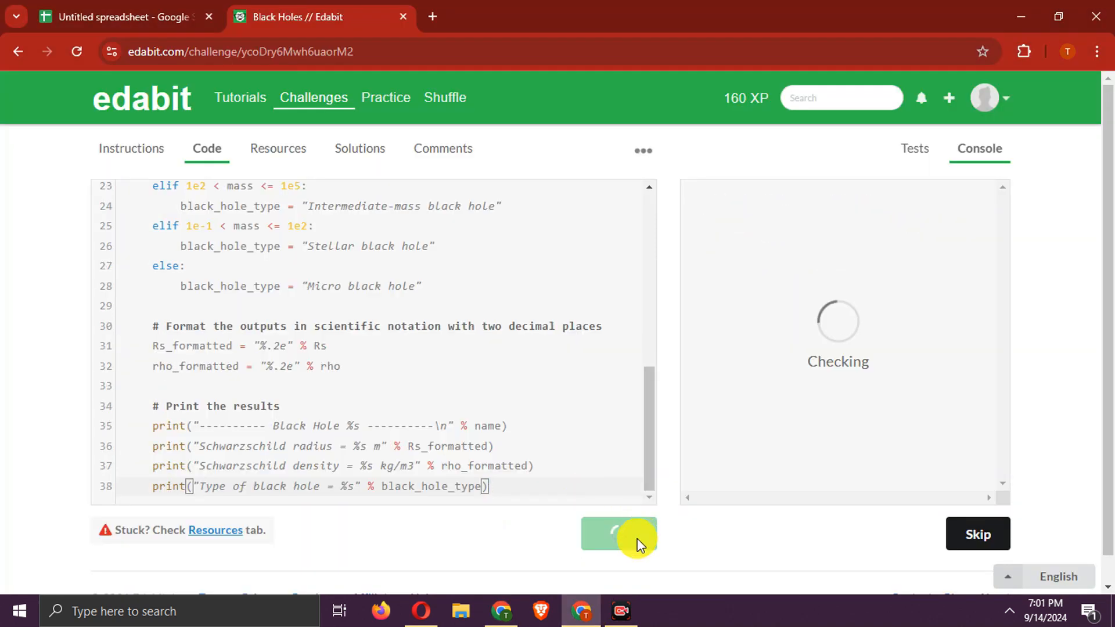
{"action": "mouse_move", "coordinate": [654, 516]}
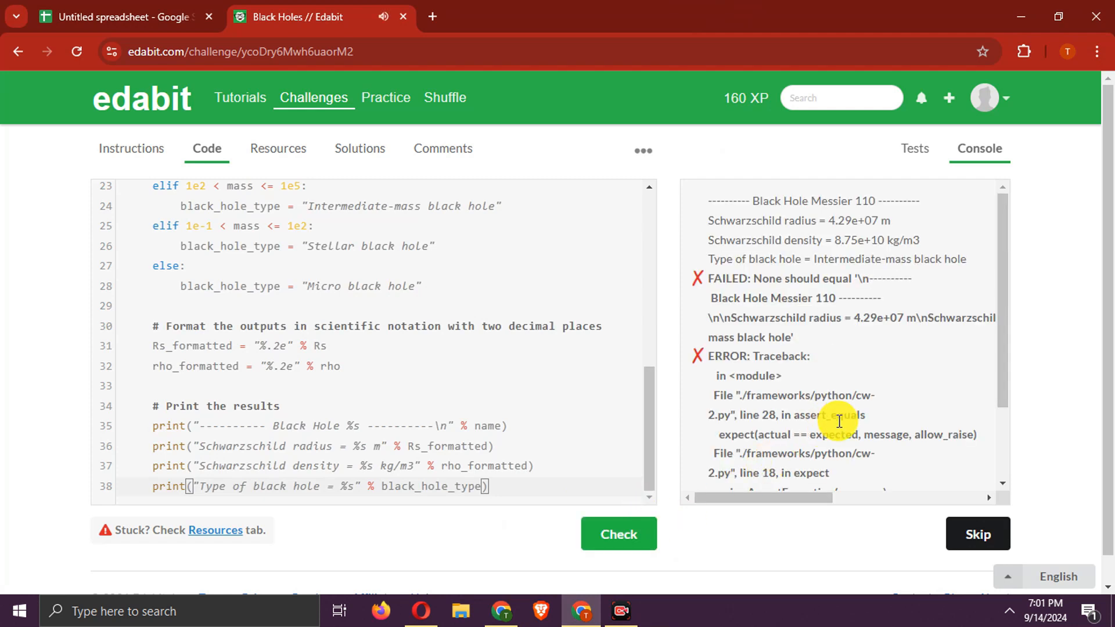
{"action": "scroll", "scroll_direction": "down", "scroll_amount": 3}
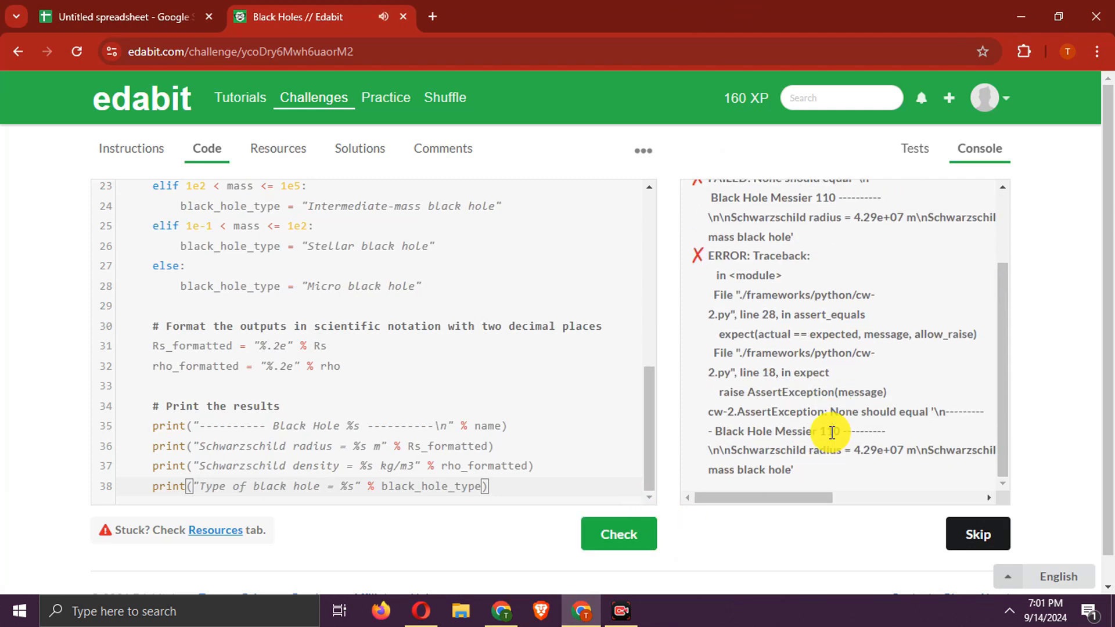
{"action": "scroll", "scroll_direction": "up", "scroll_amount": 3}
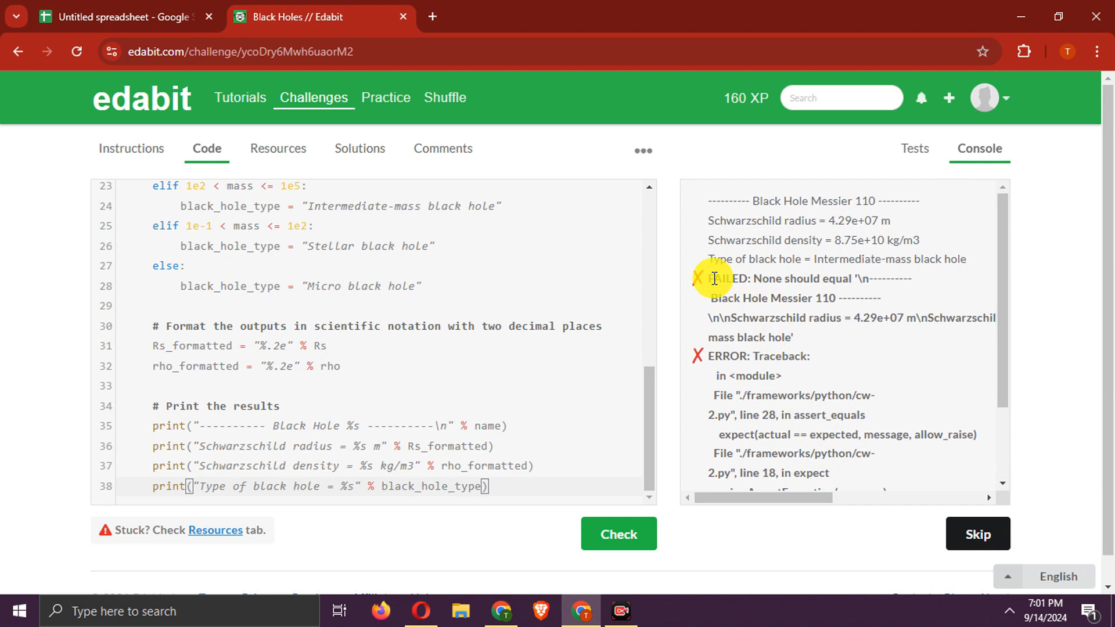
{"action": "scroll", "scroll_direction": "down", "scroll_amount": 3}
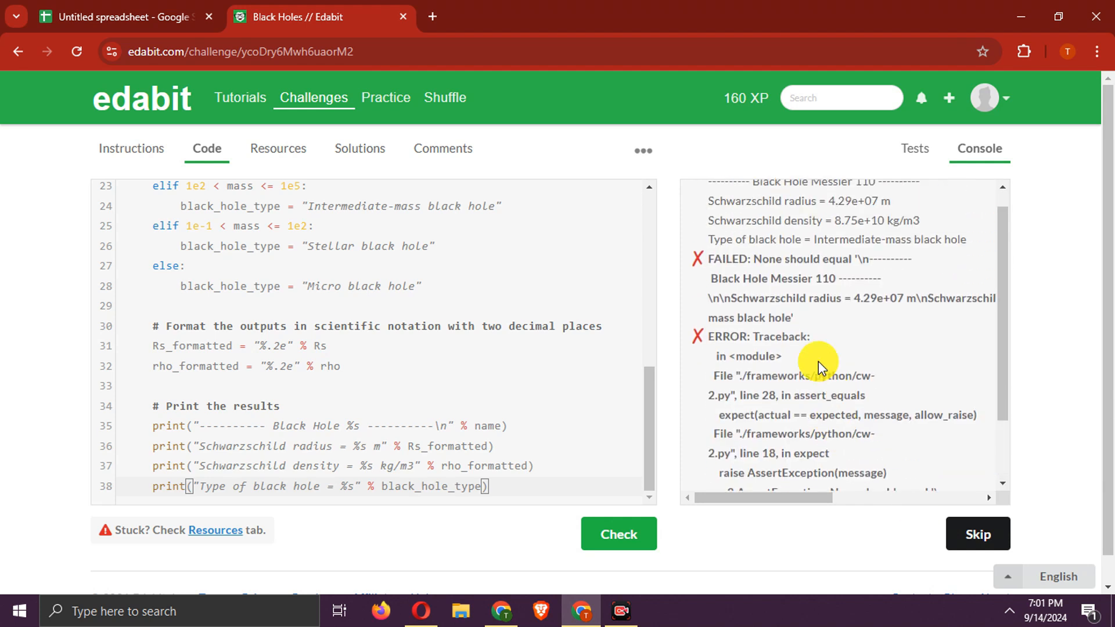
{"action": "scroll", "scroll_direction": "down", "scroll_amount": 3}
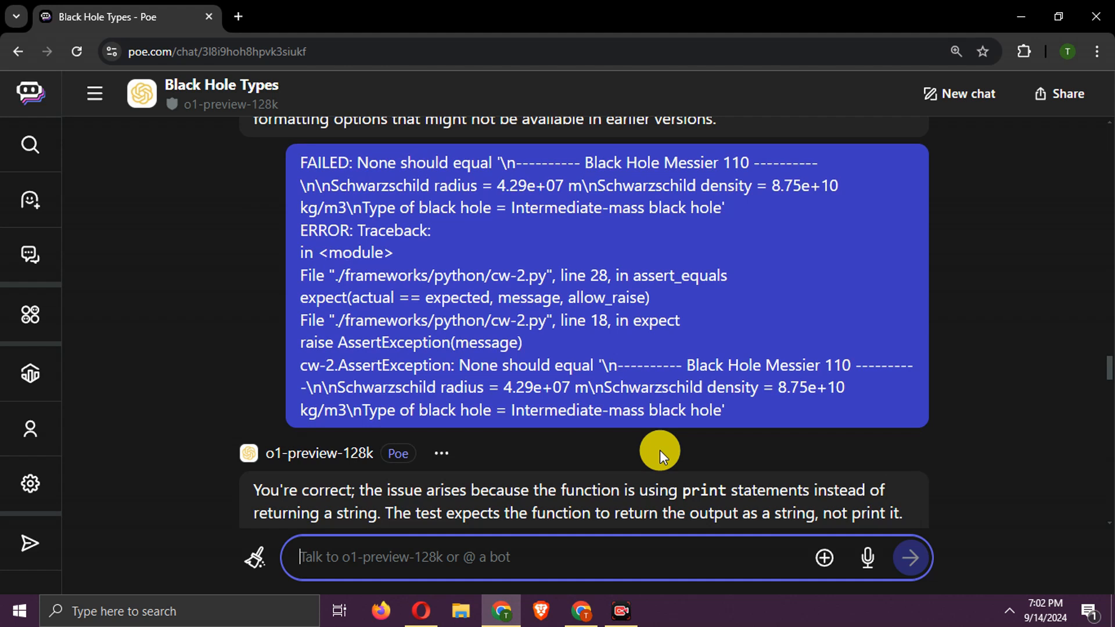
- Read o1's explanation that black_holes must return a string, and its corrected code
{"action": "scroll", "scroll_direction": "down", "scroll_amount": 3}
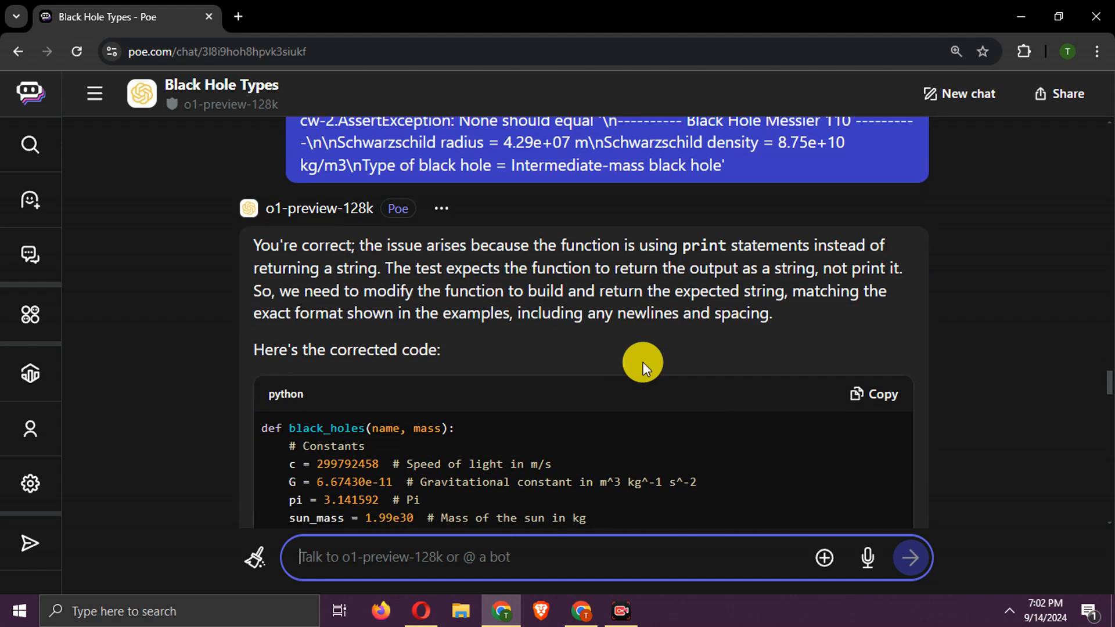
{"action": "scroll", "scroll_direction": "down", "scroll_amount": 3}
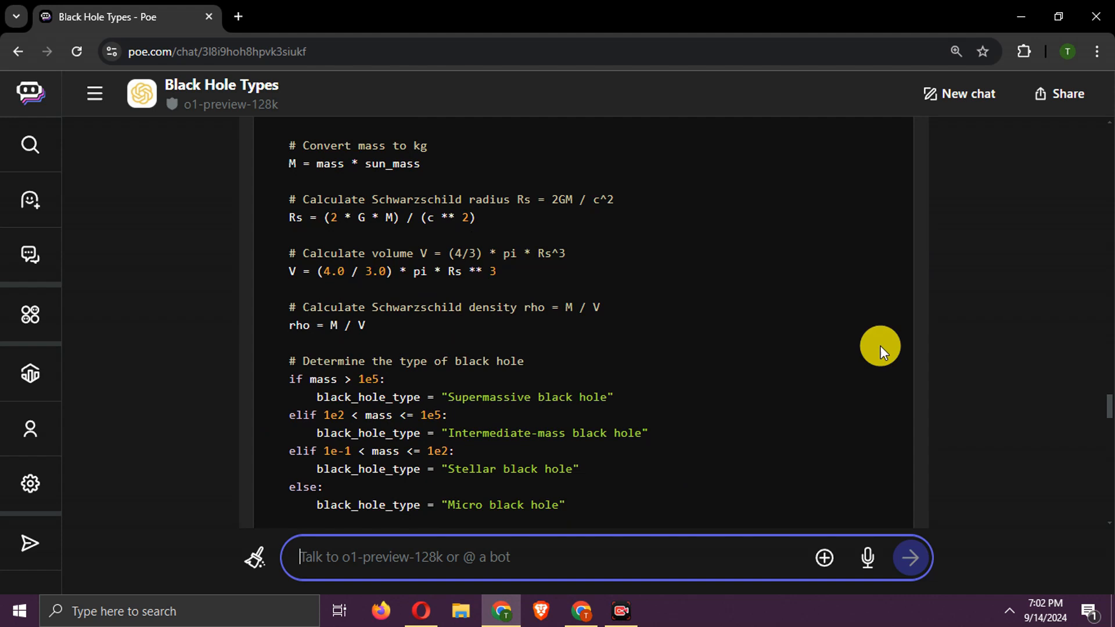
{"action": "scroll", "scroll_direction": "up", "scroll_amount": 3}
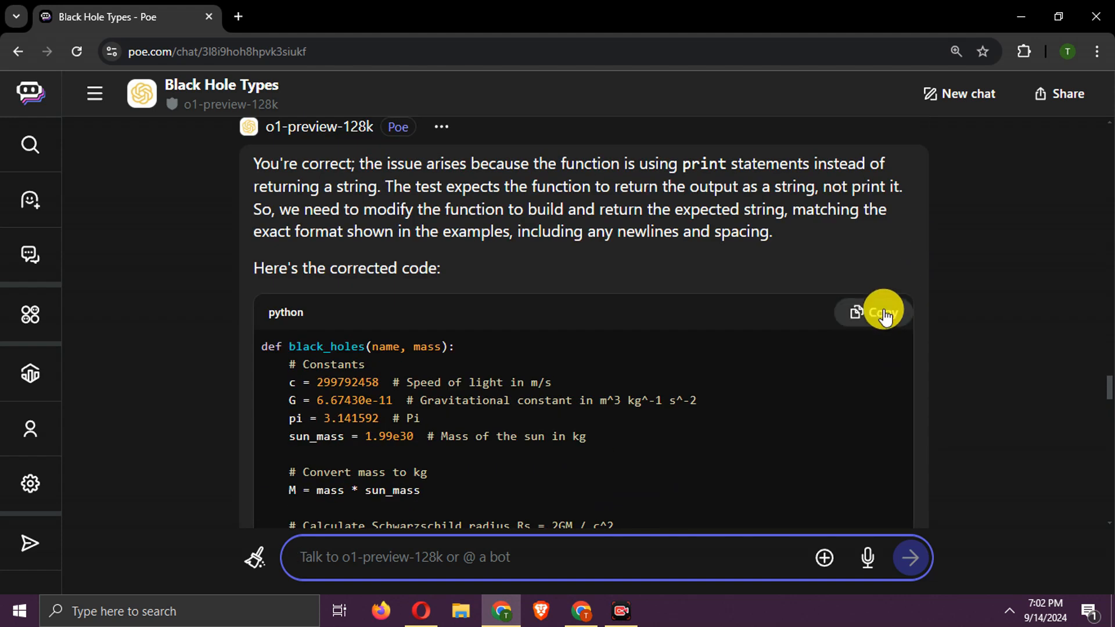
- Replace the Edabit solution with o1's corrected code, re-check it, and select o1's Test 3 cell
{"action": "left_click", "coordinate": [313, 16]}
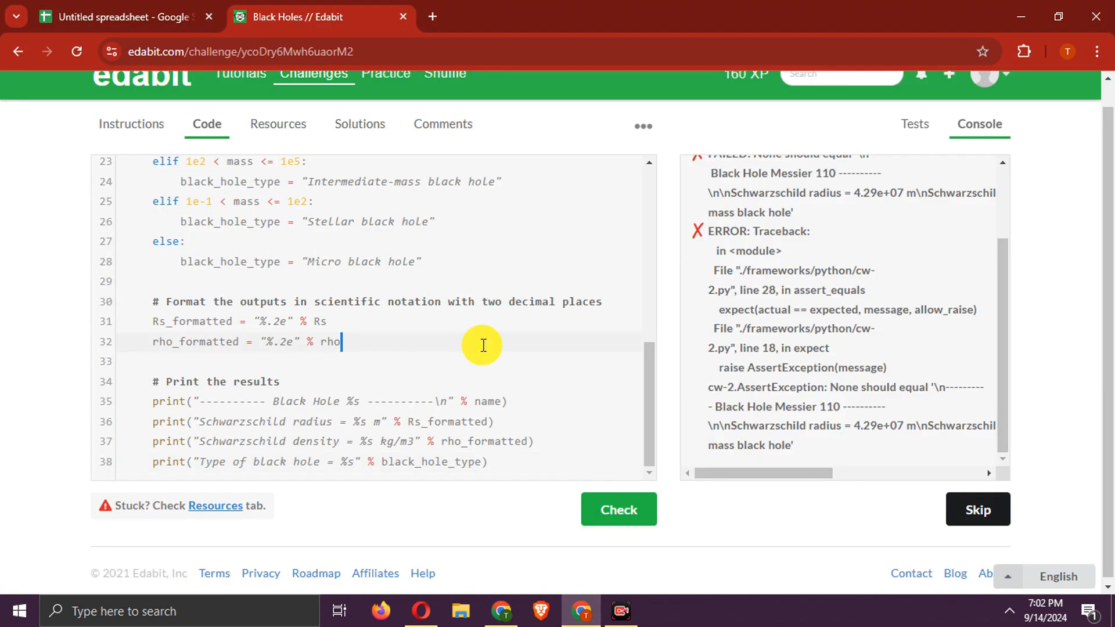
{"action": "left_click", "coordinate": [617, 510]}
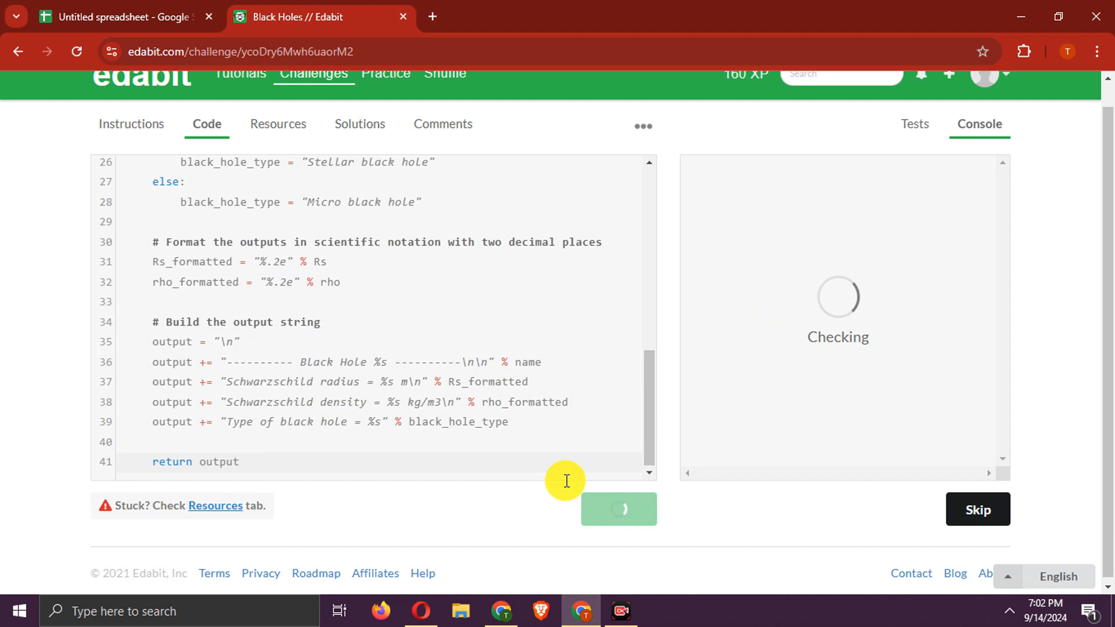
{"action": "mouse_move", "coordinate": [409, 266]}
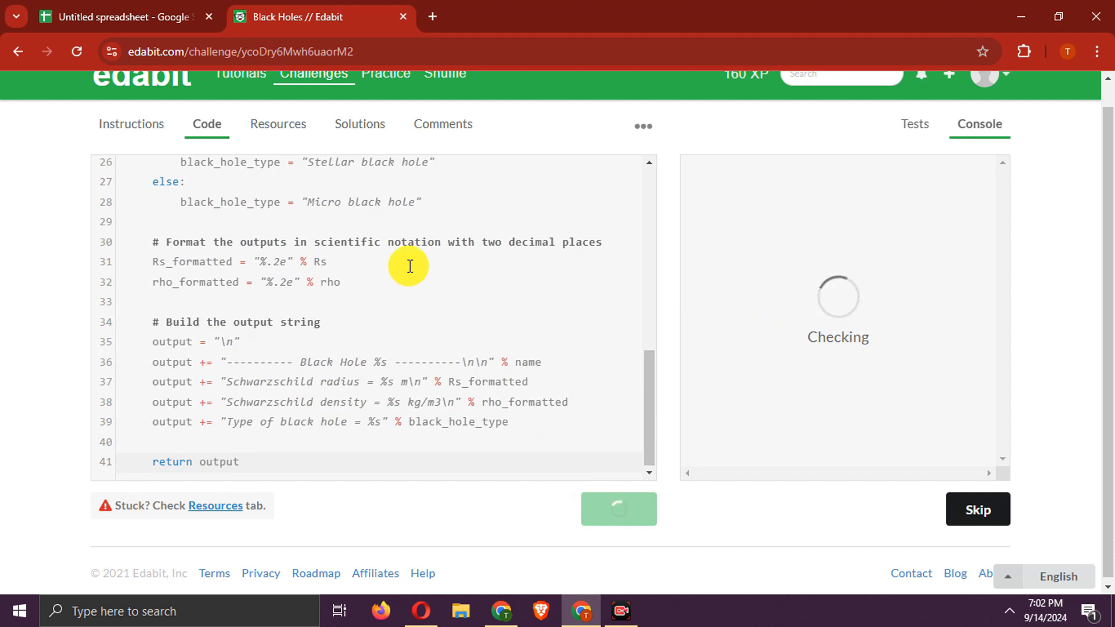
{"action": "left_click", "coordinate": [125, 16]}
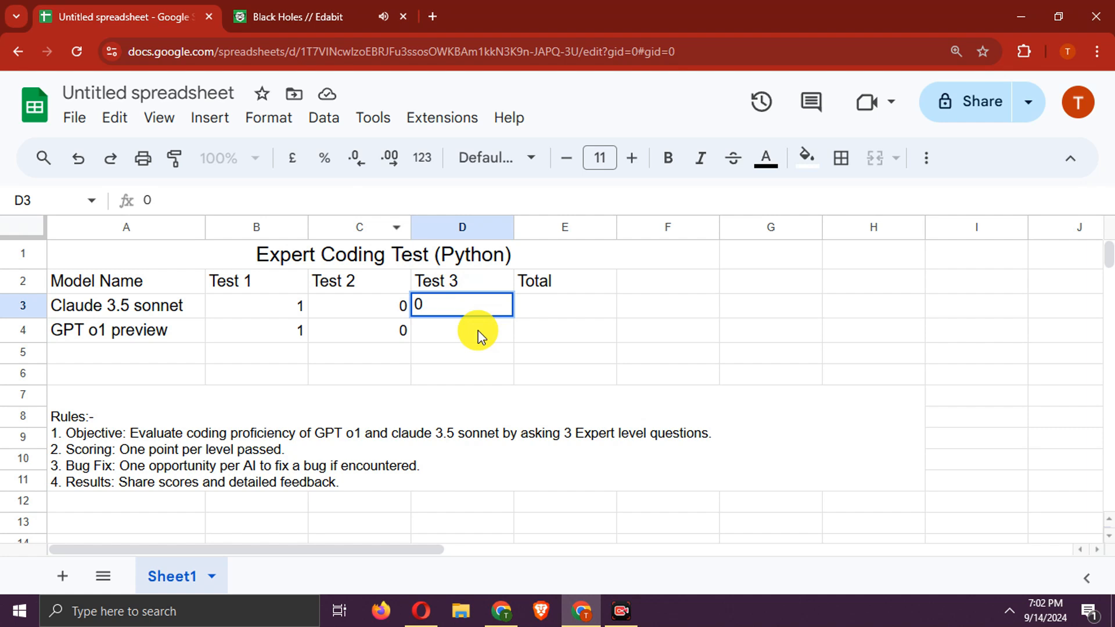
- Enter 1 as o1's Test 3 score and Claude's total, and label o1 'Winner'
{"action": "key", "text": "Enter"}
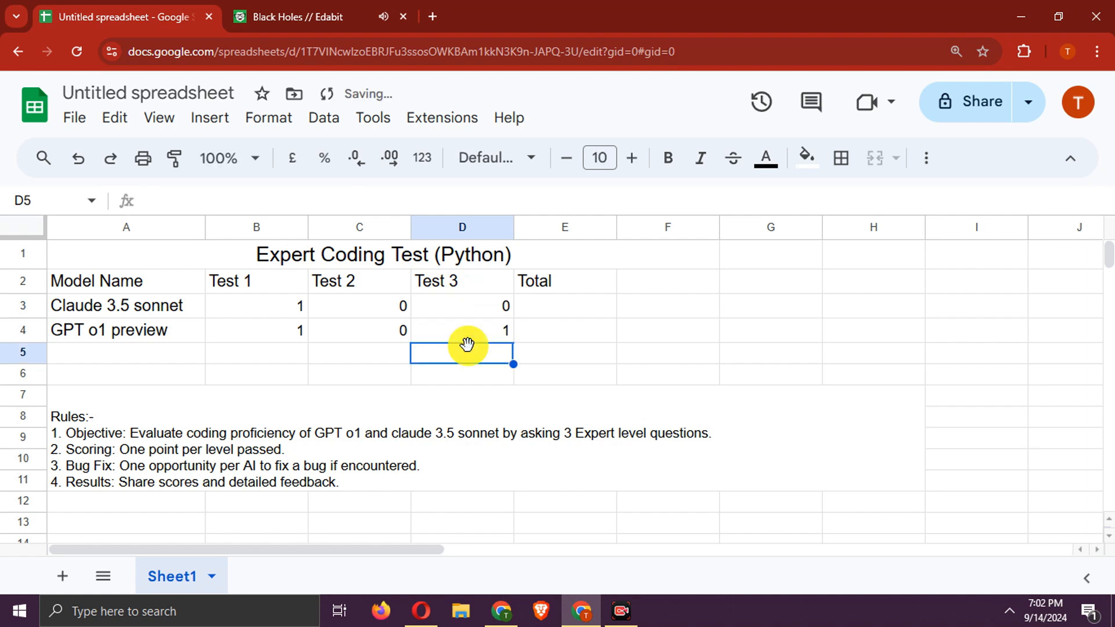
{"action": "left_click", "coordinate": [564, 306]}
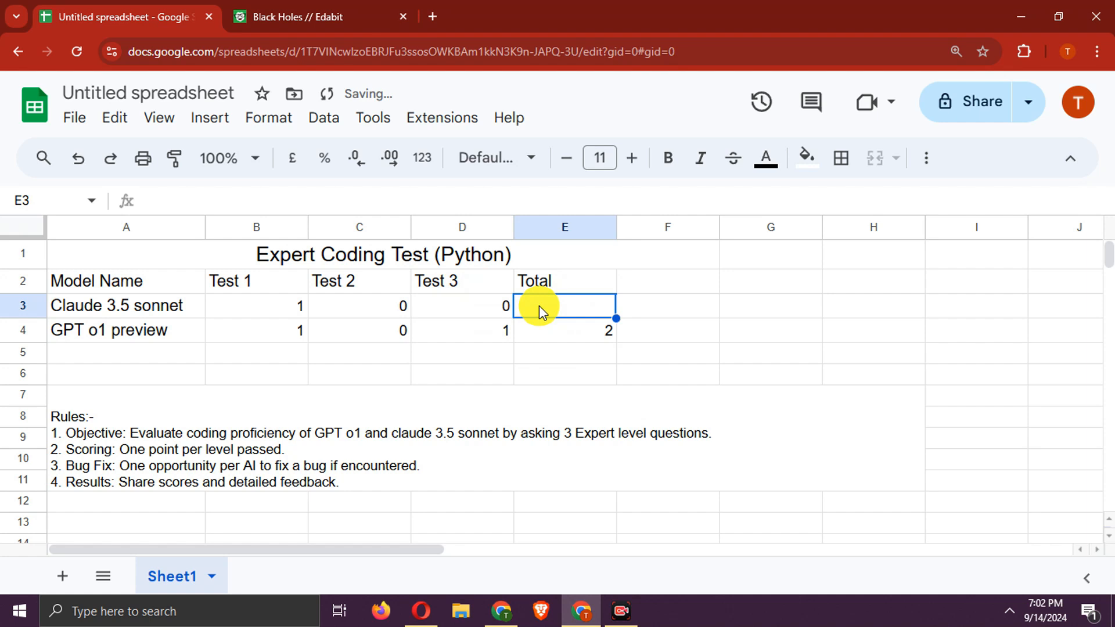
{"action": "type", "text": "1"}
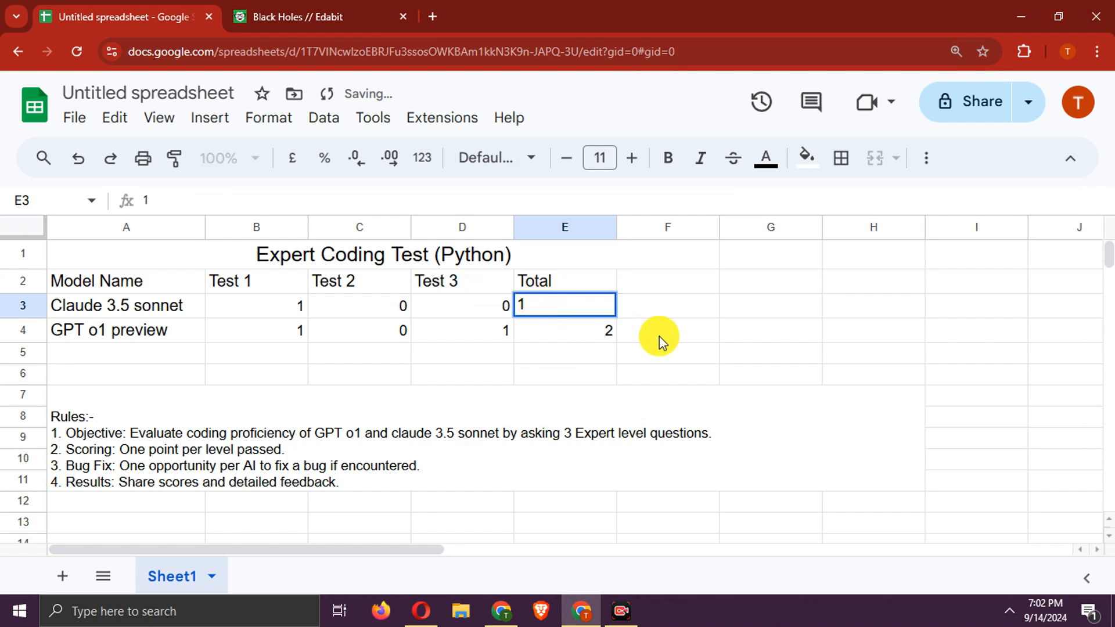
{"action": "left_click", "coordinate": [666, 336]}
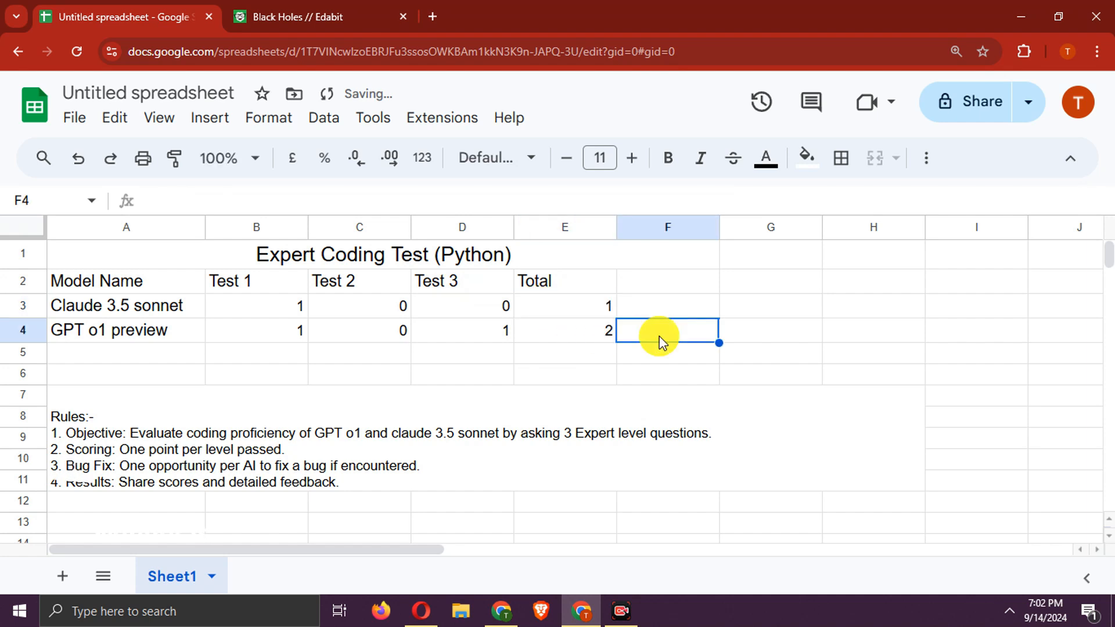
{"action": "type", "text": "Winner"}
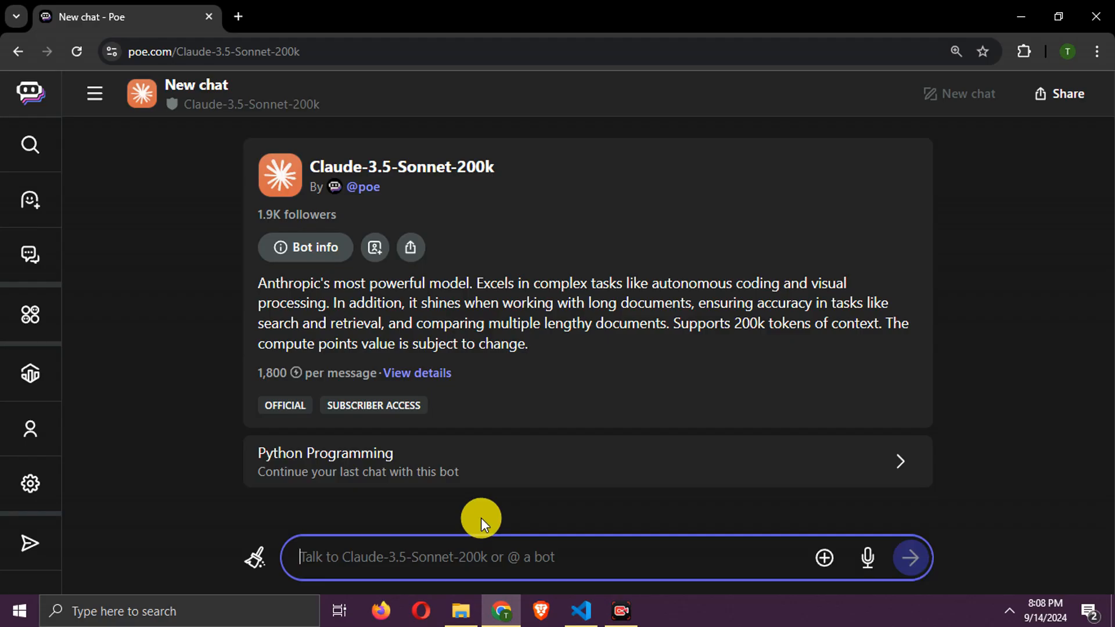
- Ask Claude-3.5-Sonnet for complete code for a beautiful, user-friendly, unique snake game
{"action": "type", "text": "write me a"}
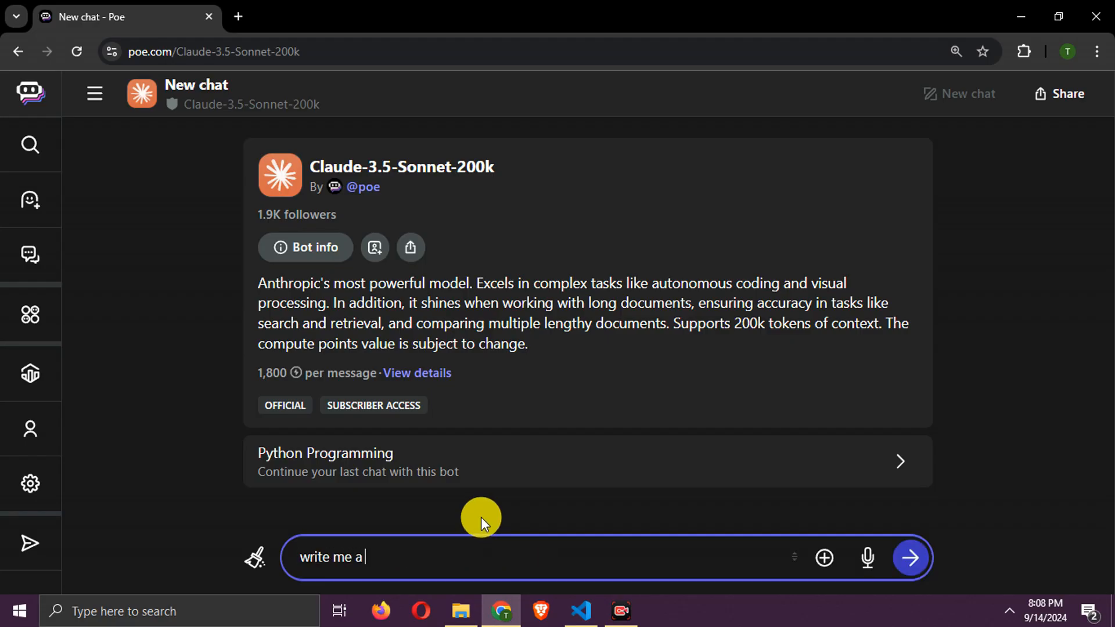
{"action": "type", "text": "complete code for a professional python snakee"}
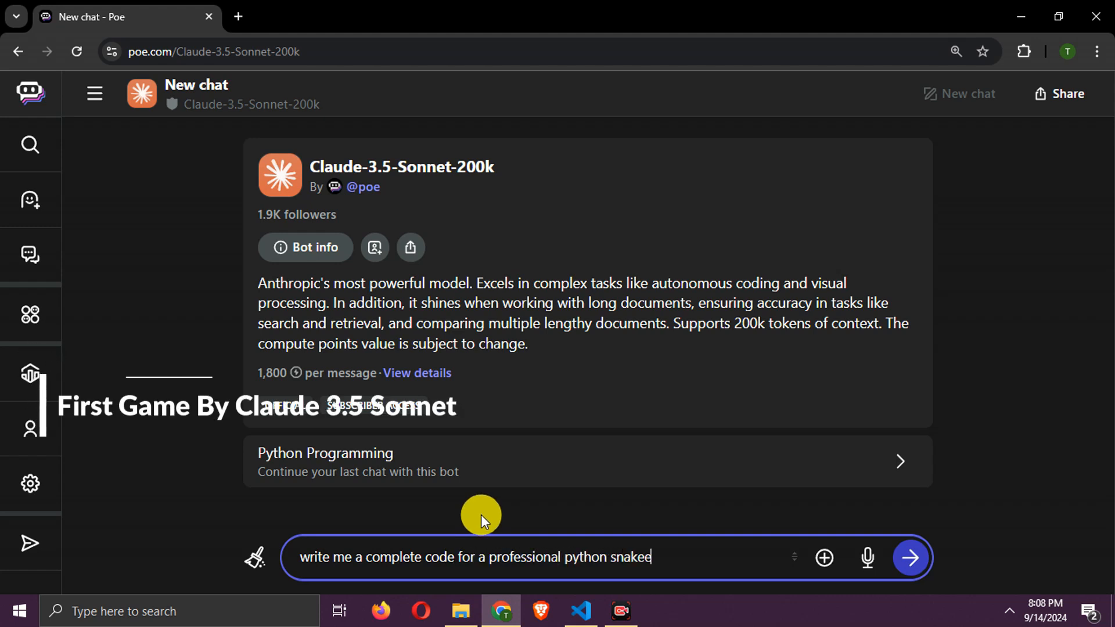
{"action": "type", "text": "game. make it beautiful, u"}
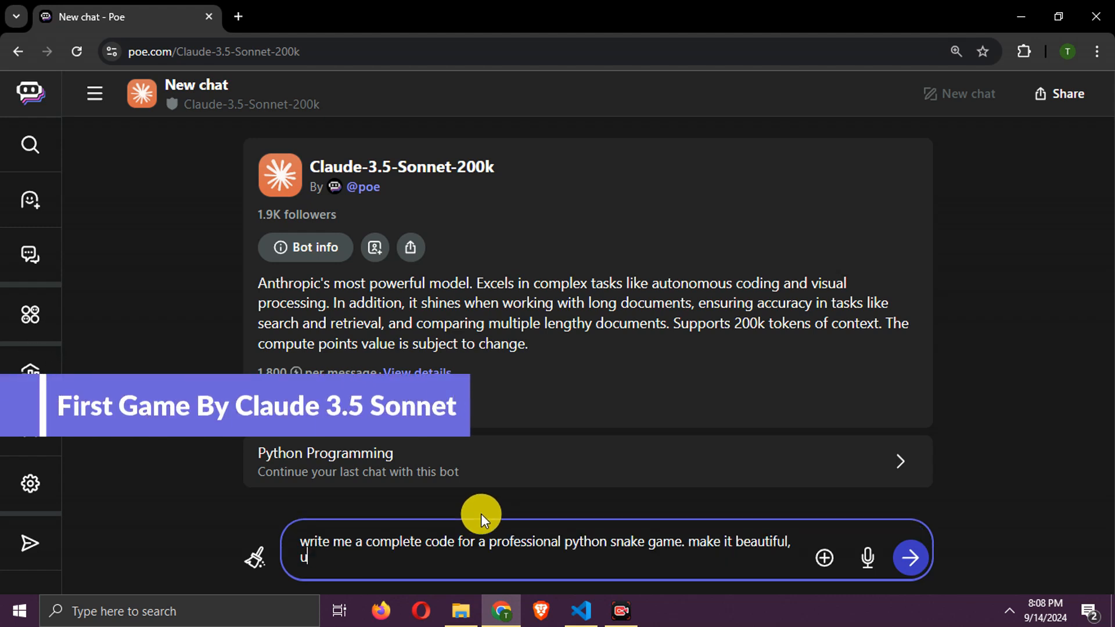
{"action": "type", "text": "ser-friendly and attractive."}
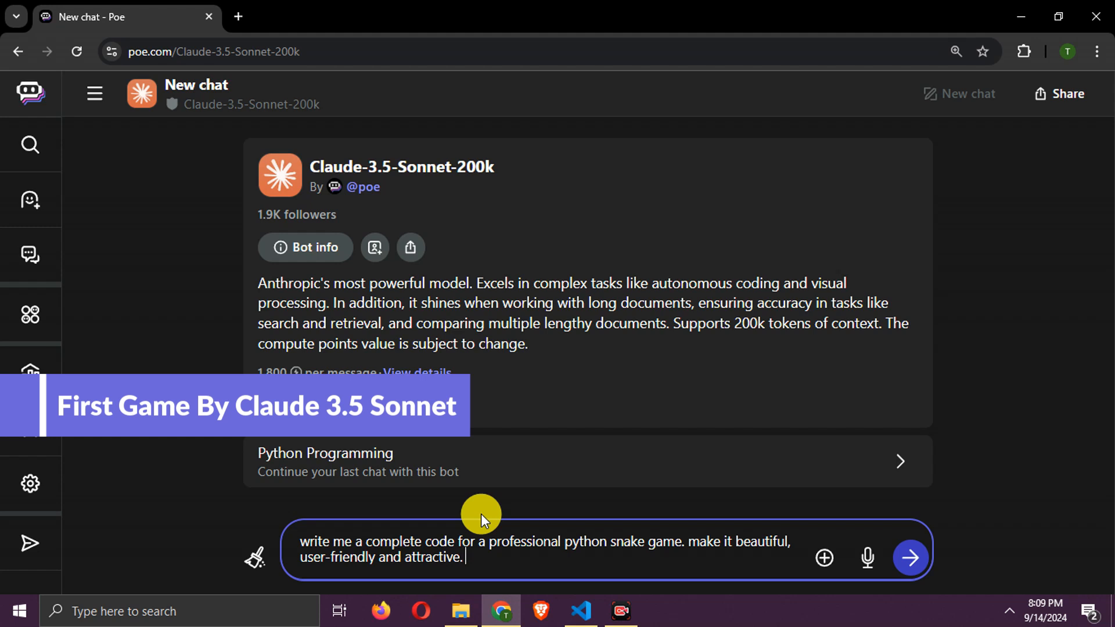
{"action": "type", "text": "try to make"}
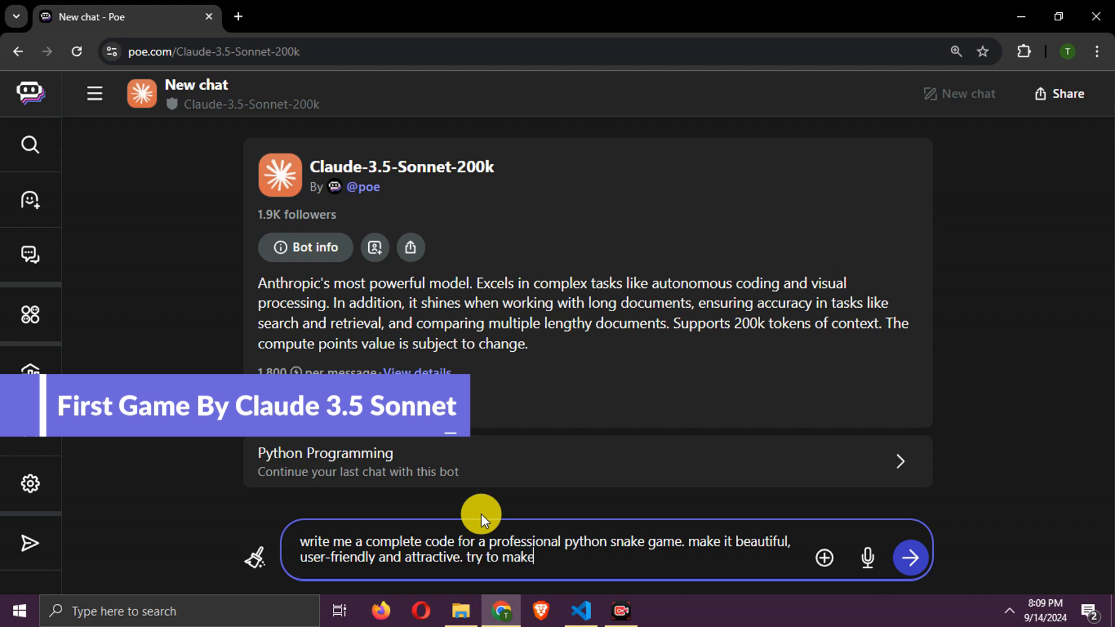
{"action": "type", "text": "it unique to stand out bett"}
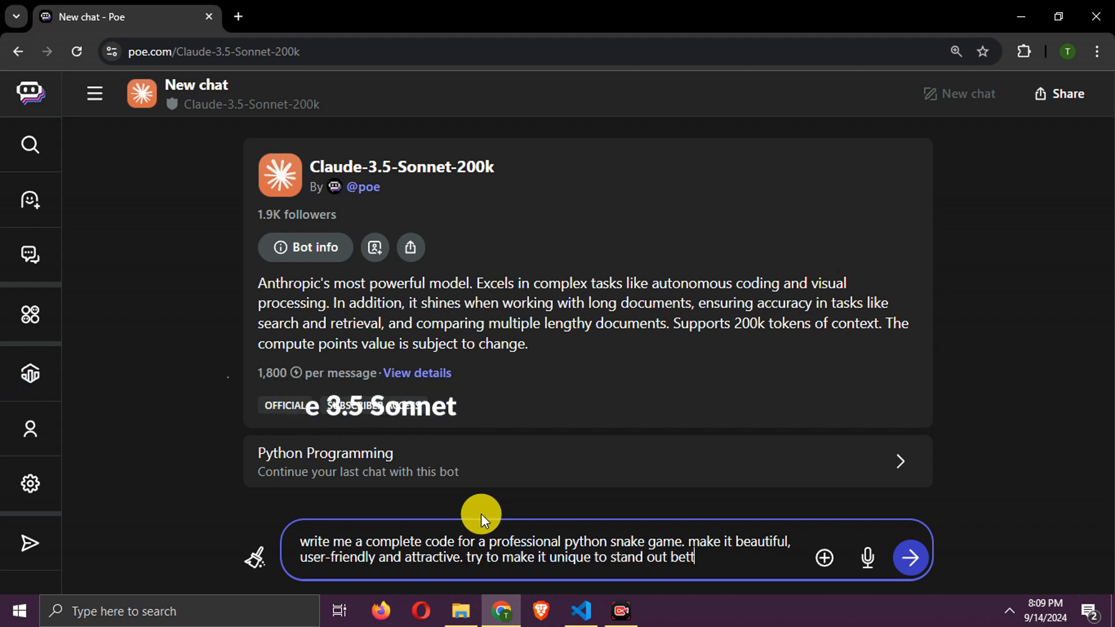
{"action": "type", "text": "er. need complete code in responsiv"}
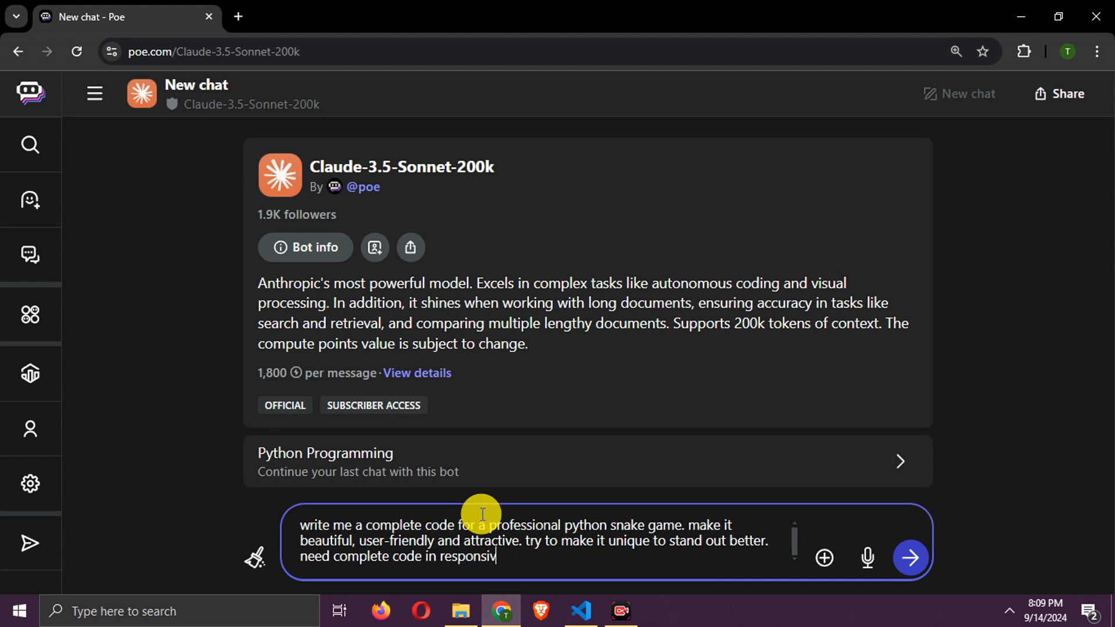
{"action": "left_click", "coordinate": [910, 557]}
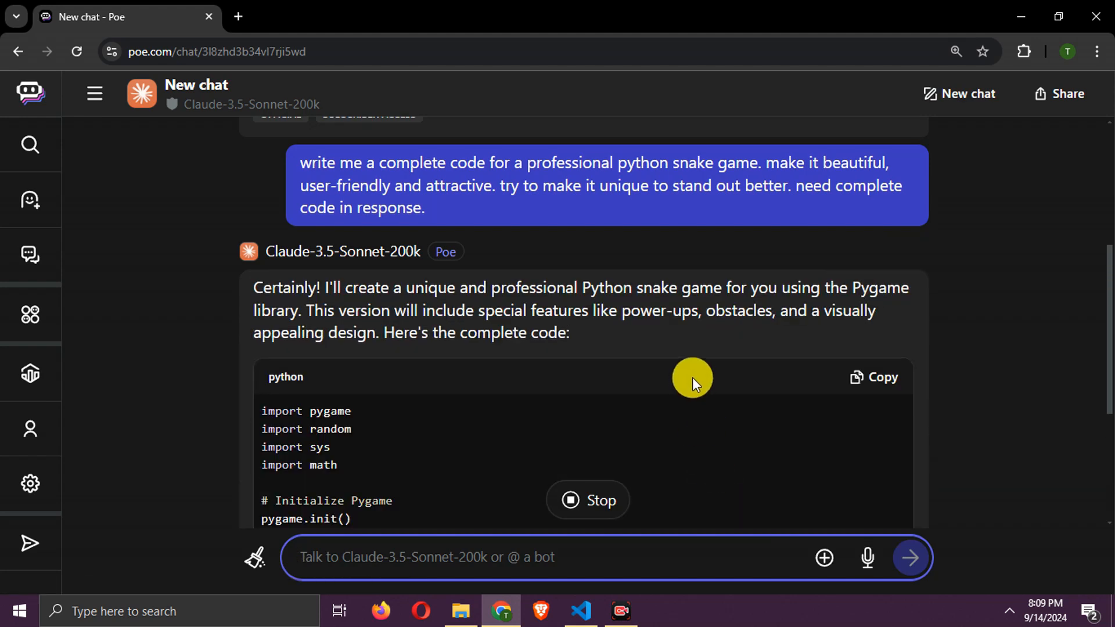
- Let Claude's Neon Snake answer finish streaming and copy its pip install pygame command
{"action": "scroll", "scroll_direction": "down", "scroll_amount": 3}
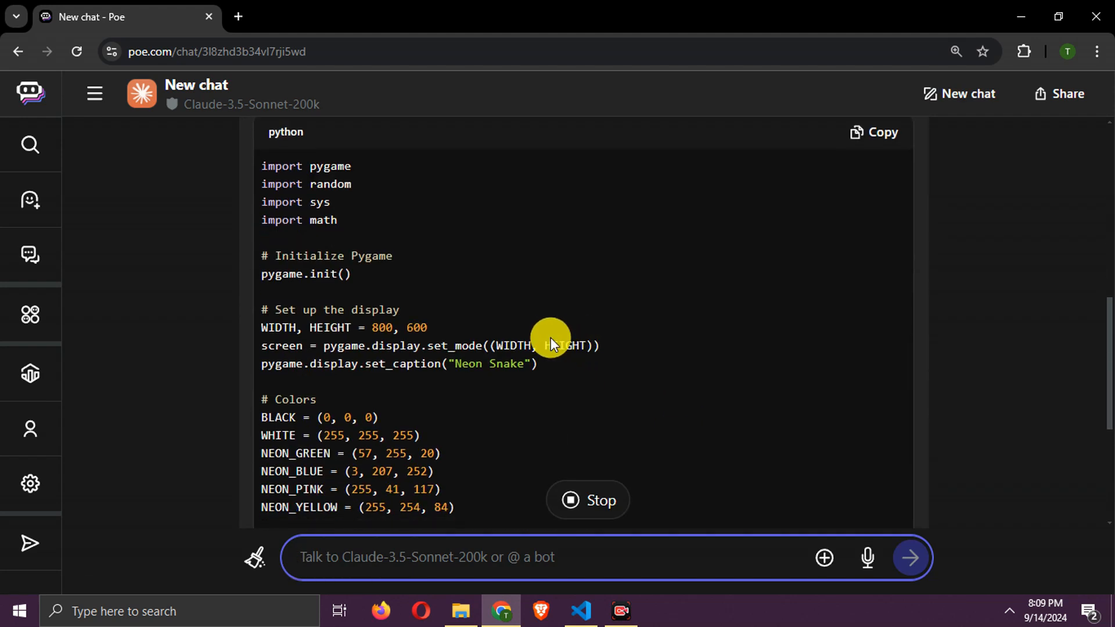
{"action": "scroll", "scroll_direction": "down", "scroll_amount": 3}
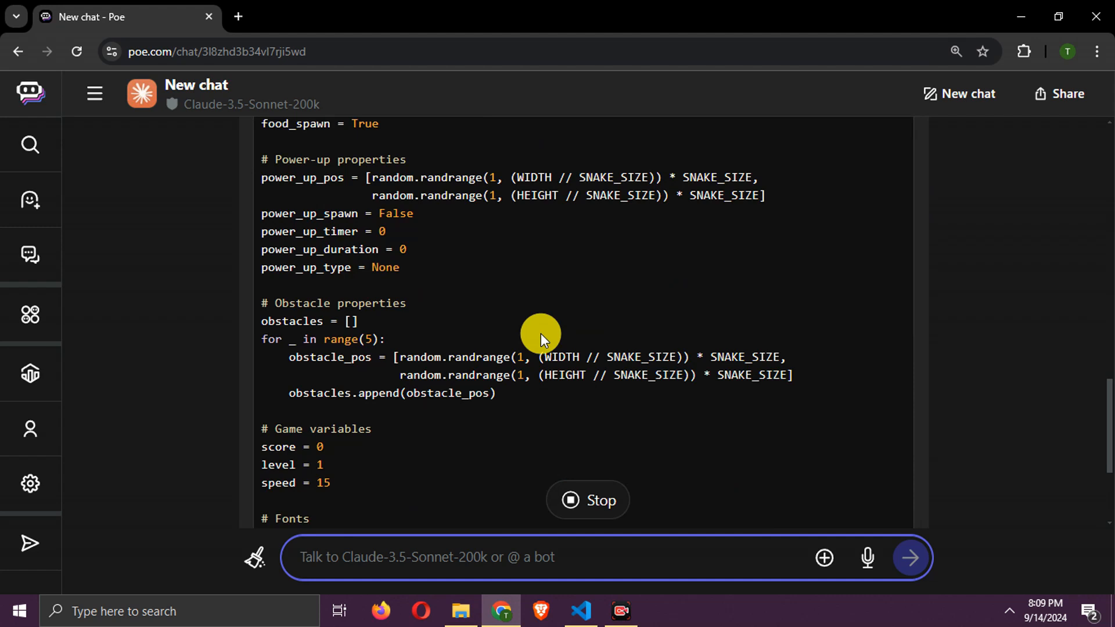
{"action": "scroll", "scroll_direction": "up", "scroll_amount": 3}
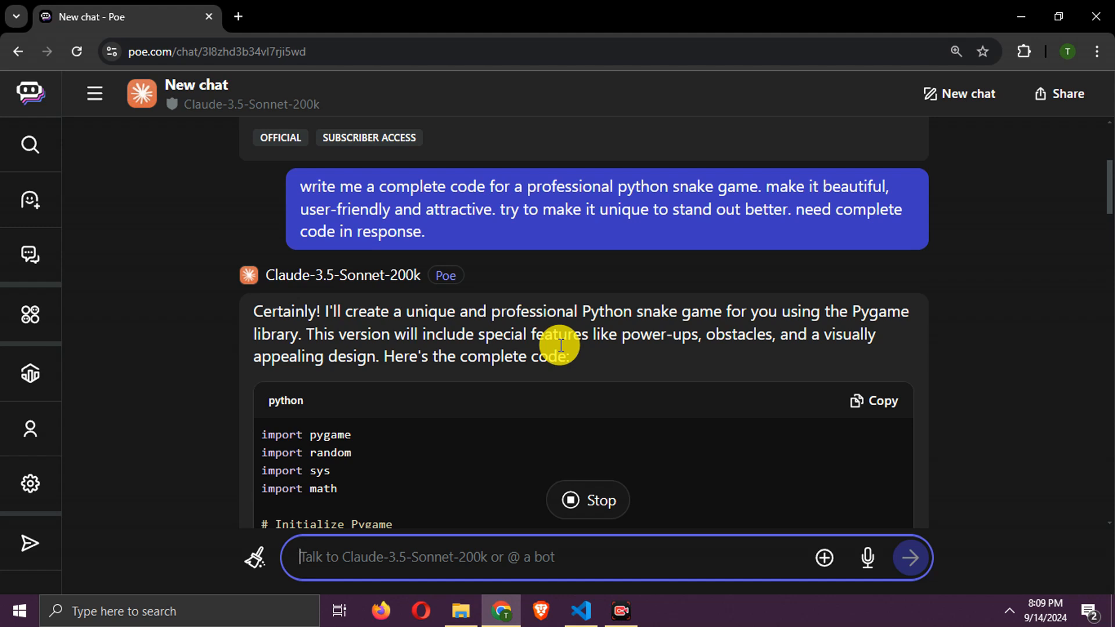
{"action": "scroll", "scroll_direction": "down", "scroll_amount": 3}
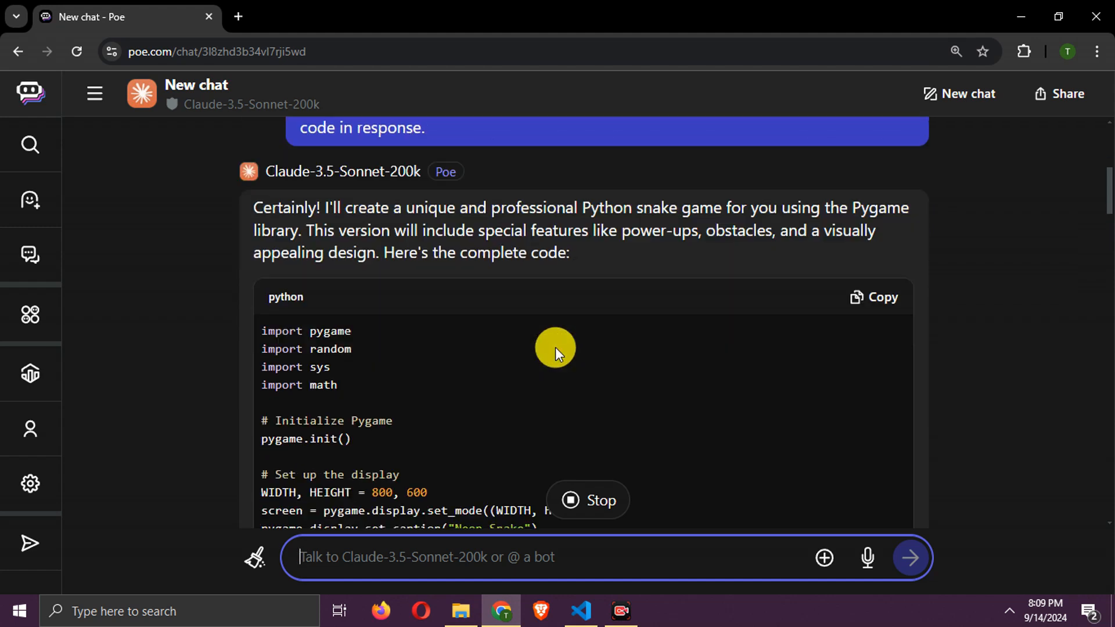
{"action": "scroll", "scroll_direction": "down", "scroll_amount": 3}
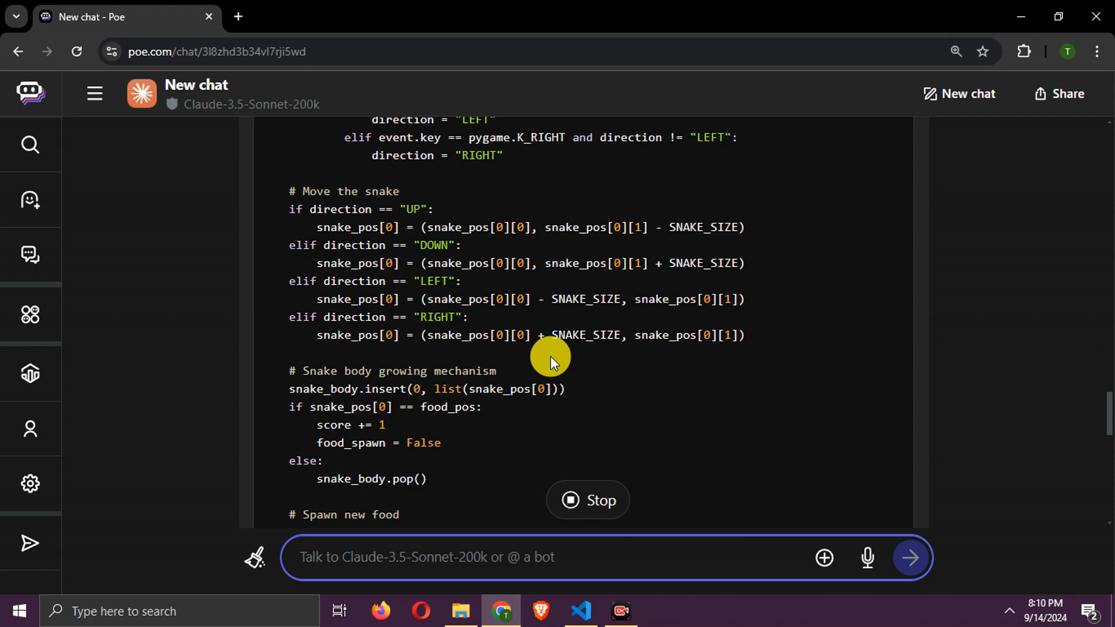
{"action": "scroll", "scroll_direction": "down", "scroll_amount": 3}
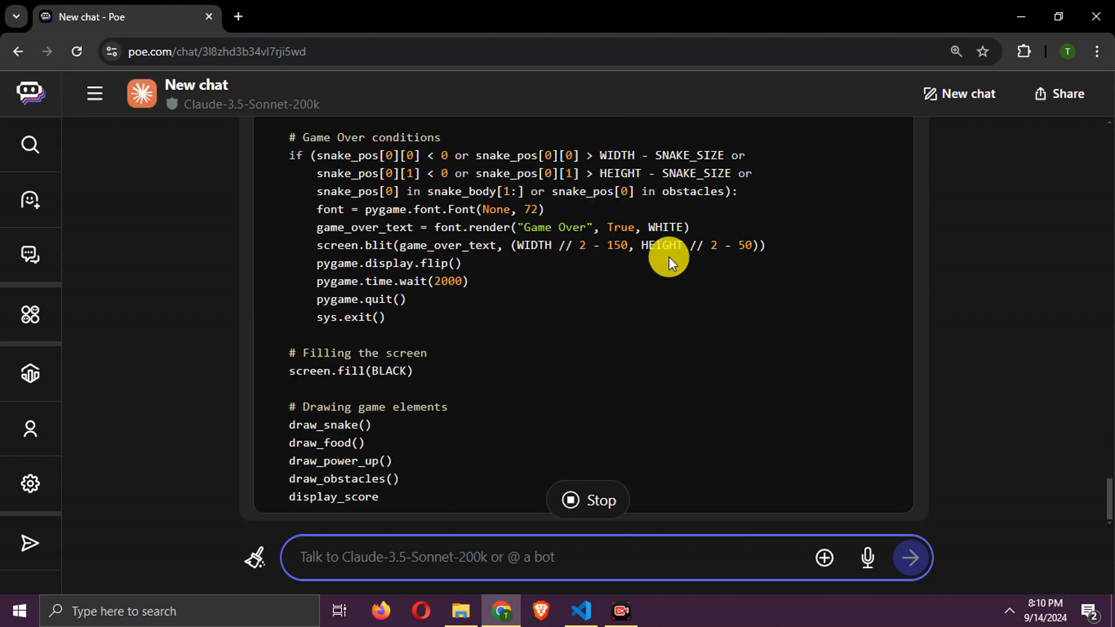
{"action": "scroll", "scroll_direction": "down", "scroll_amount": 3}
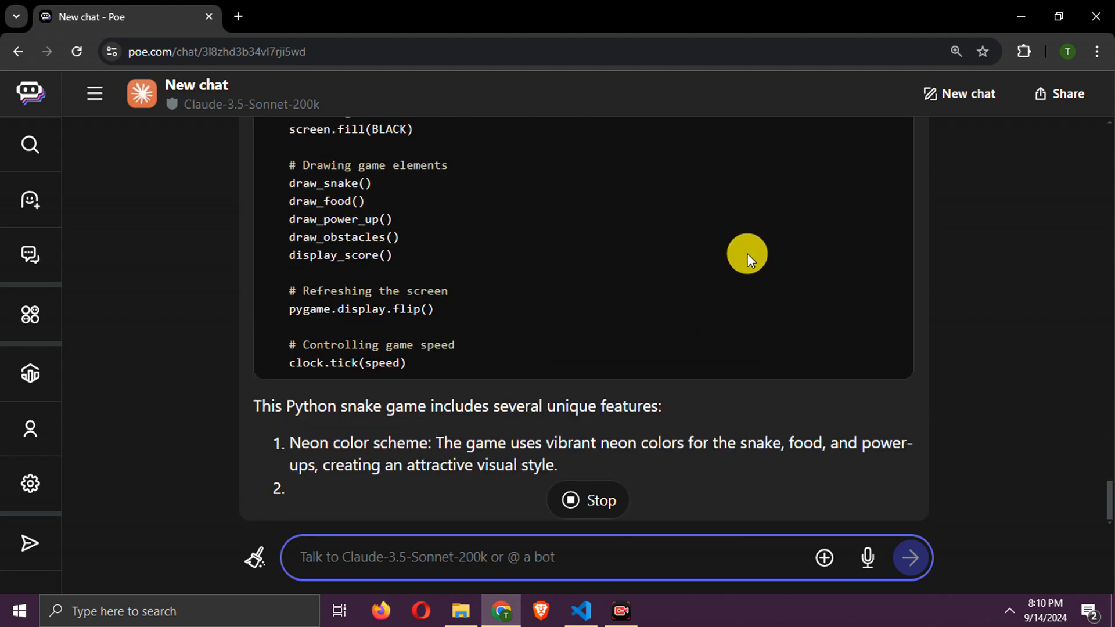
{"action": "scroll", "scroll_direction": "down", "scroll_amount": 3}
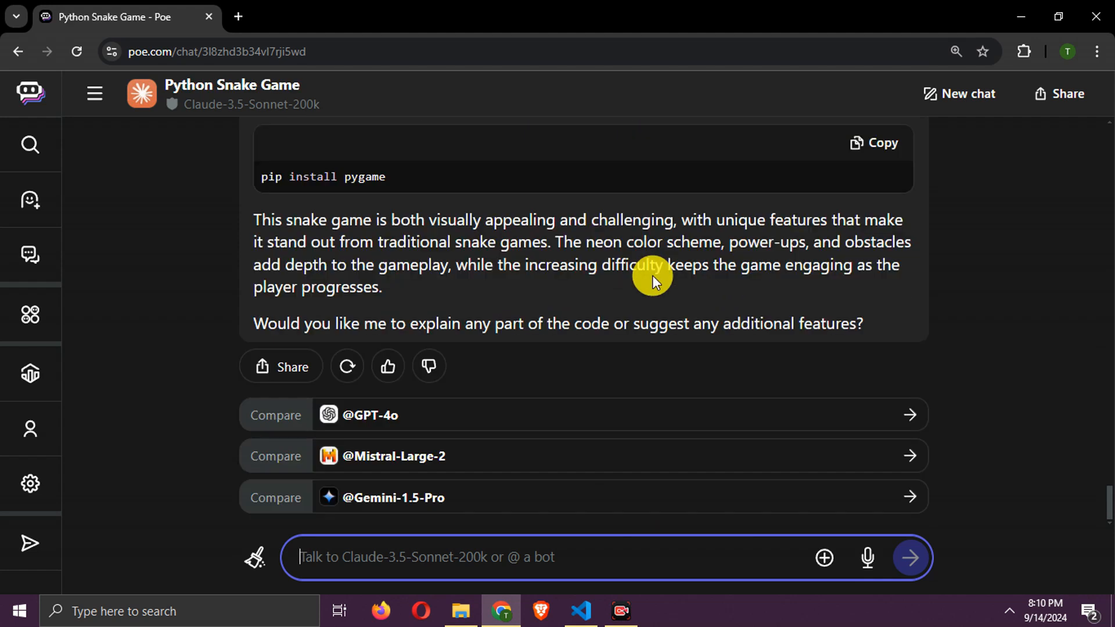
{"action": "scroll", "scroll_direction": "up", "scroll_amount": 3}
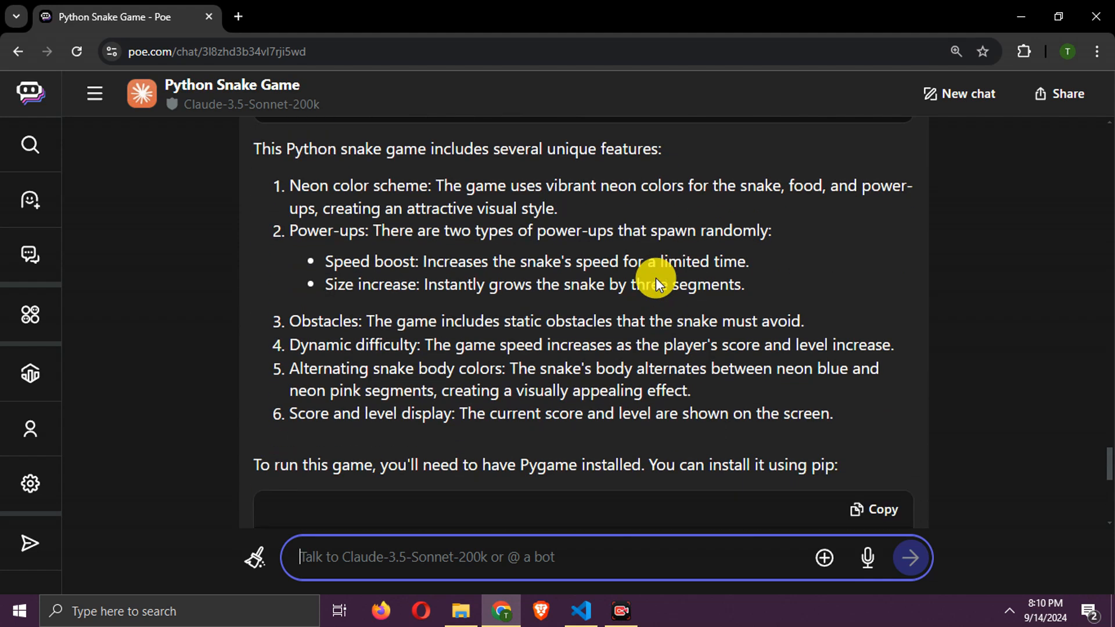
{"action": "left_click", "coordinate": [881, 509]}
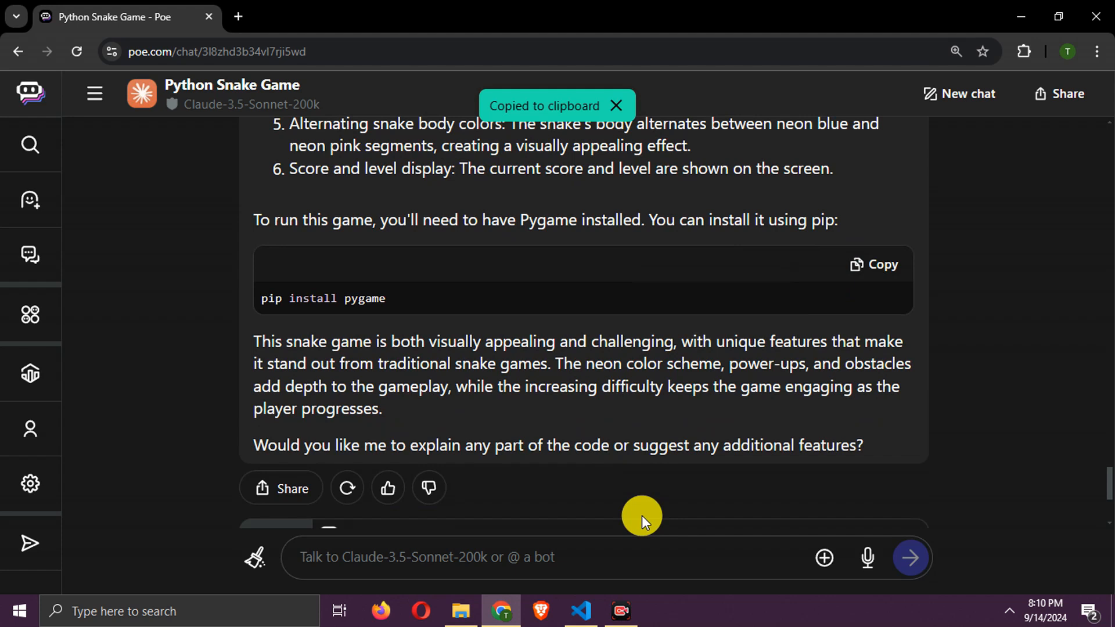
{"action": "left_click", "coordinate": [580, 611]}
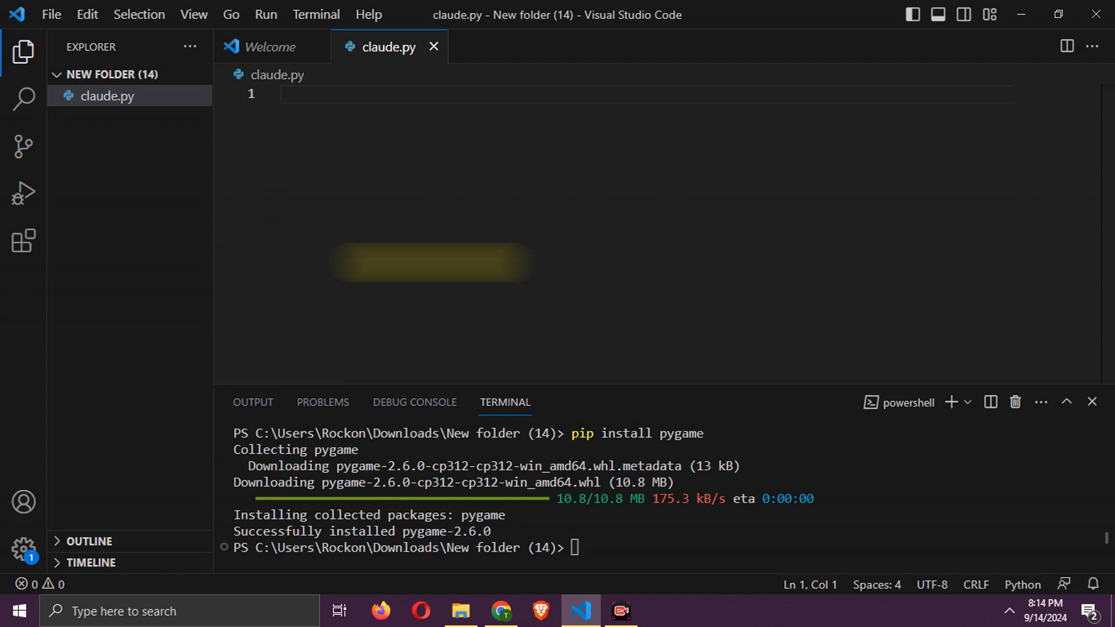
- Return to Poe and copy Claude's complete Neon Snake Python code block
{"action": "left_click", "coordinate": [501, 611]}
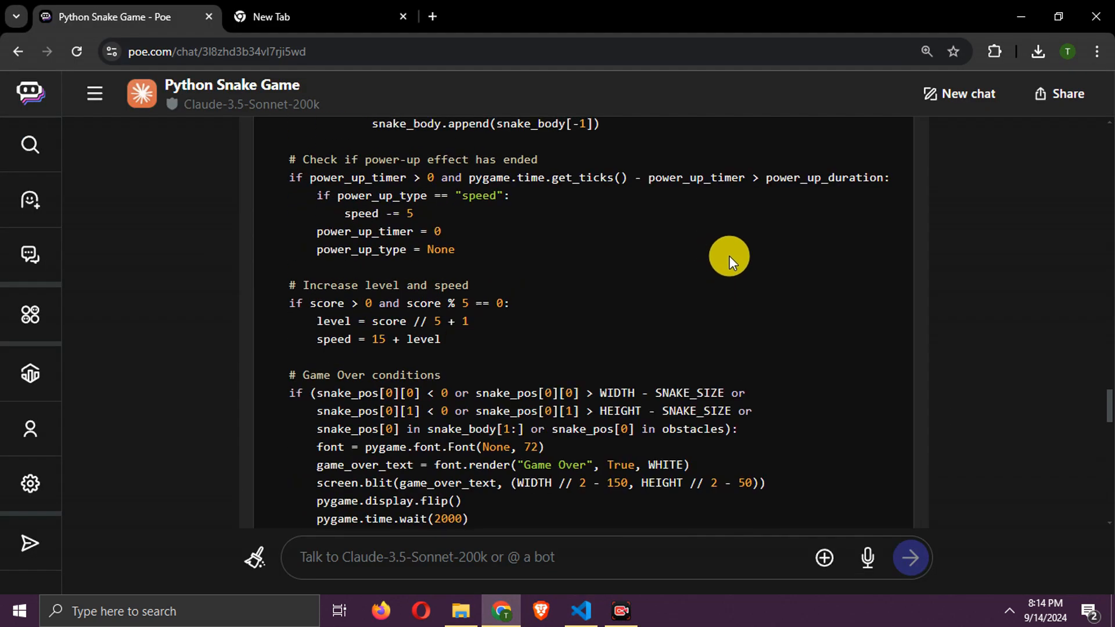
{"action": "scroll", "scroll_direction": "up", "scroll_amount": 3}
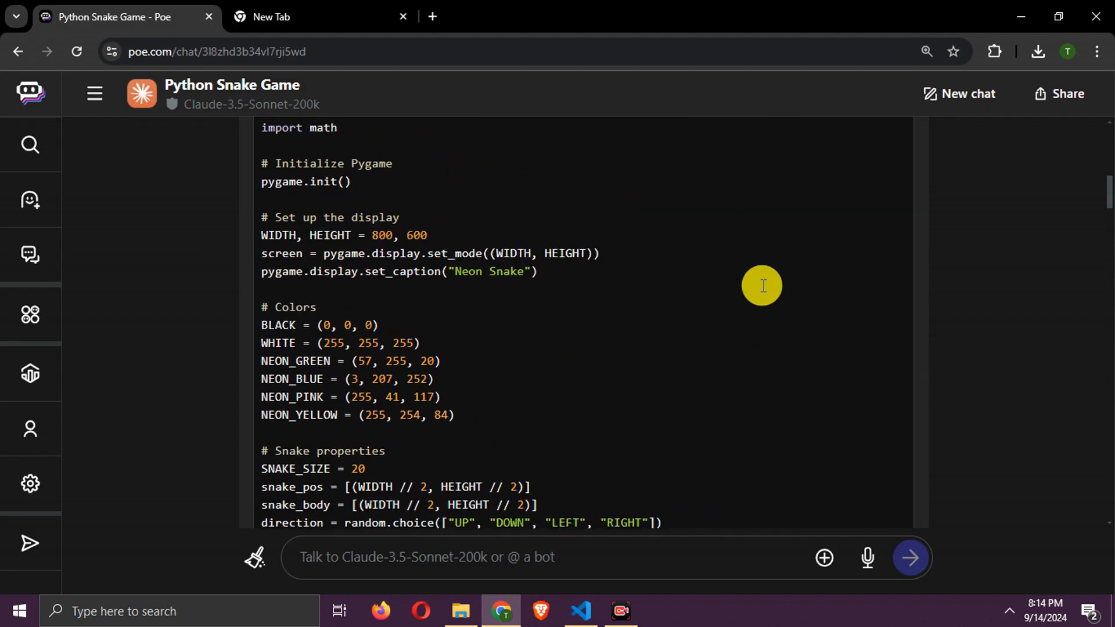
{"action": "left_click", "coordinate": [874, 443]}
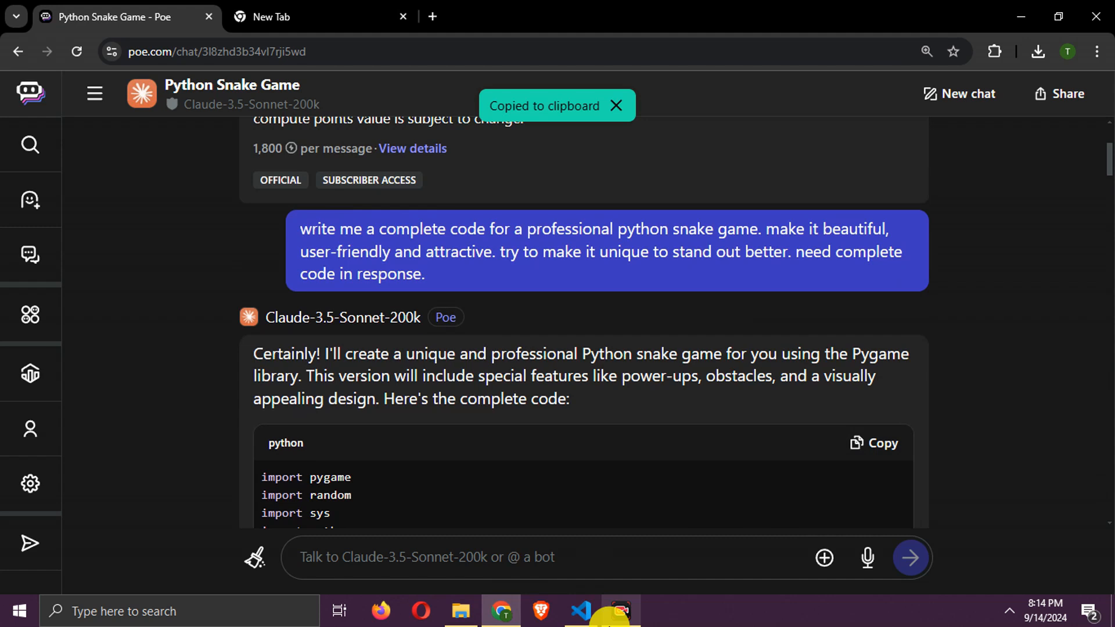
{"action": "left_click", "coordinate": [581, 611]}
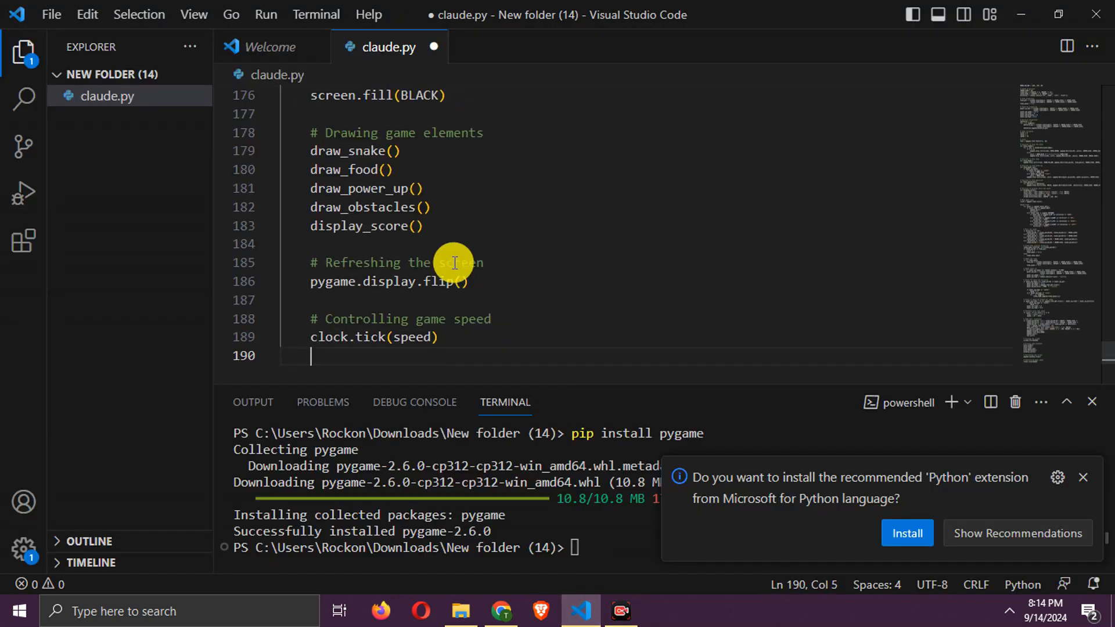
- Save claude.py and run 'python claude.py' to play the Neon Snake game
{"action": "key", "text": "ctrl+s"}
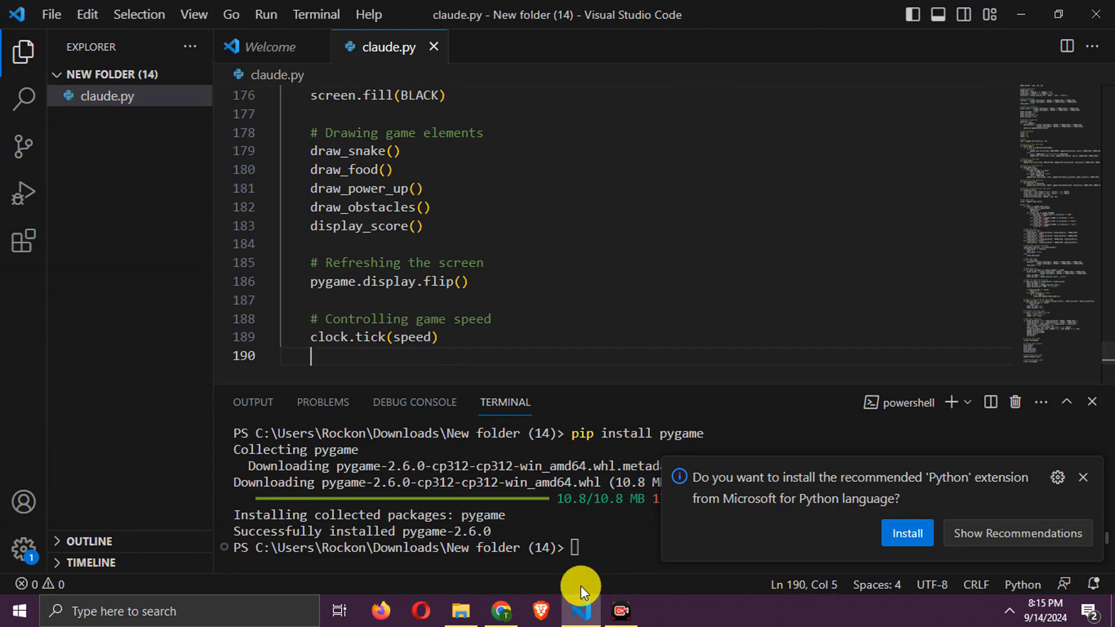
{"action": "type", "text": "python"}
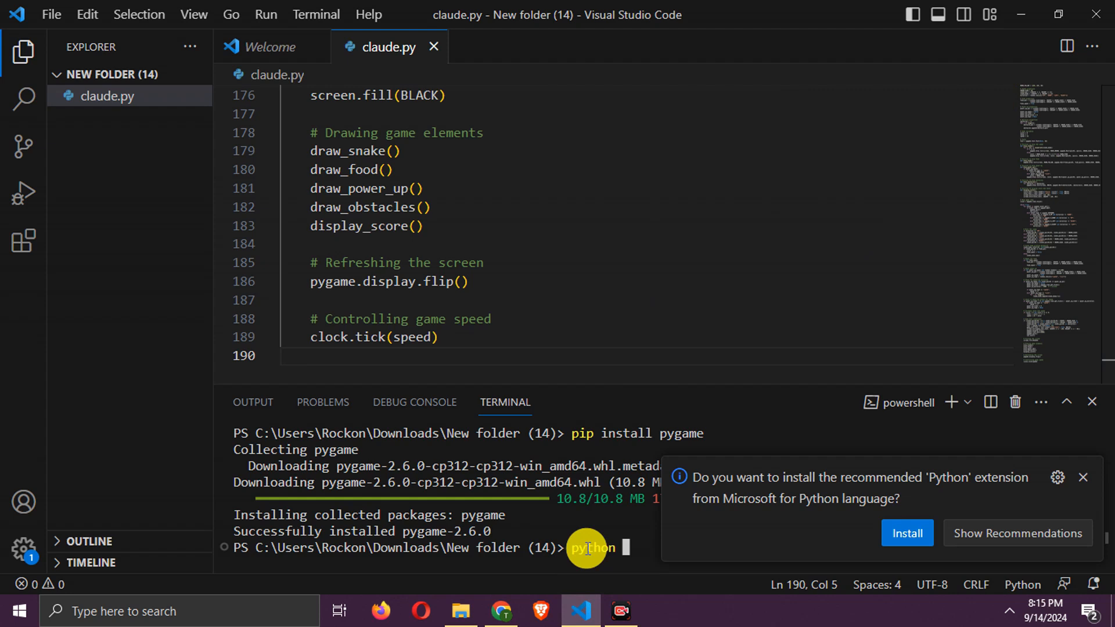
{"action": "type", "text": "claud"}
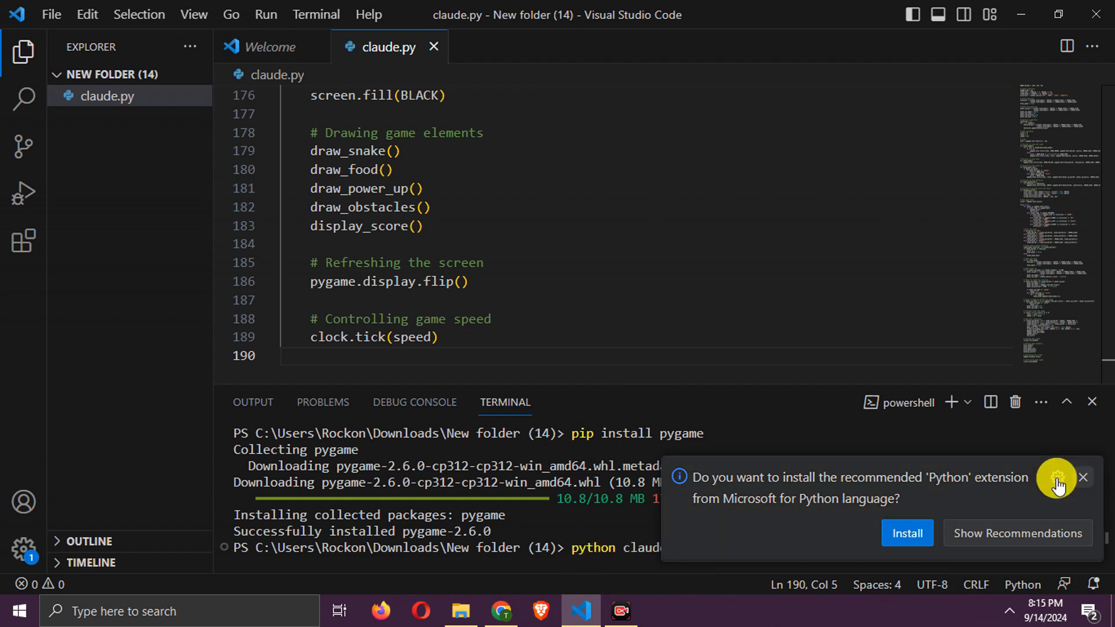
{"action": "left_click", "coordinate": [1083, 478]}
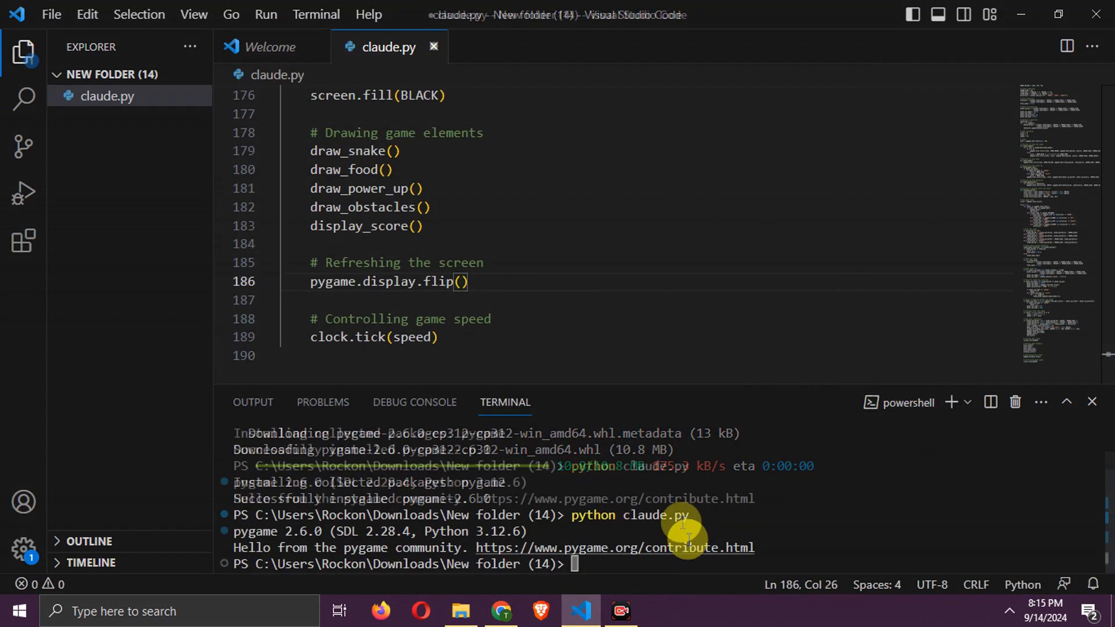
{"action": "type", "text": "python cla"}
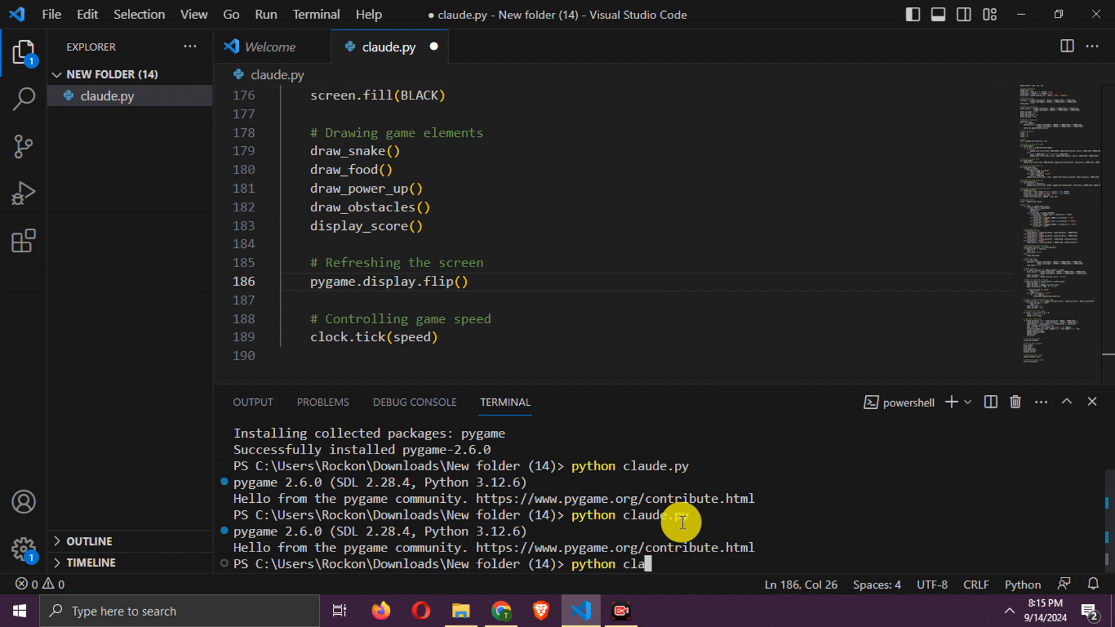
{"action": "key", "text": "Return"}
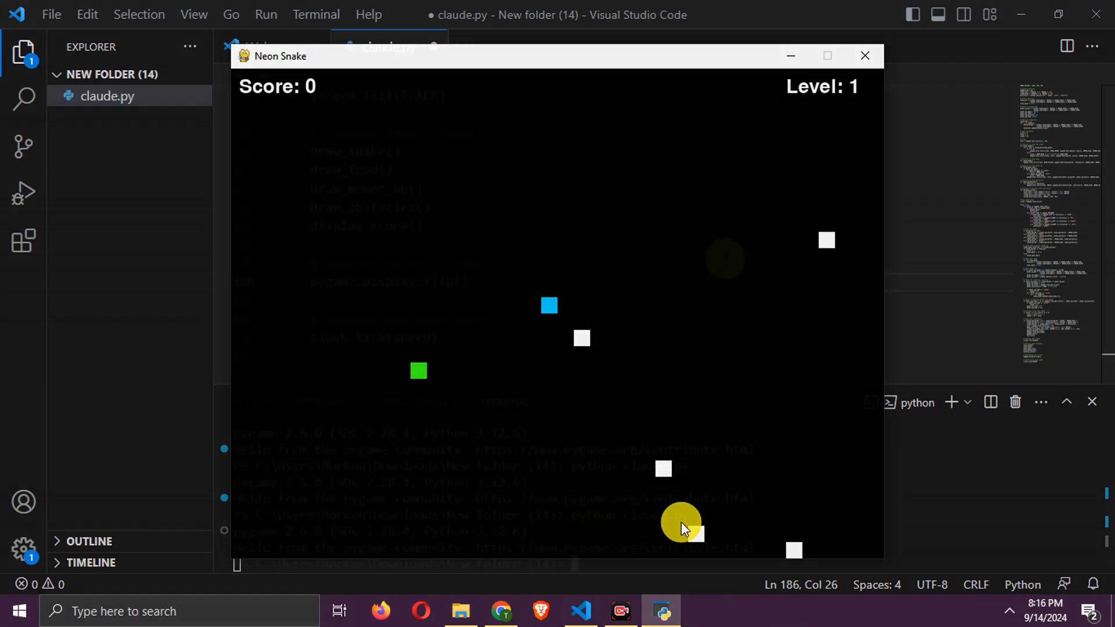
{"action": "left_click", "coordinate": [865, 56]}
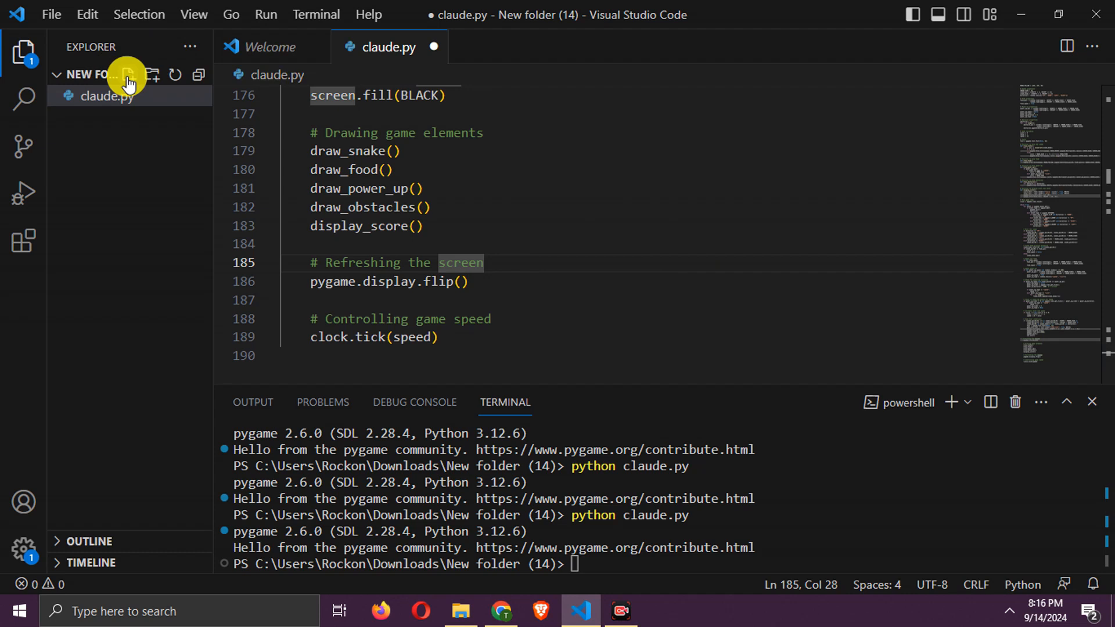
- Create a new file named strawberry.py in the VS Code Explorer
{"action": "left_click", "coordinate": [128, 75]}
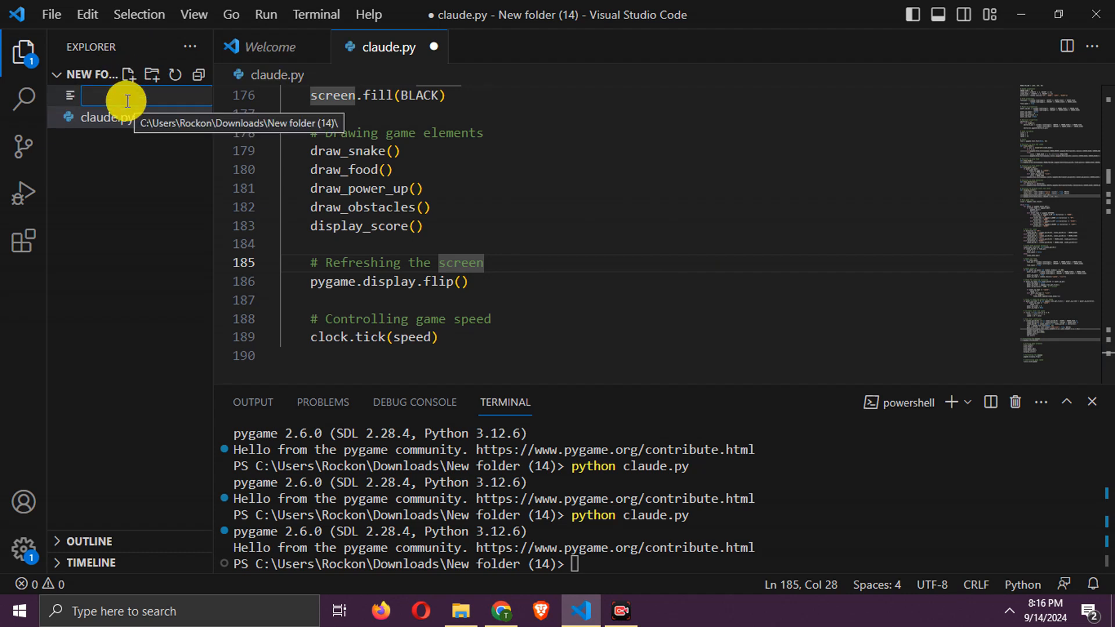
{"action": "type", "text": "strawberry.py"}
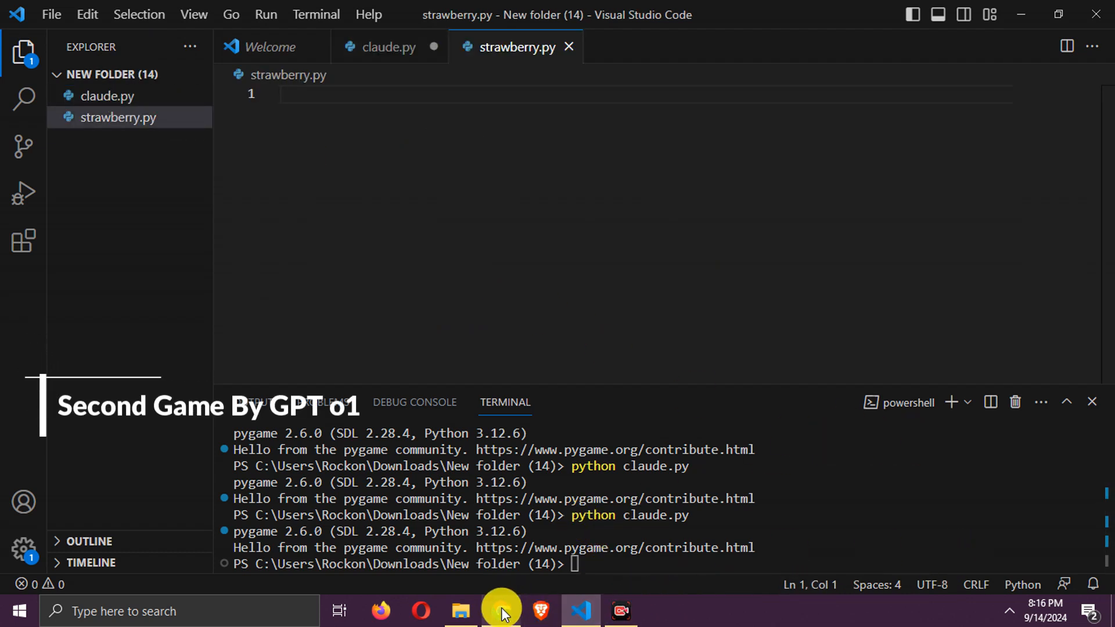
{"action": "left_click", "coordinate": [500, 611]}
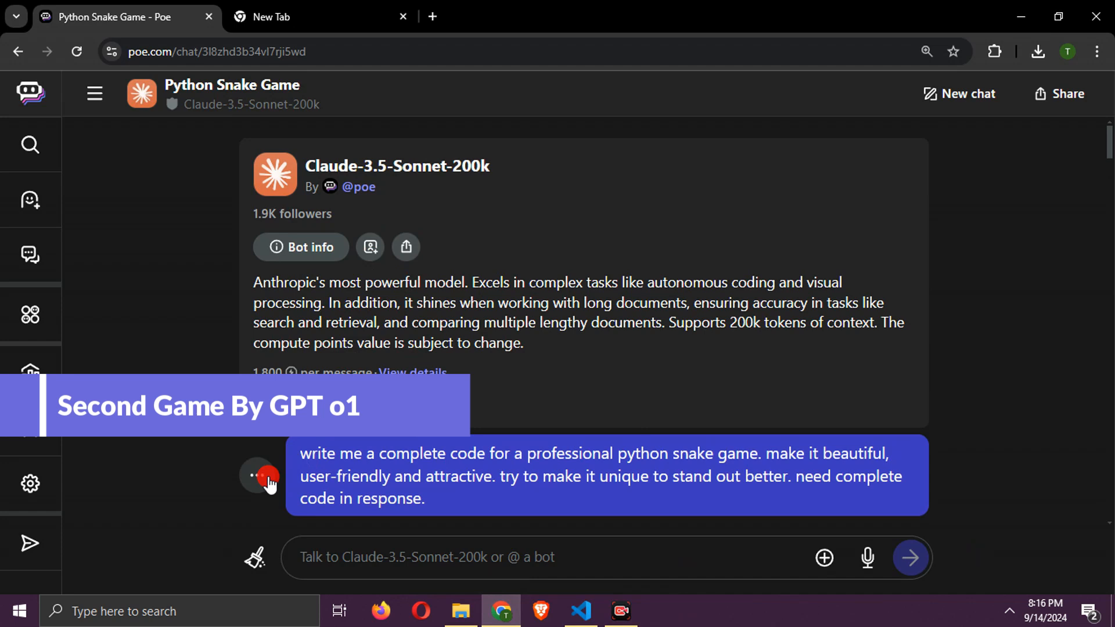
- Send the snake game prompt to o1-preview and read its Pygame answer and notes on required image and sound files
{"action": "left_click", "coordinate": [262, 476]}
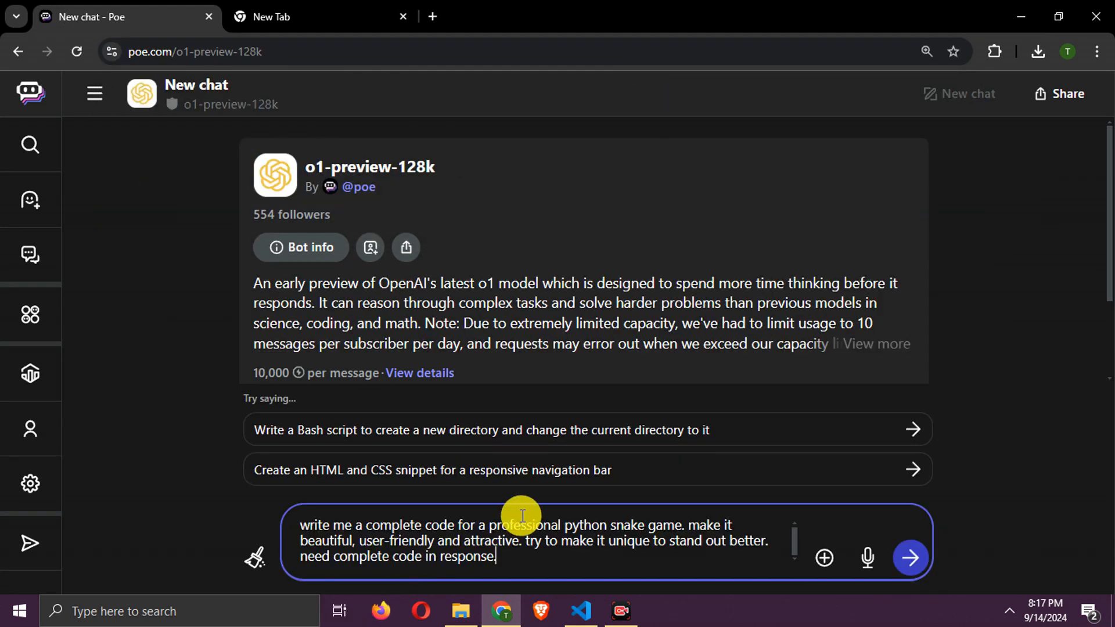
{"action": "left_click", "coordinate": [909, 557]}
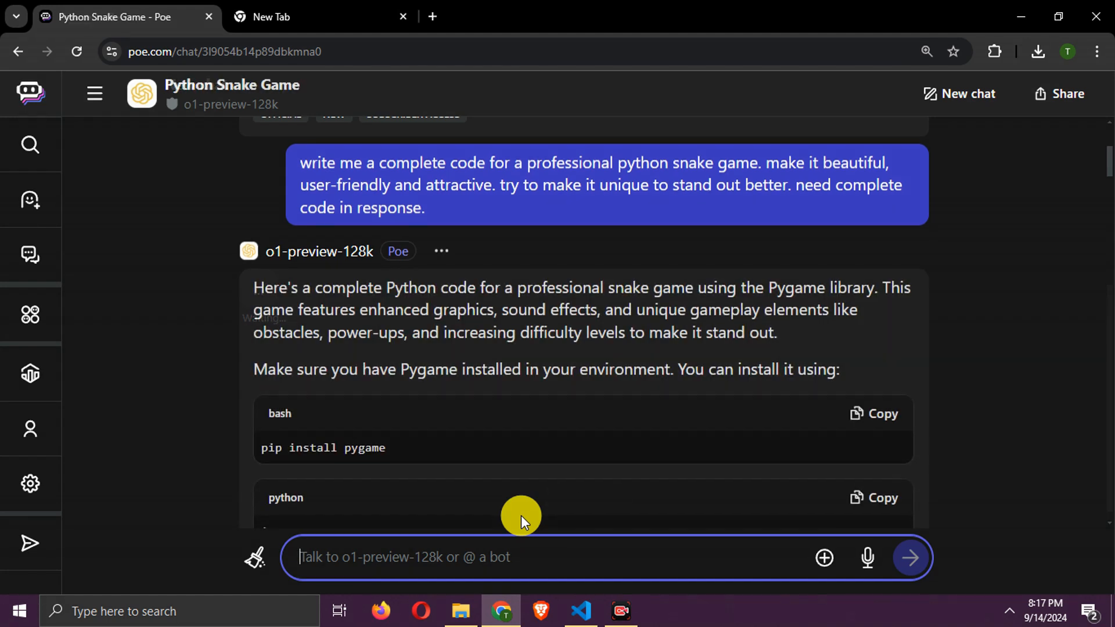
{"action": "scroll", "scroll_direction": "down", "scroll_amount": 3}
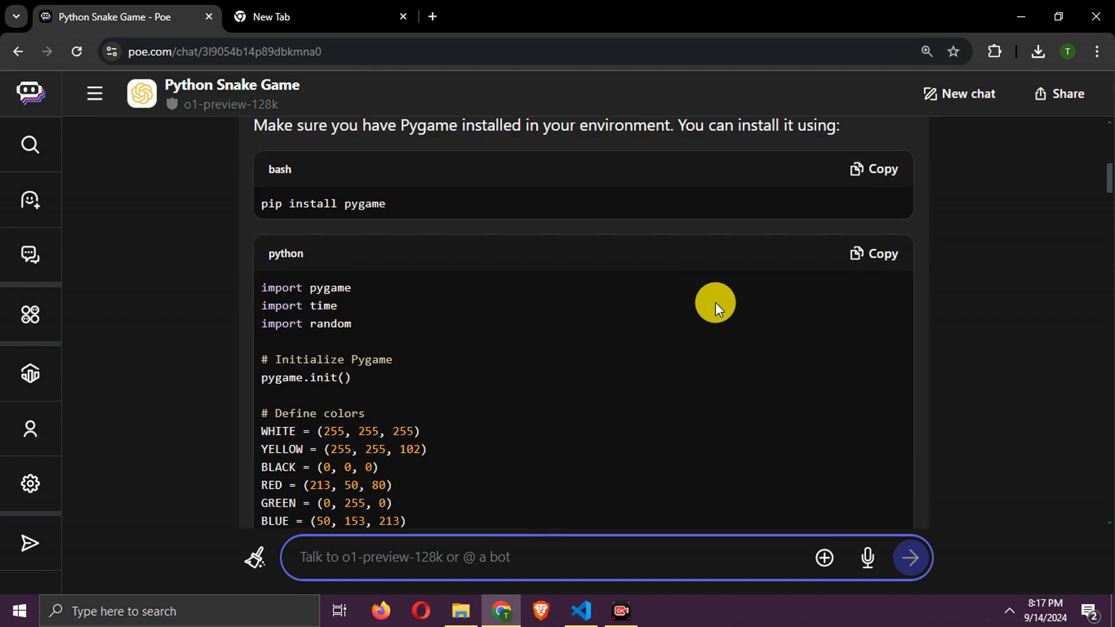
{"action": "scroll", "scroll_direction": "down", "scroll_amount": 3}
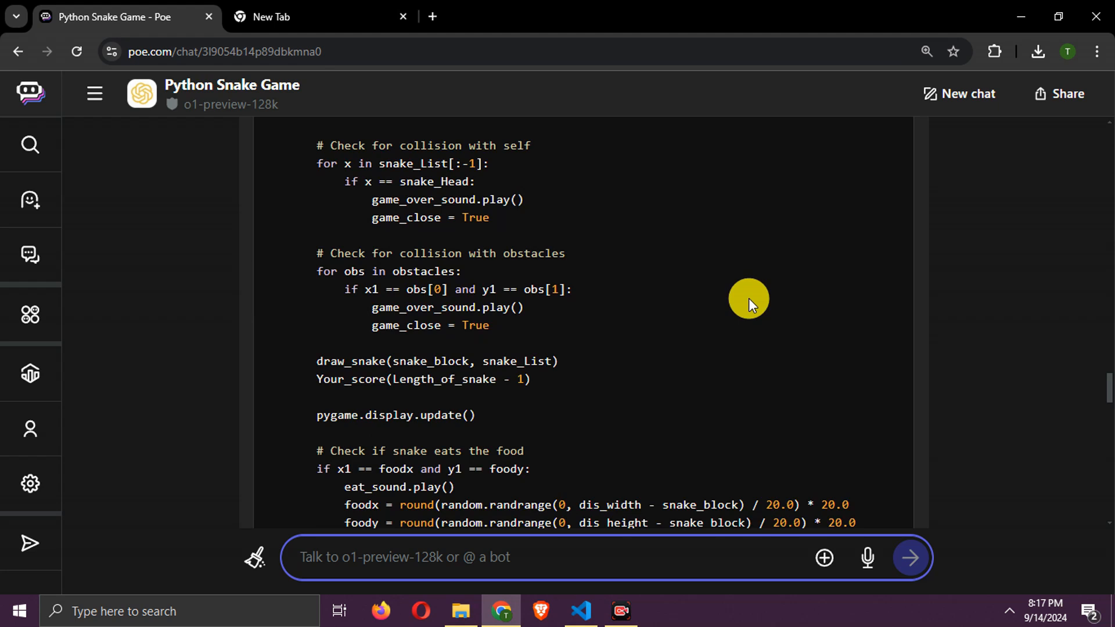
{"action": "scroll", "scroll_direction": "down", "scroll_amount": 3}
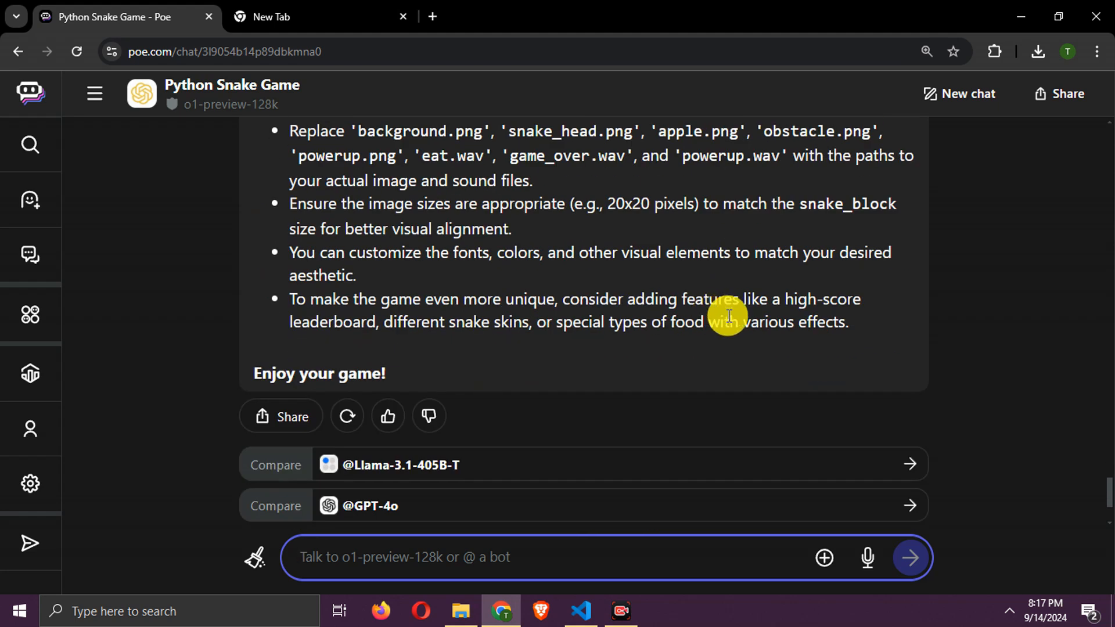
{"action": "scroll", "scroll_direction": "up", "scroll_amount": 3}
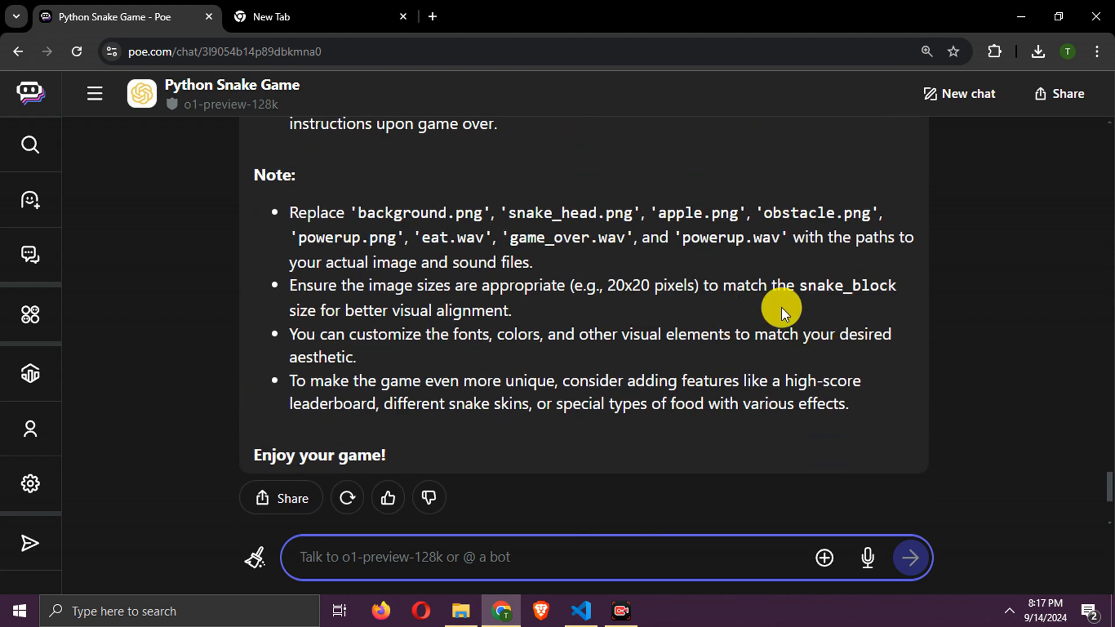
{"action": "mouse_move", "coordinate": [539, 258]}
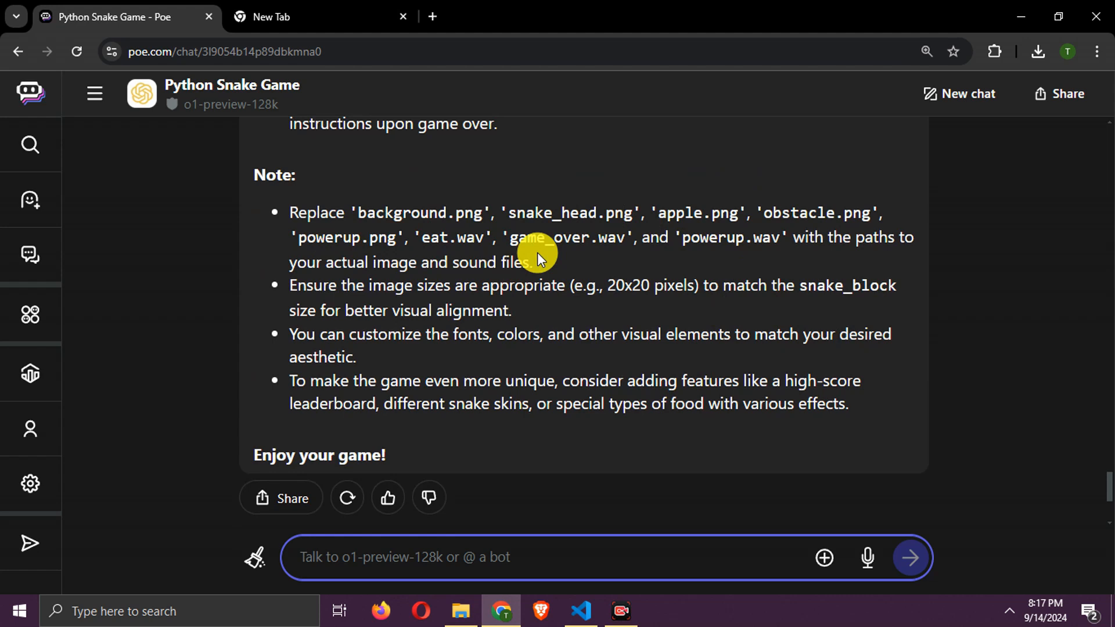
{"action": "mouse_move", "coordinate": [368, 243]}
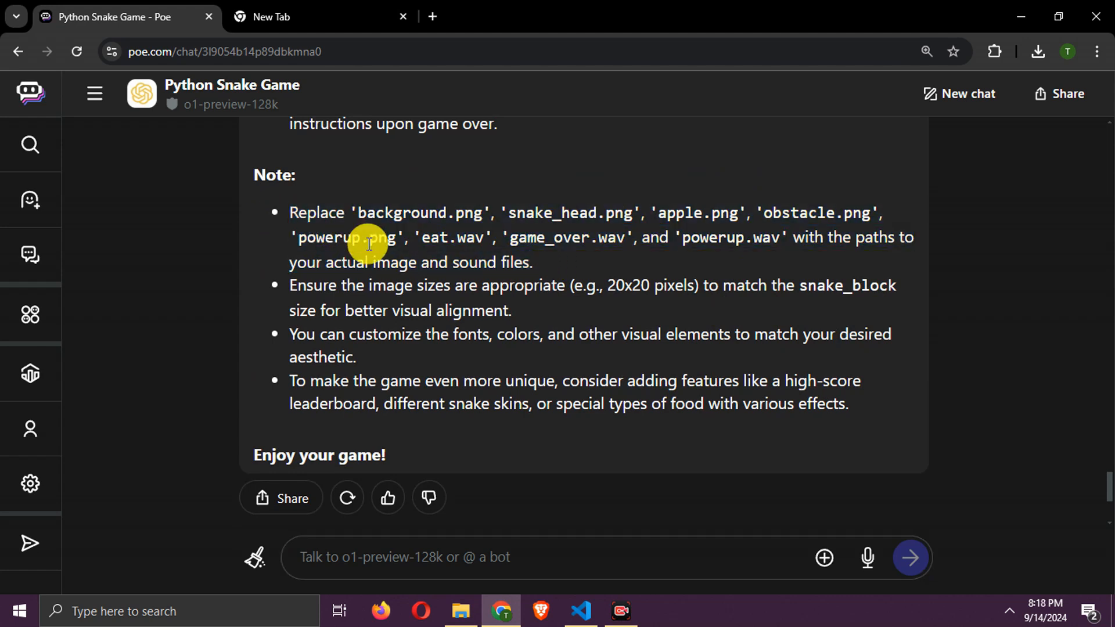
{"action": "scroll", "scroll_direction": "up", "scroll_amount": 3}
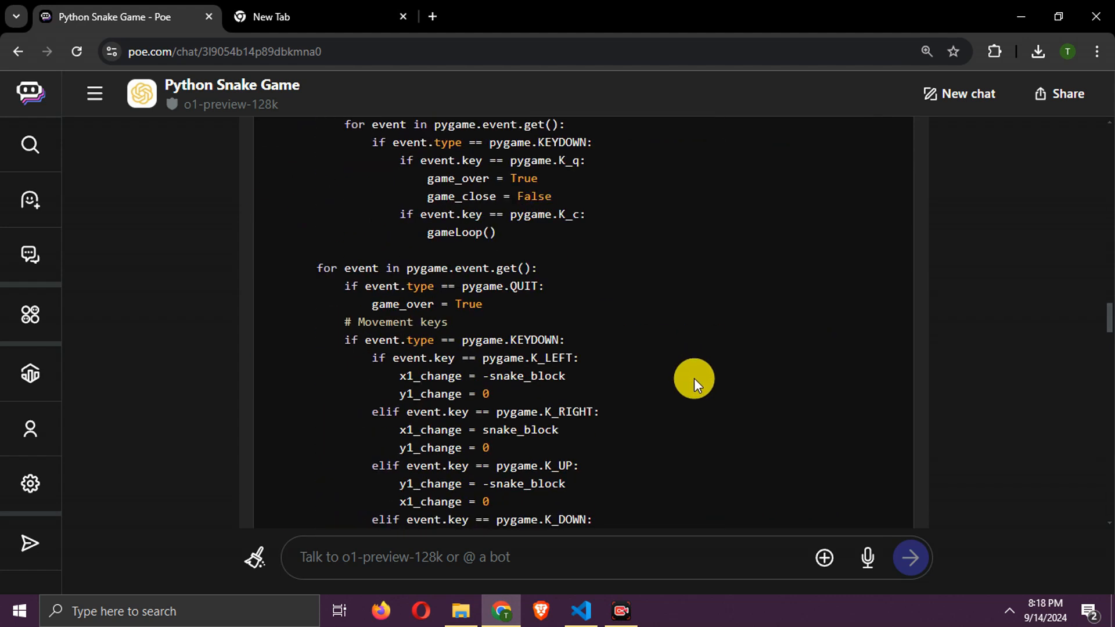
{"action": "scroll", "scroll_direction": "up", "scroll_amount": 3}
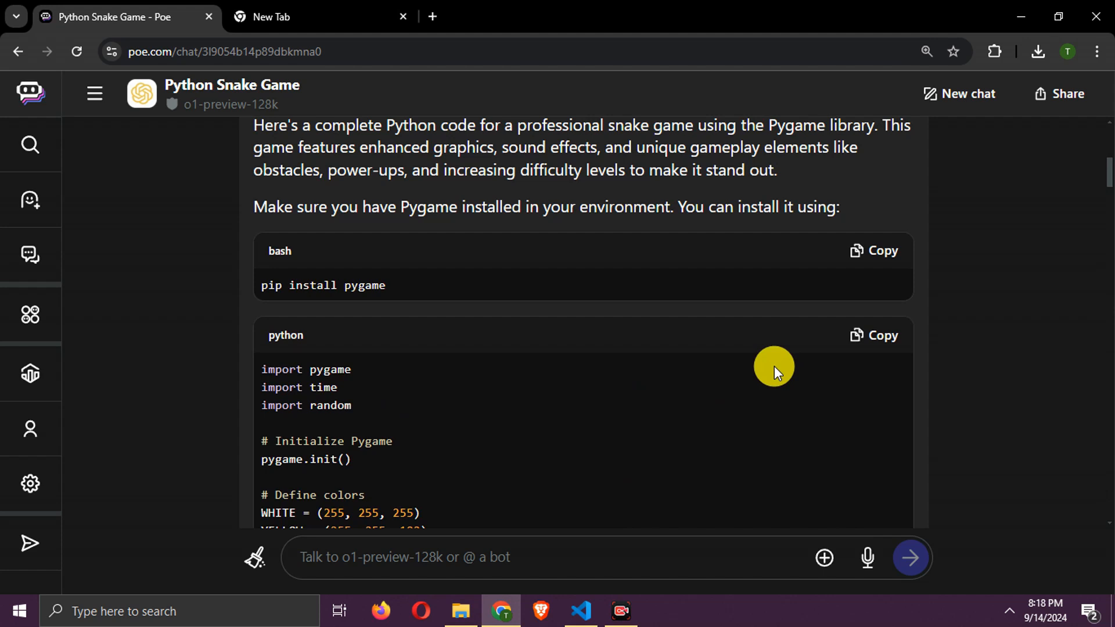
{"action": "left_click", "coordinate": [580, 611]}
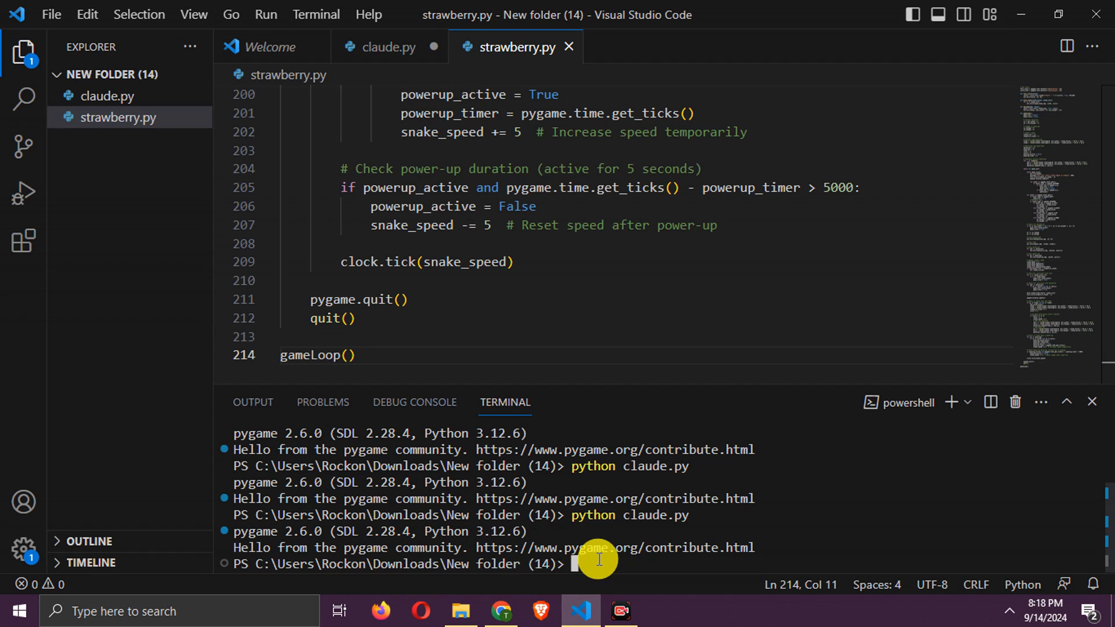
- Run 'python strawberry.py', which fails with a FileNotFoundError for background.png
{"action": "type", "text": "python"}
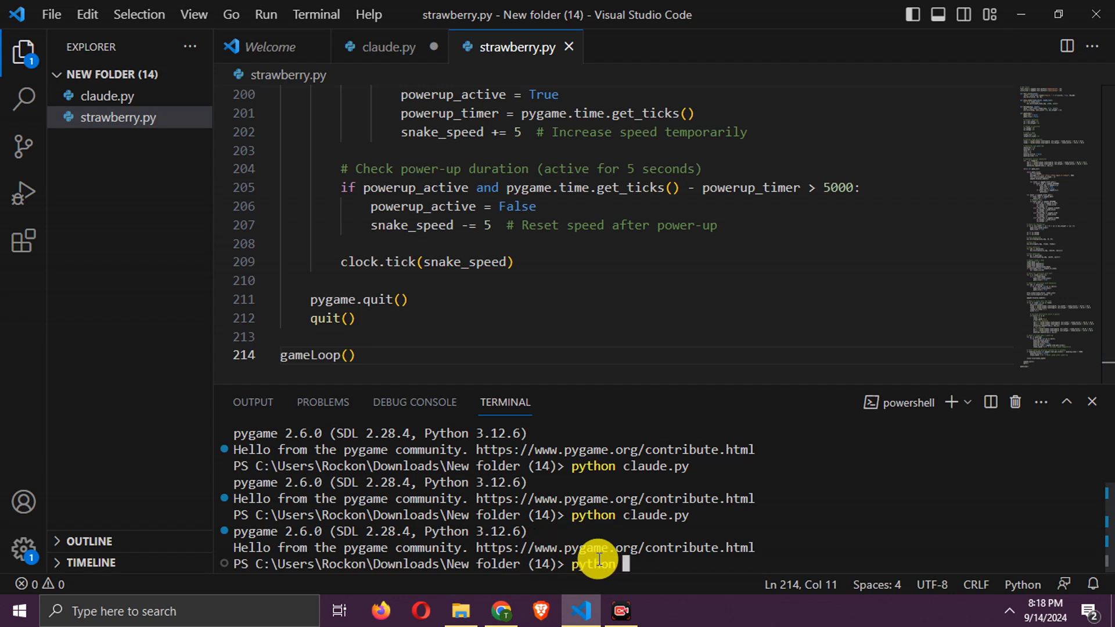
{"action": "type", "text": "strwa"}
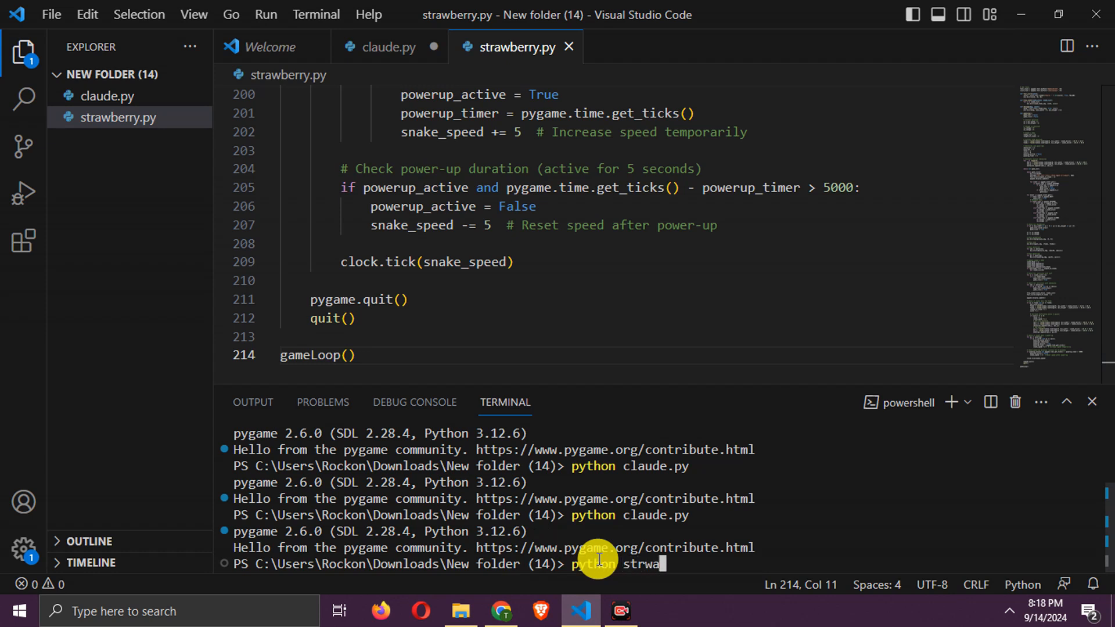
{"action": "type", "text": "berry"}
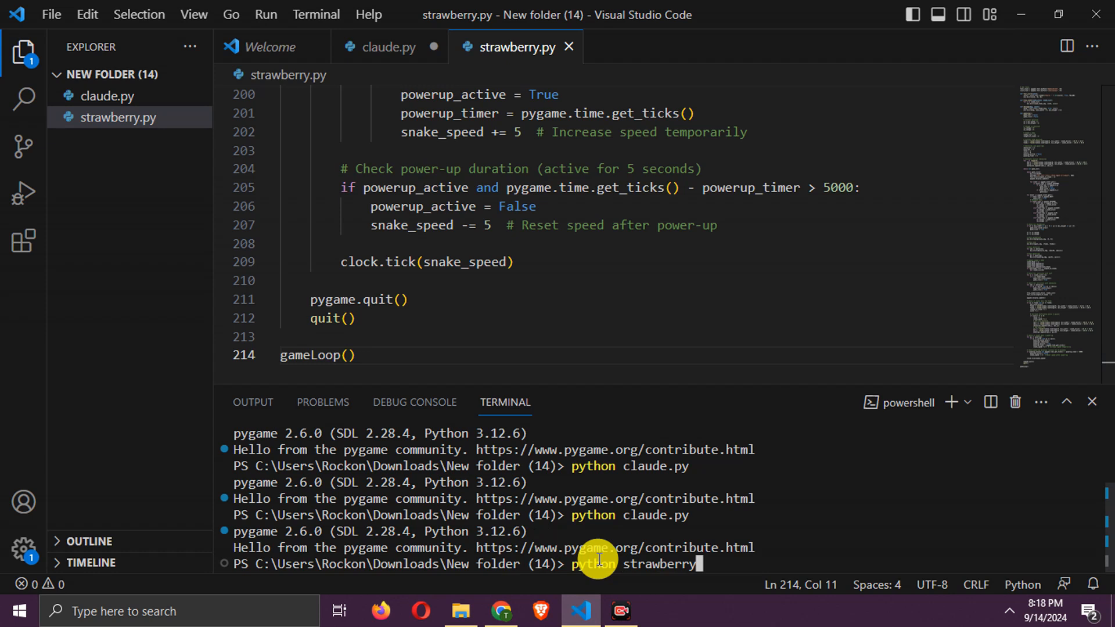
{"action": "key", "text": "Return"}
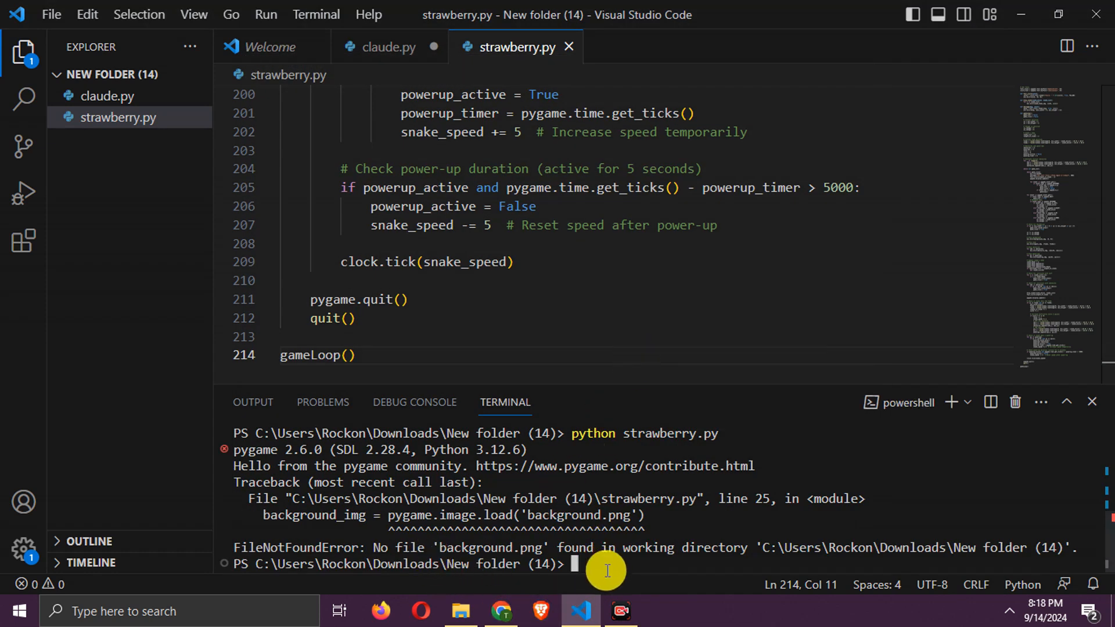
{"action": "mouse_move", "coordinate": [501, 611]}
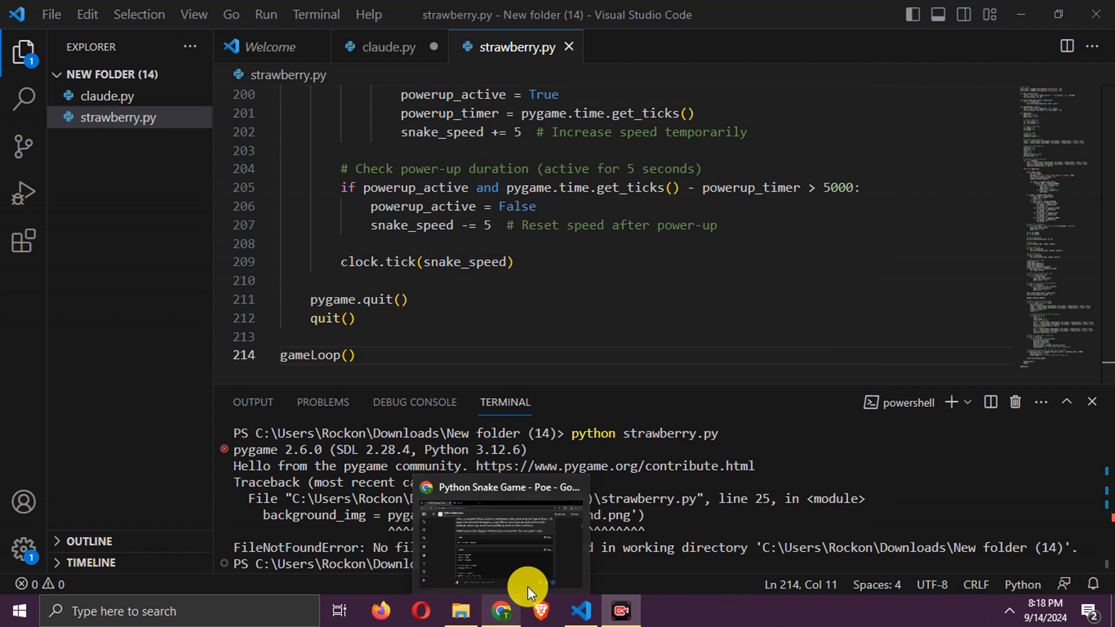
{"action": "mouse_move", "coordinate": [624, 334]}
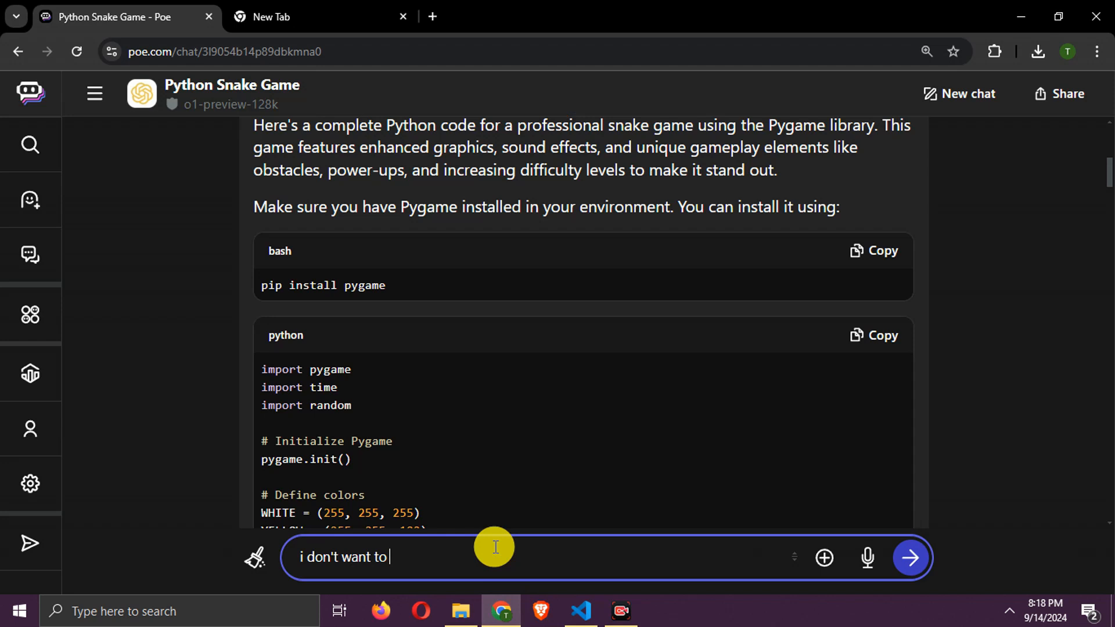
- Ask o1 for complete, runnable snake game code that doesn't use any images
{"action": "type", "text": "add any images, giv e"}
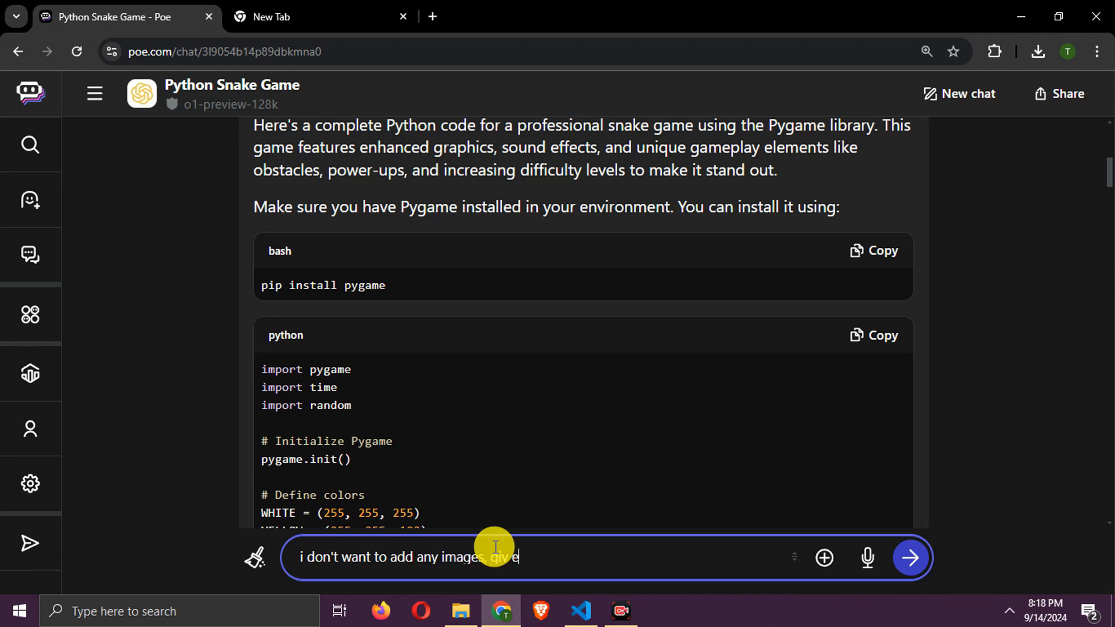
{"action": "key", "text": "Backspace"}
{"action": "type", "text": "do it yourself"}
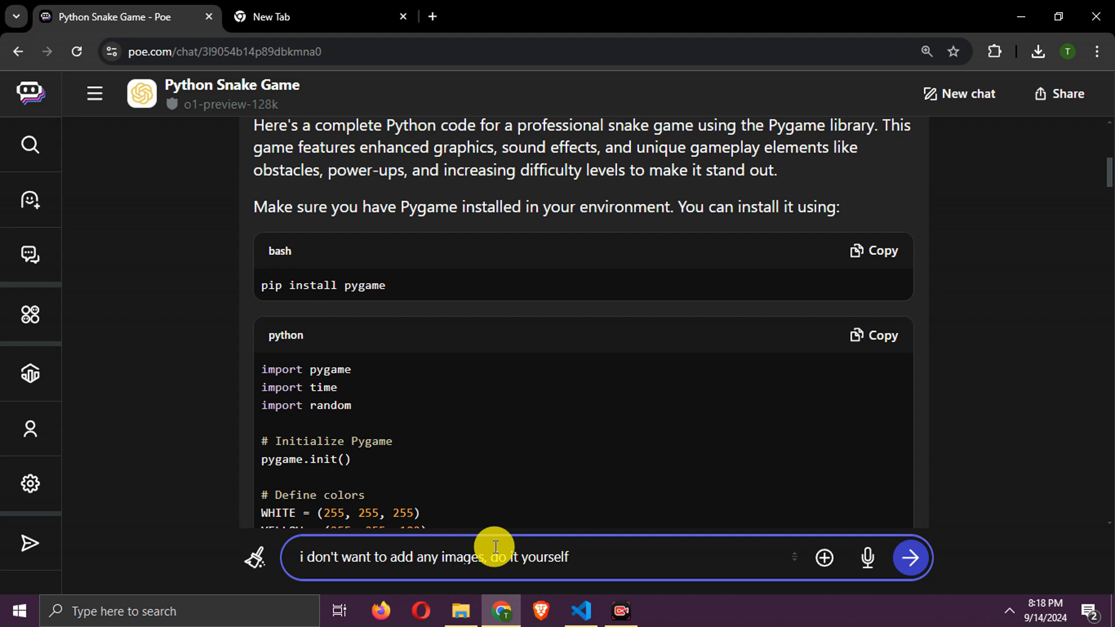
{"action": "type", "text": ","}
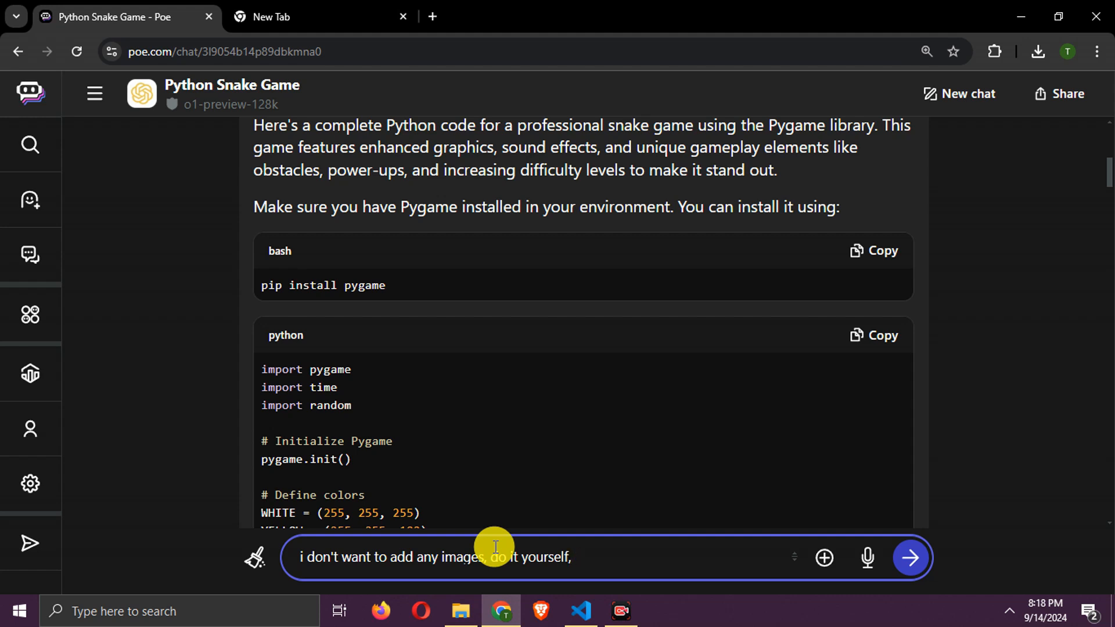
{"action": "type", "text": "give complete code th"}
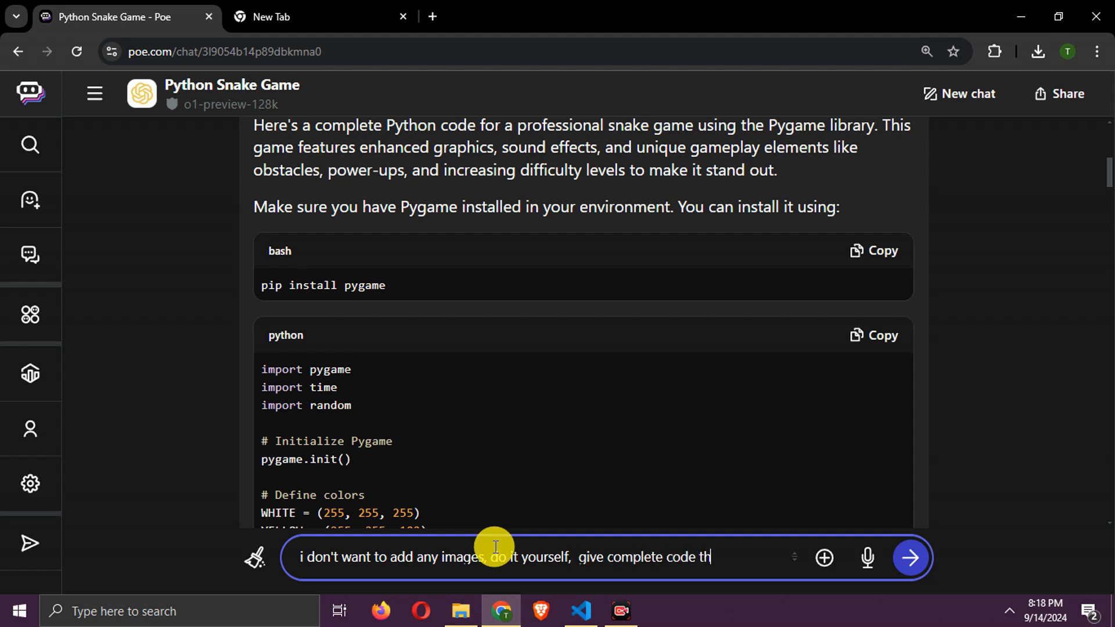
{"action": "type", "text": "at i can just run"}
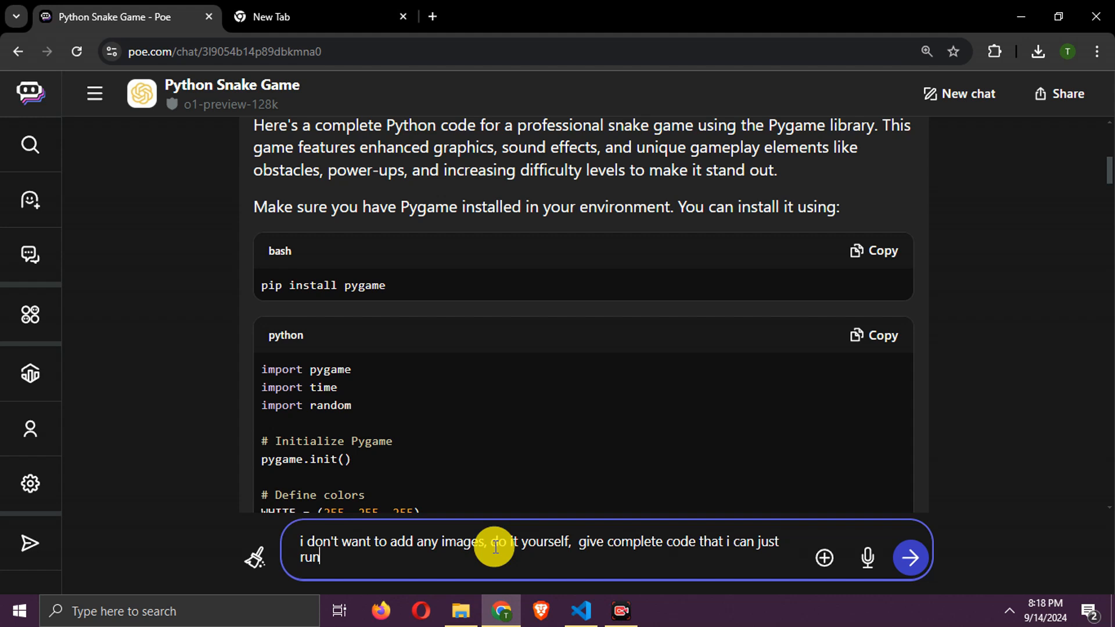
{"action": "left_click", "coordinate": [911, 557]}
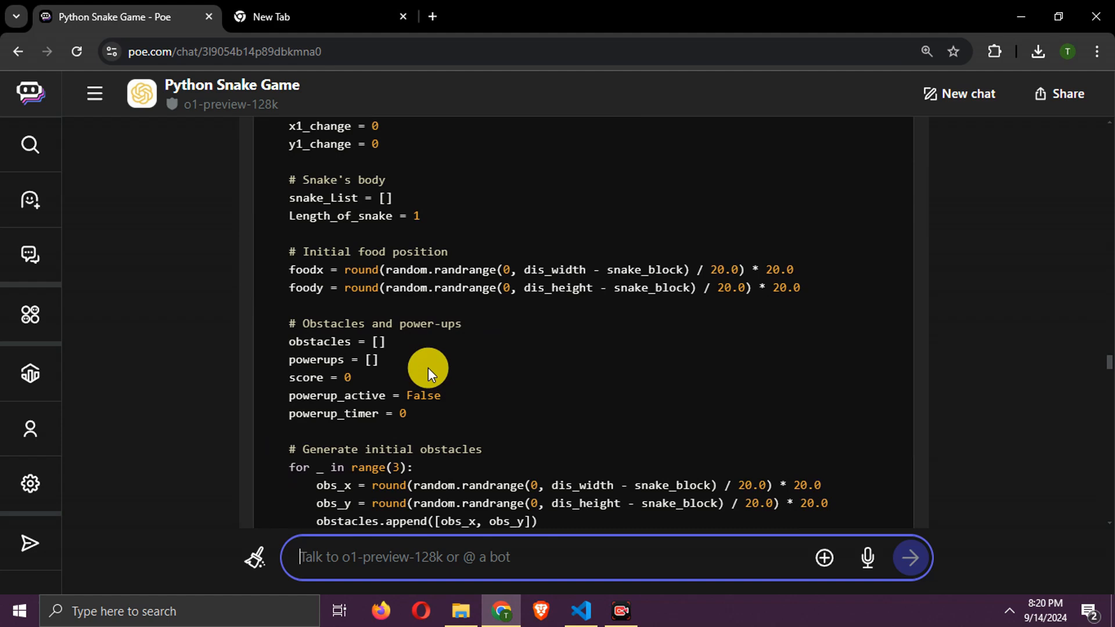
- Review o1's image-free reply and copy its Python code
{"action": "scroll", "scroll_direction": "up", "scroll_amount": 3}
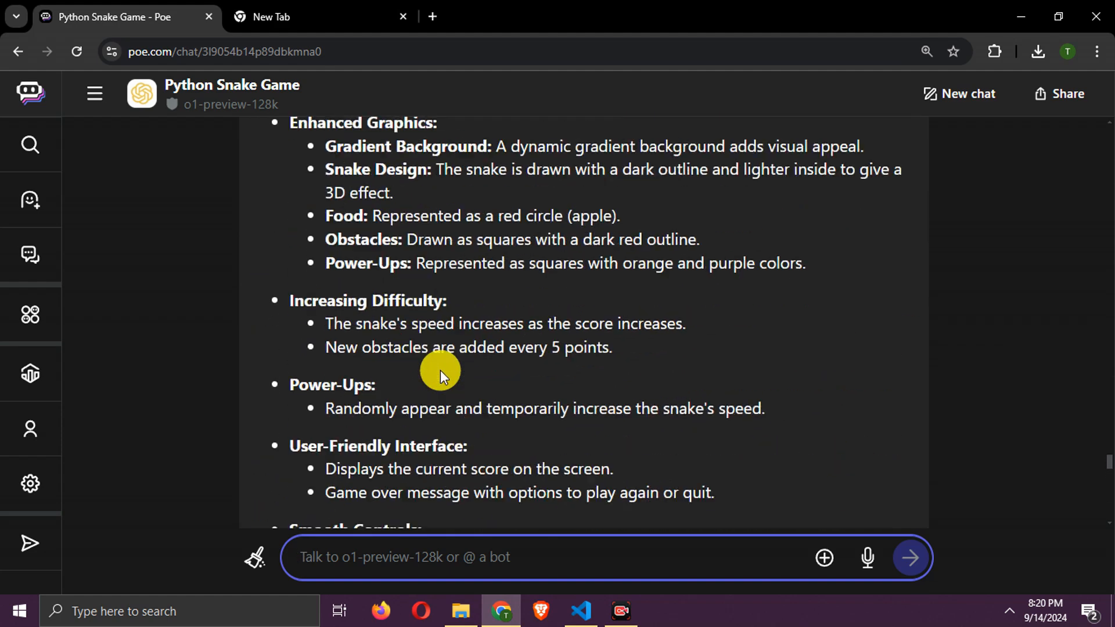
{"action": "scroll", "scroll_direction": "down", "scroll_amount": 3}
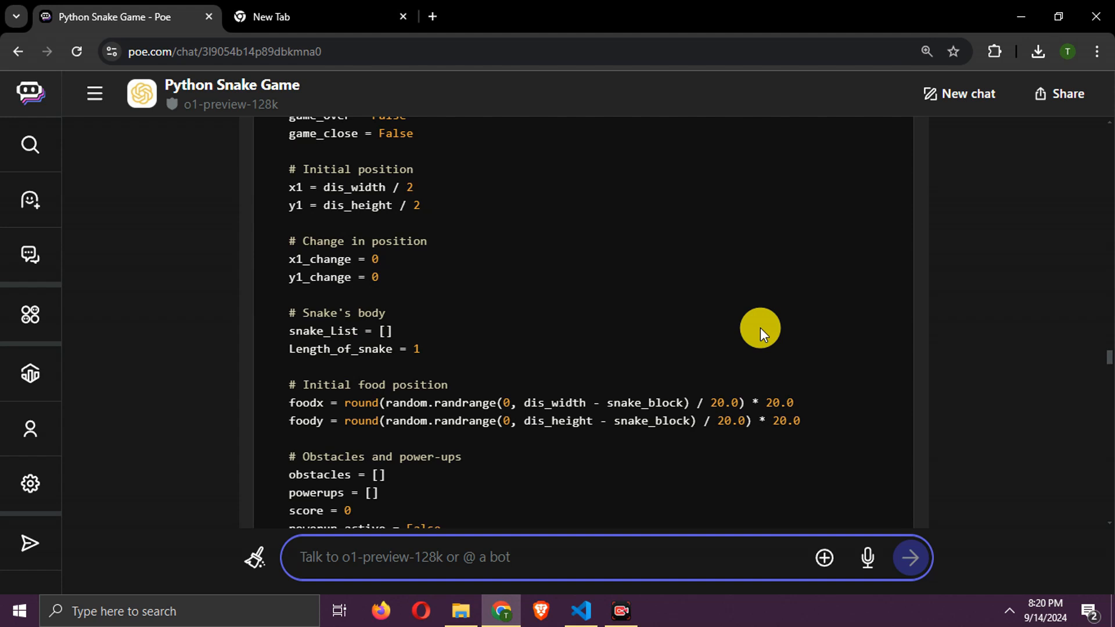
{"action": "scroll", "scroll_direction": "up", "scroll_amount": 3}
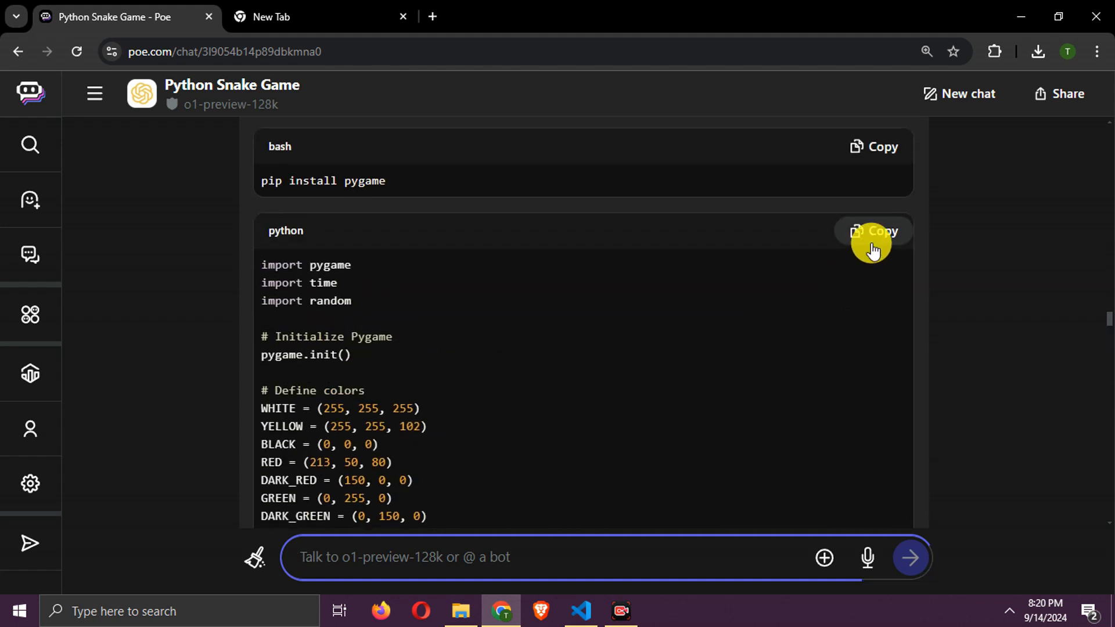
{"action": "left_click", "coordinate": [581, 611]}
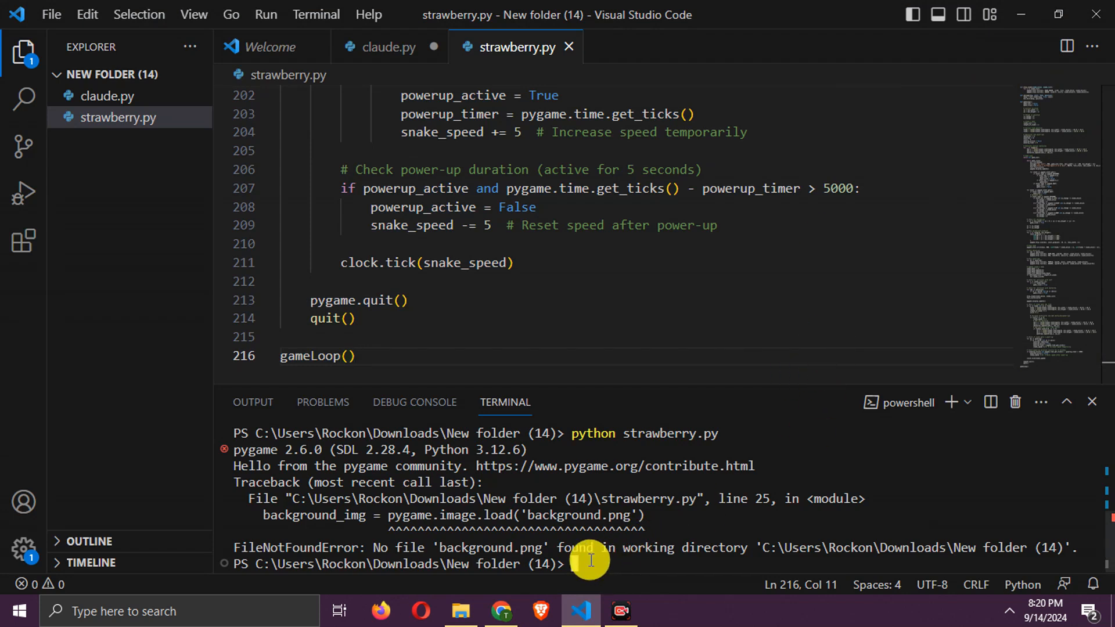
- Run strawberry.py and play o1's Professional Snake Game, pressing C to replay after losing at score 5
{"action": "type", "text": "python sy"}
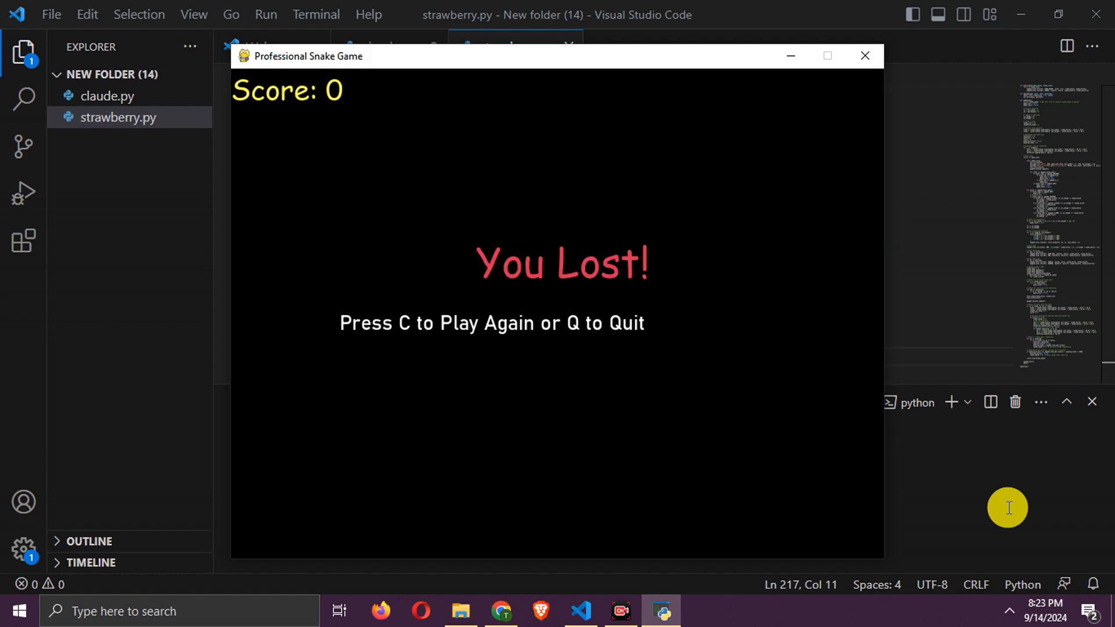
{"action": "key", "text": "c"}
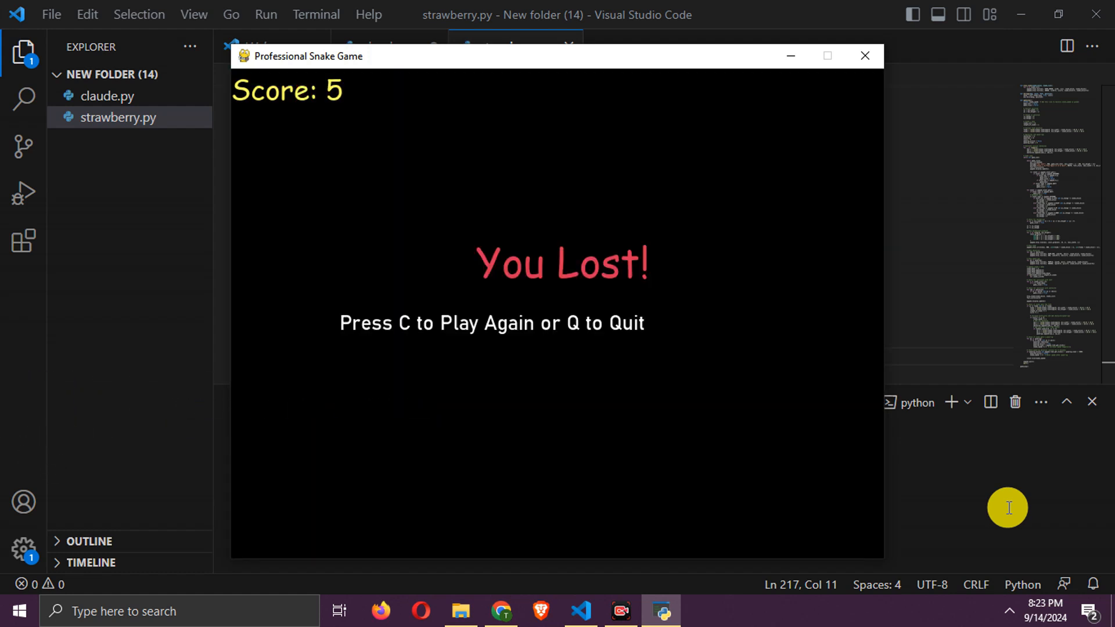
{"action": "key", "text": "c"}
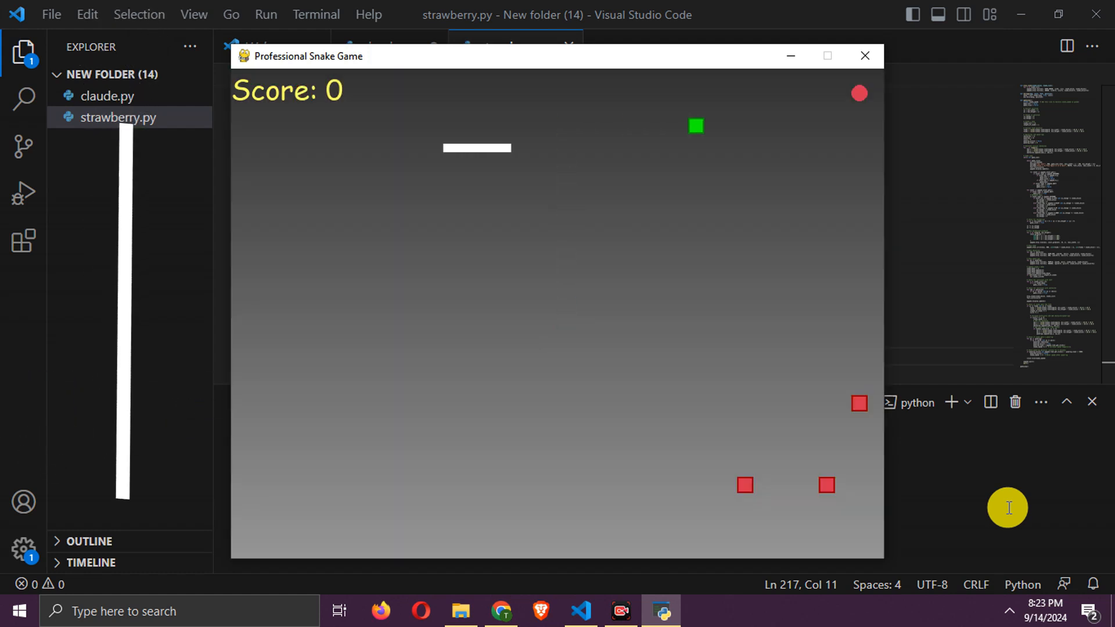